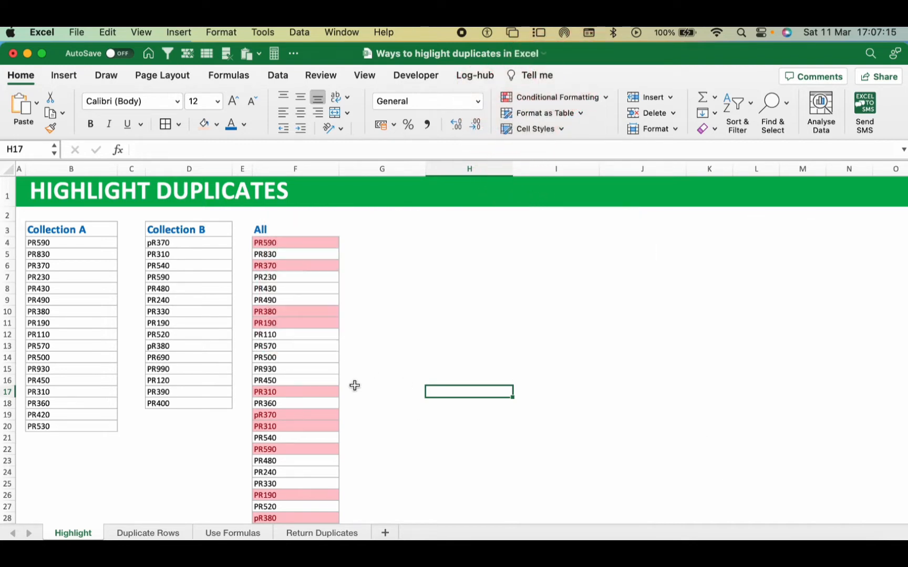
pyautogui.moveTo(358, 372)
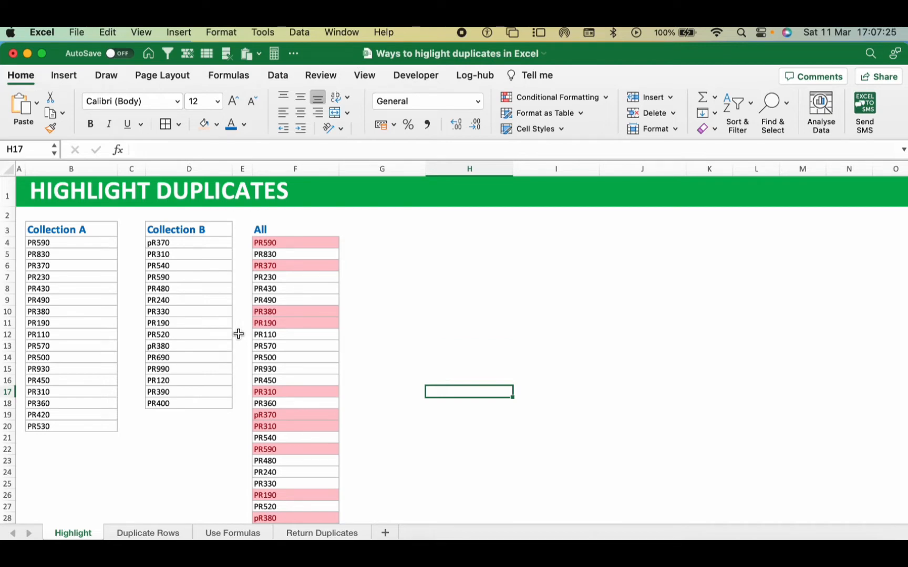
pyautogui.moveTo(295, 273)
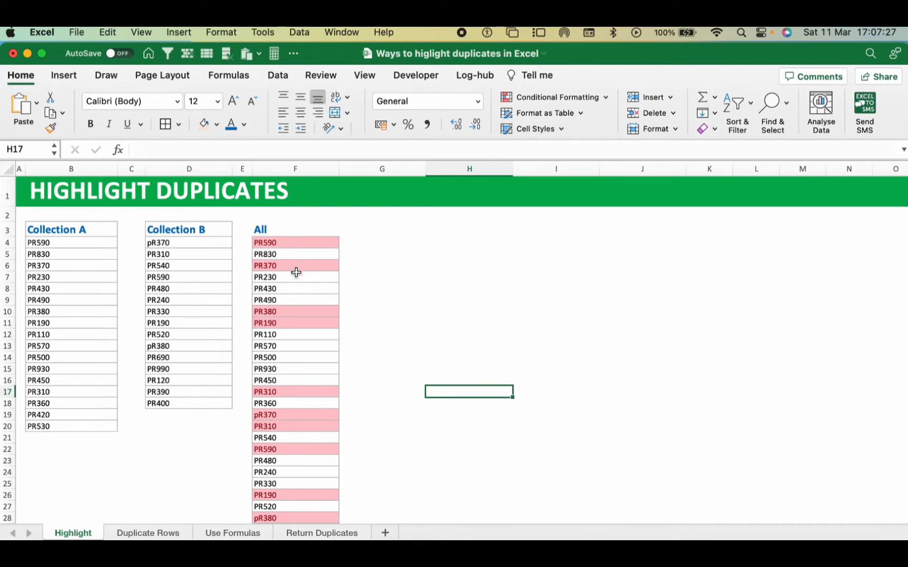
pyautogui.moveTo(305, 414)
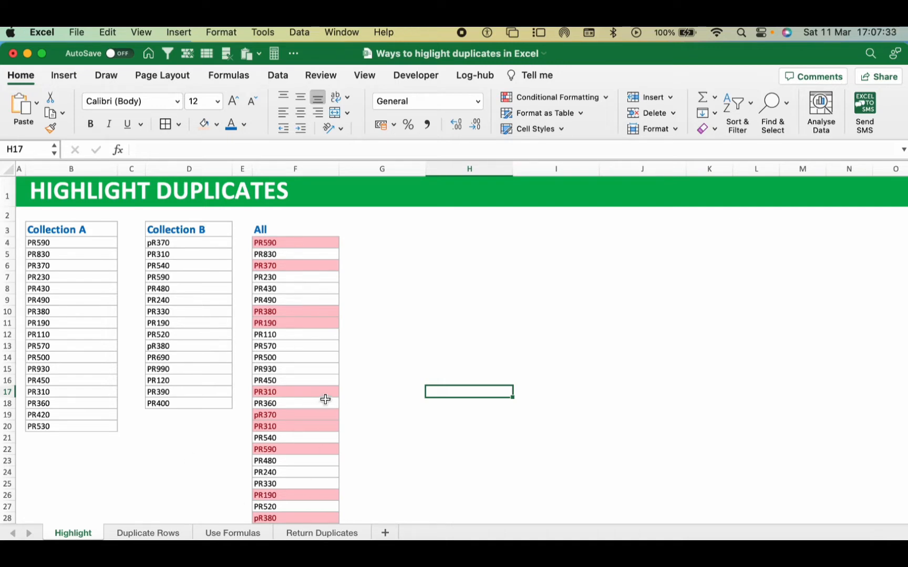
pyautogui.moveTo(247, 446)
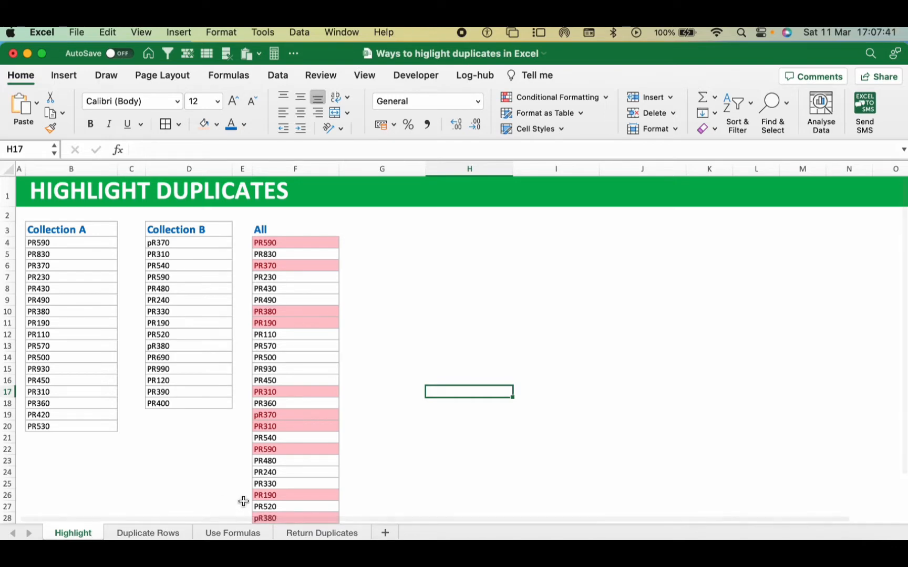
pyautogui.moveTo(215, 287)
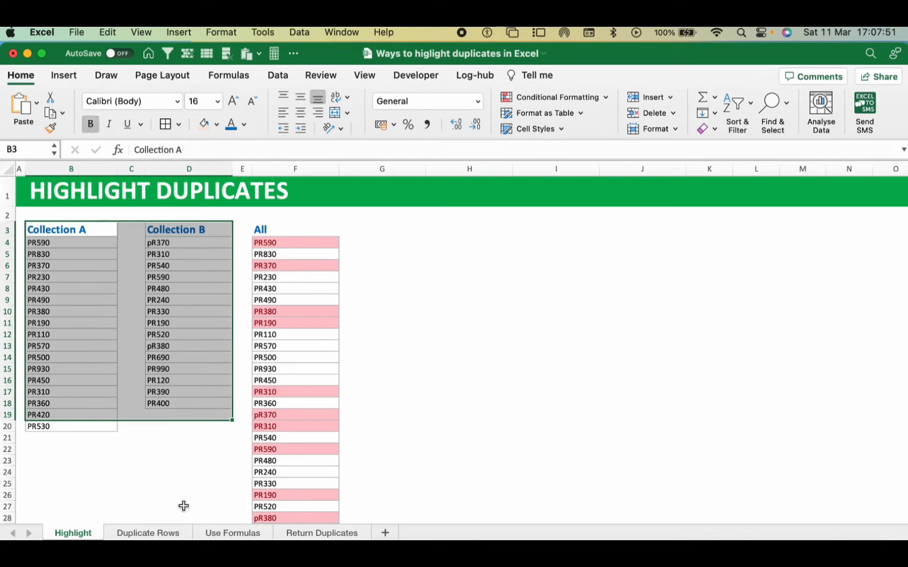
# Step: Review the Duplicate Rows and Use Formulas sheets, inspecting the F6 COUNTIF flag, then Return Duplicates
pyautogui.click(147, 532)
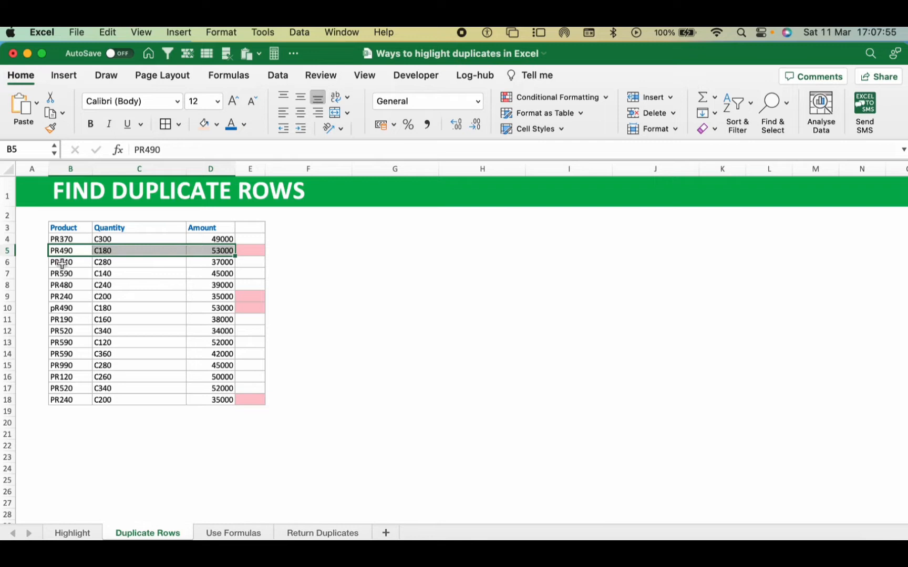
pyautogui.click(70, 261)
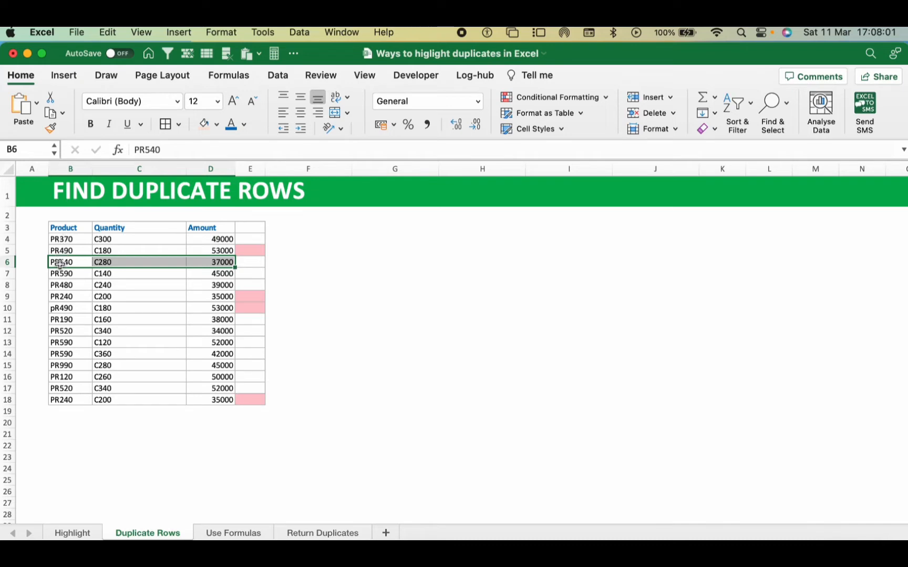
pyautogui.moveTo(204, 276)
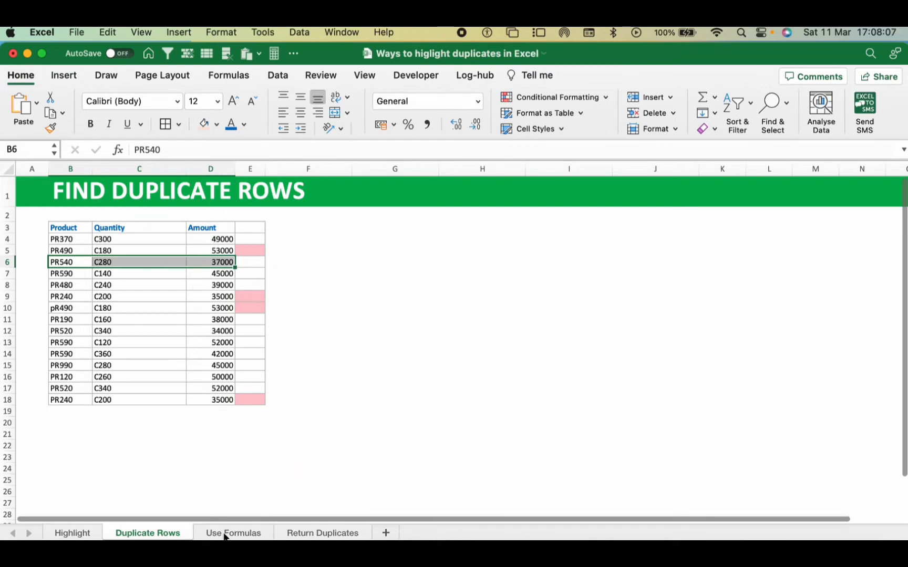
pyautogui.click(233, 532)
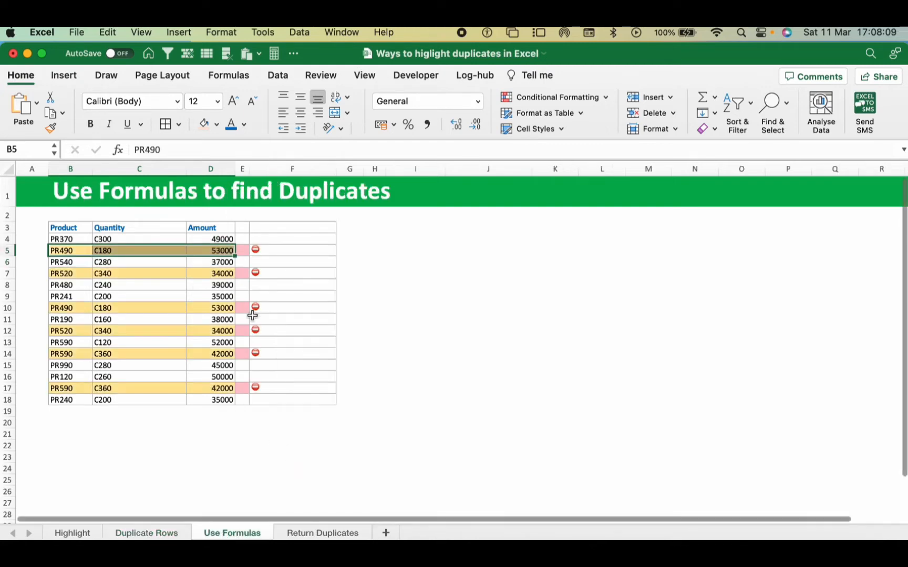
pyautogui.click(291, 261)
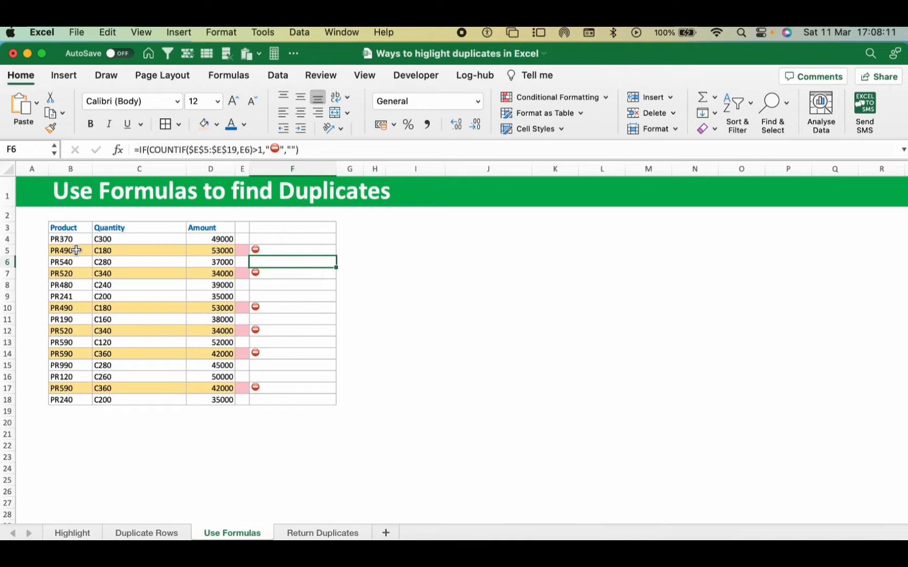
pyautogui.moveTo(70, 238); pyautogui.dragTo(210, 250)
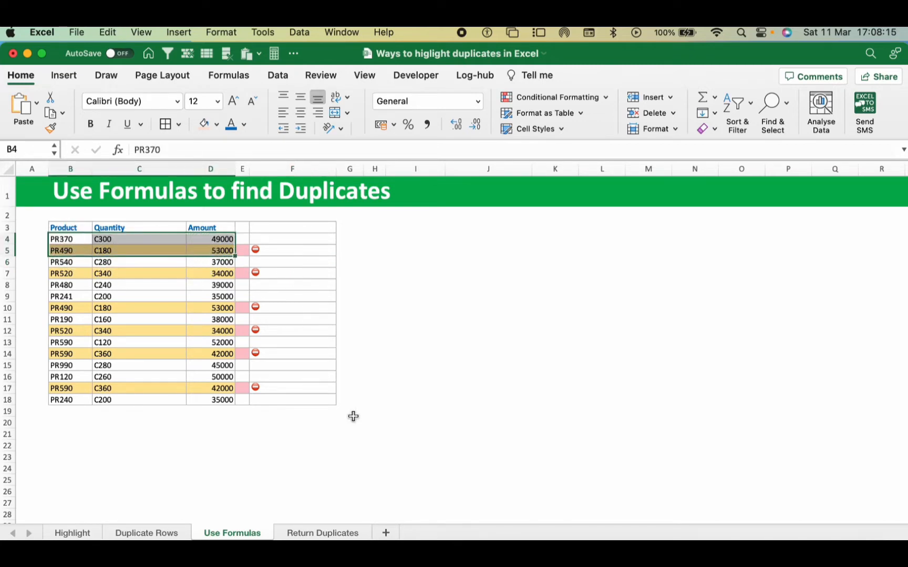
pyautogui.click(322, 533)
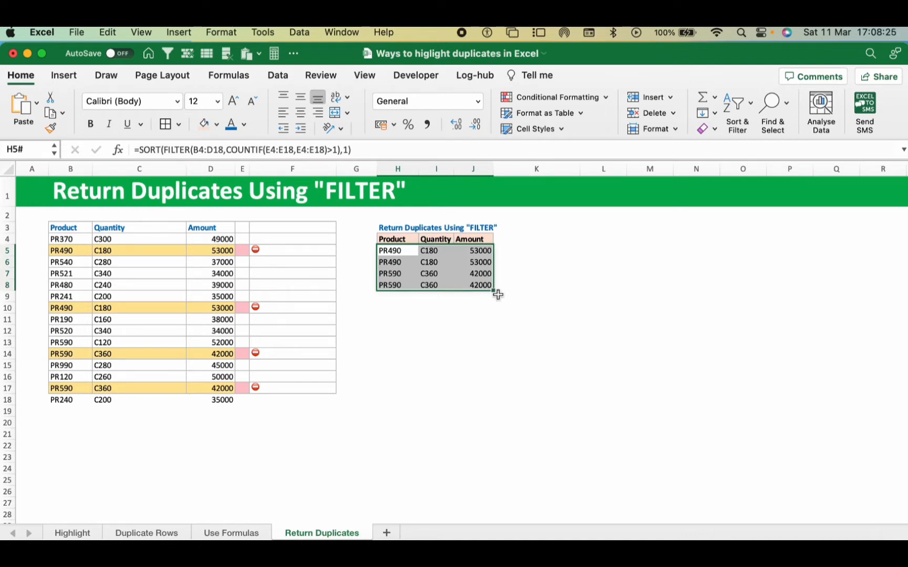
pyautogui.moveTo(414, 250)
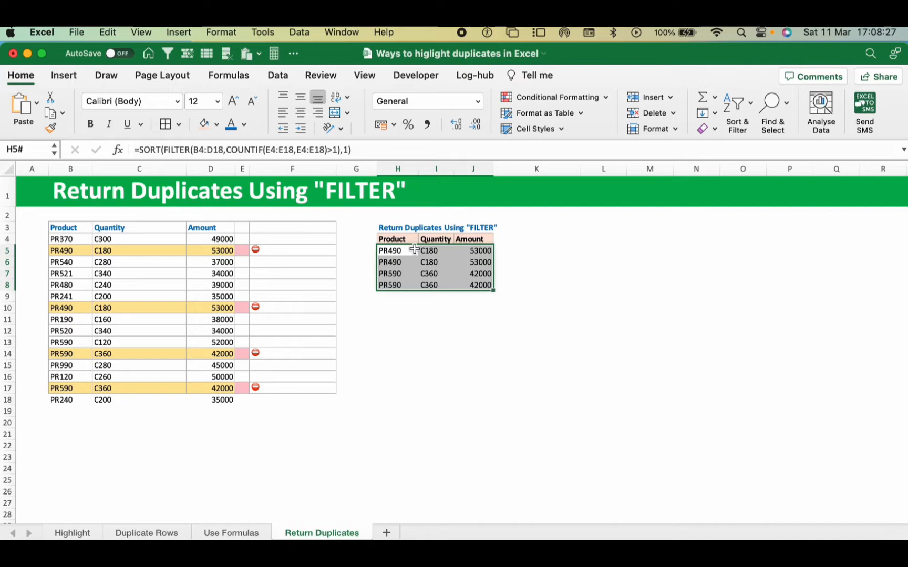
pyautogui.moveTo(345, 331)
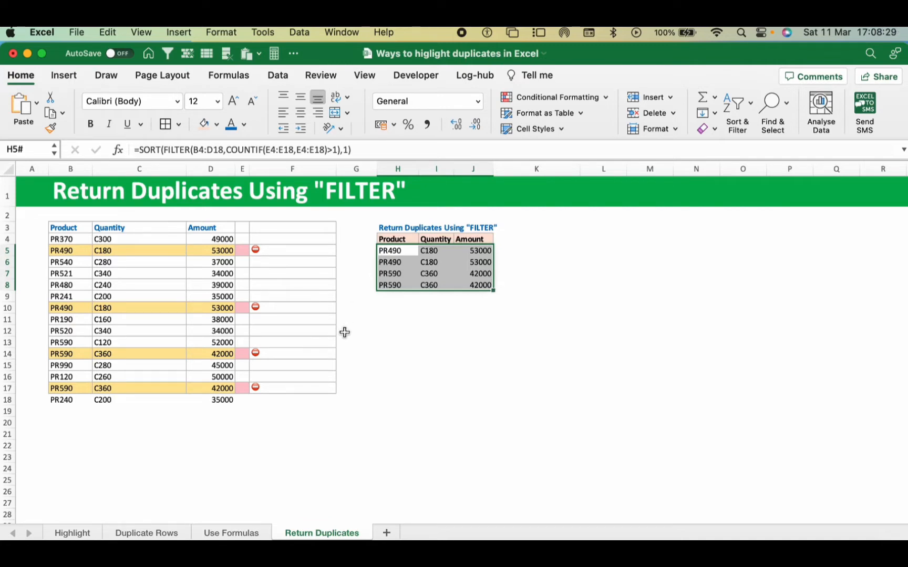
pyautogui.moveTo(391, 381)
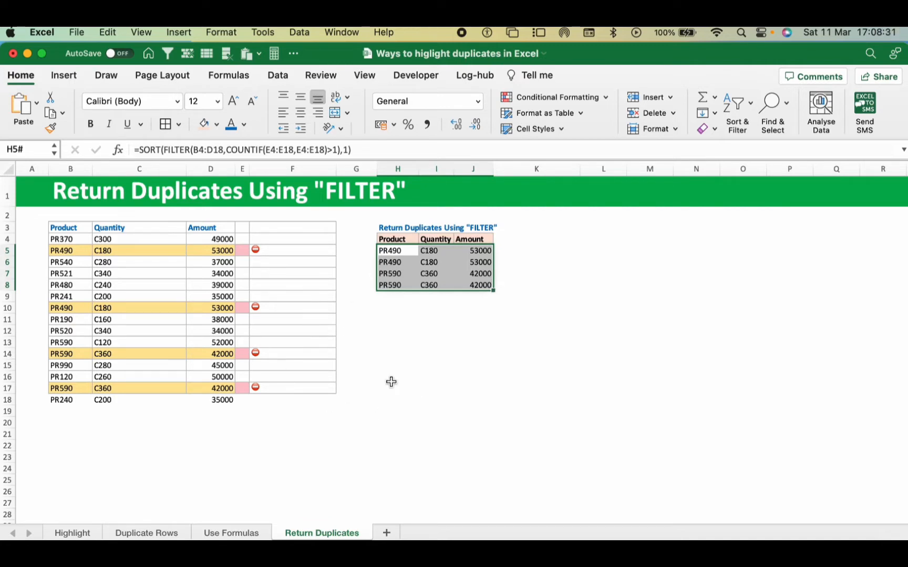
# Step: Select column F on the Highlight sheet and clear its conditional formatting rules
pyautogui.click(72, 532)
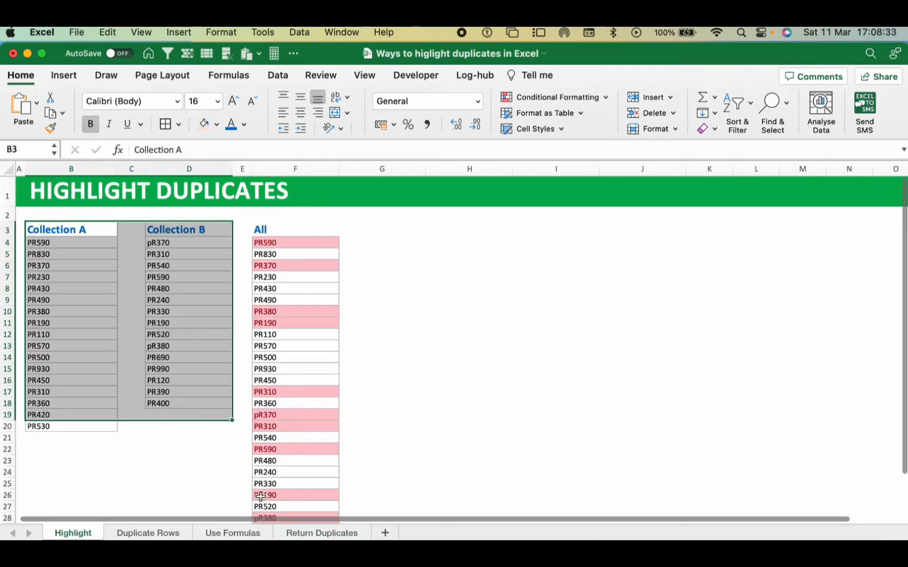
pyautogui.scroll(-3)
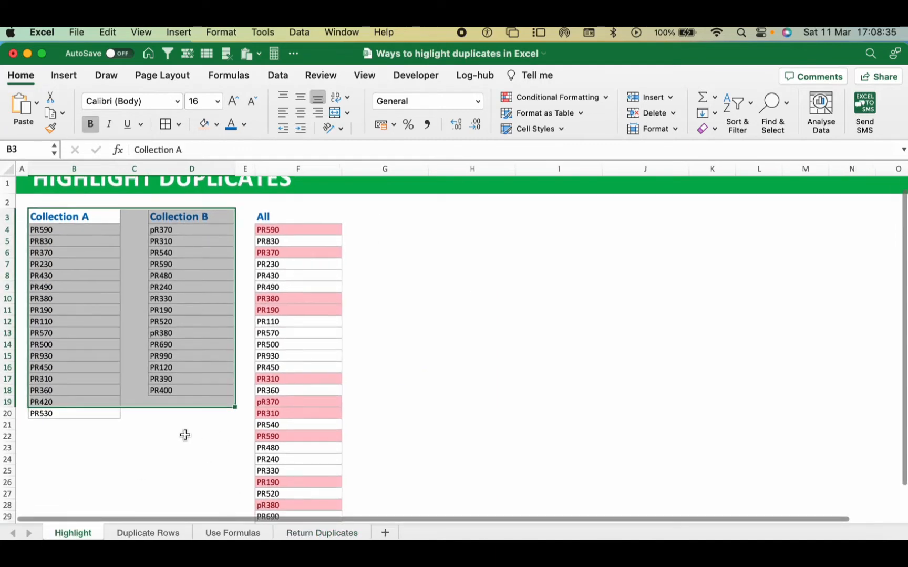
pyautogui.click(191, 436)
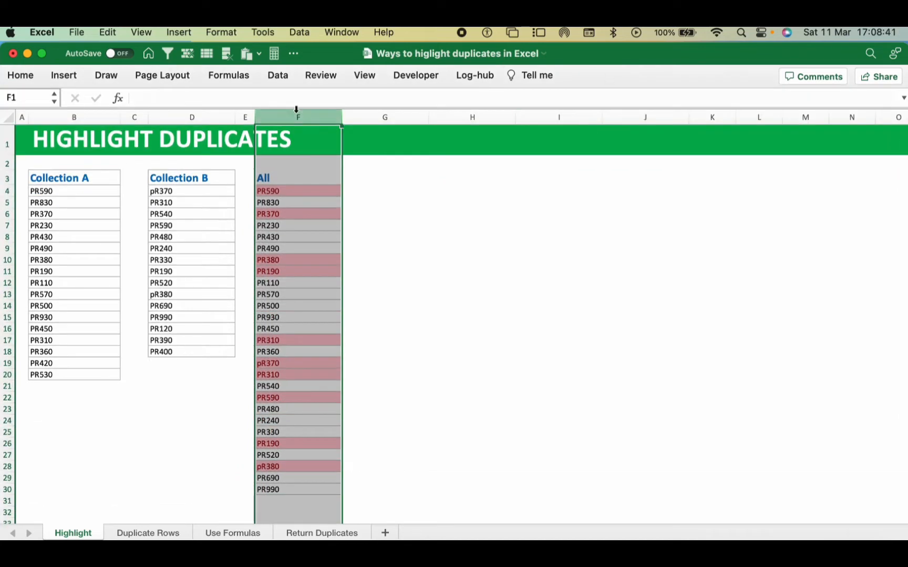
pyautogui.click(558, 97)
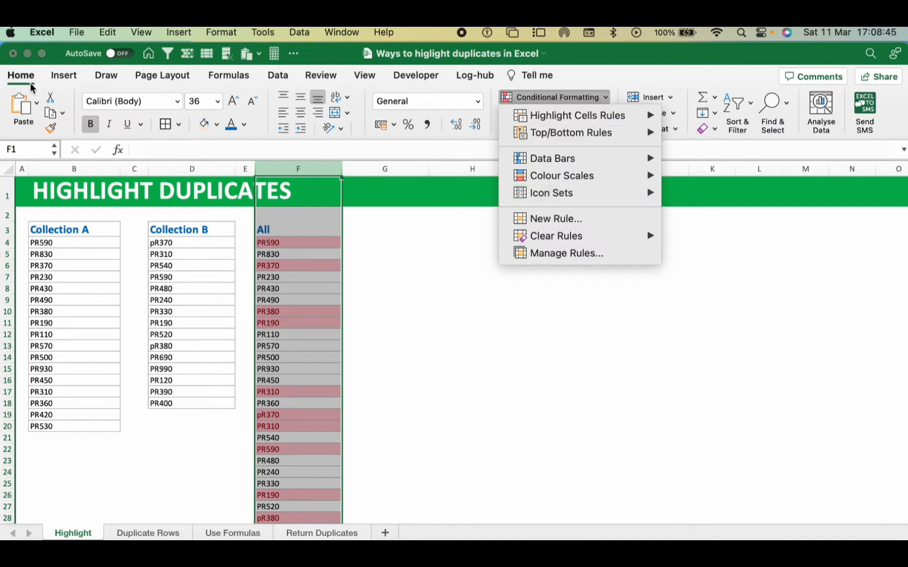
pyautogui.moveTo(579, 253)
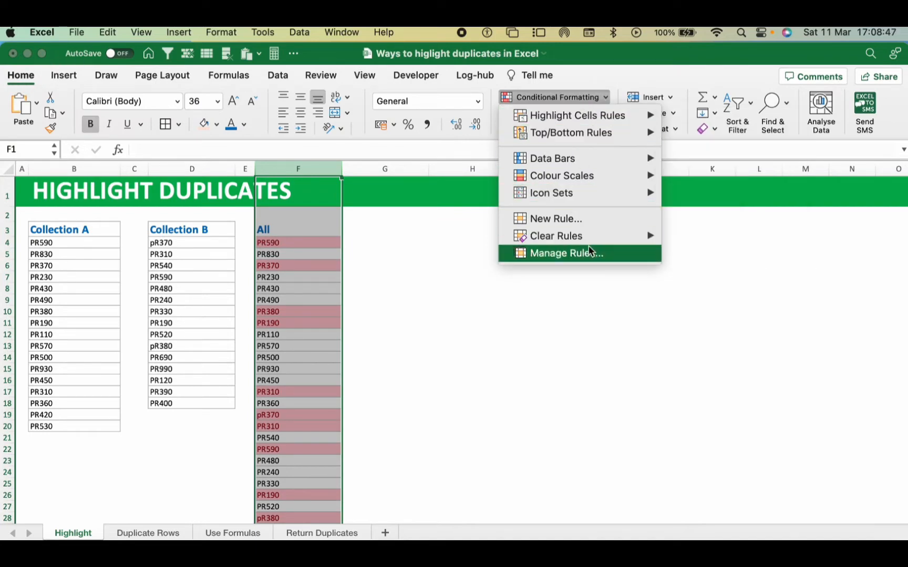
pyautogui.moveTo(555, 236)
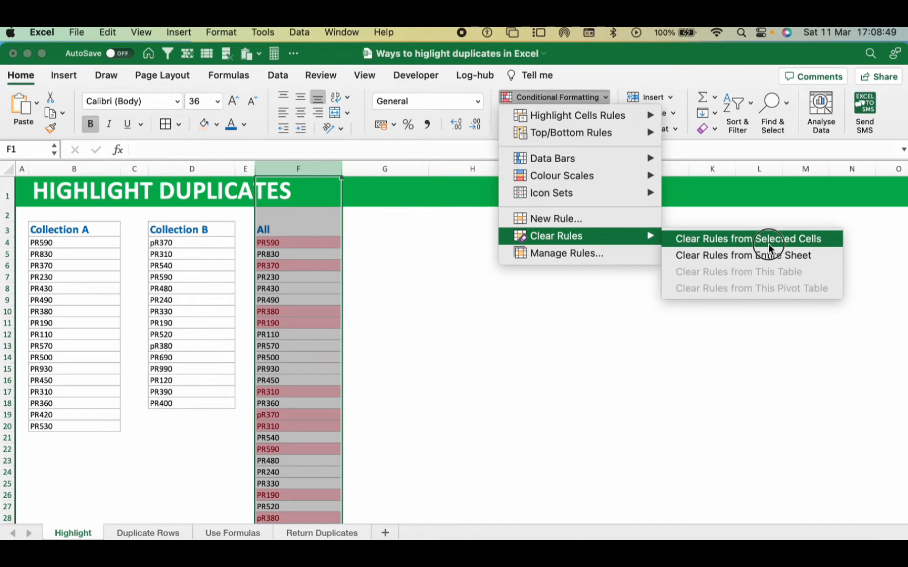
pyautogui.click(749, 238)
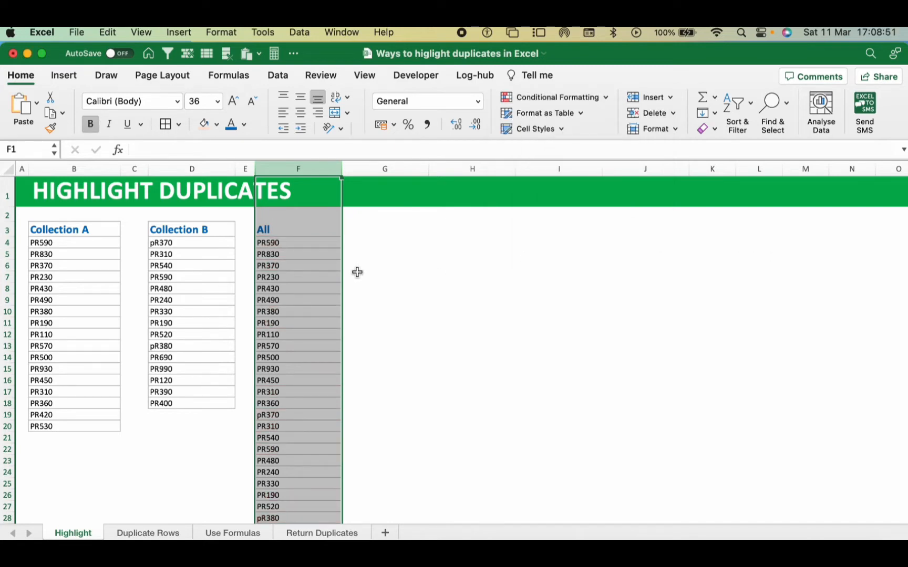
pyautogui.moveTo(288, 245)
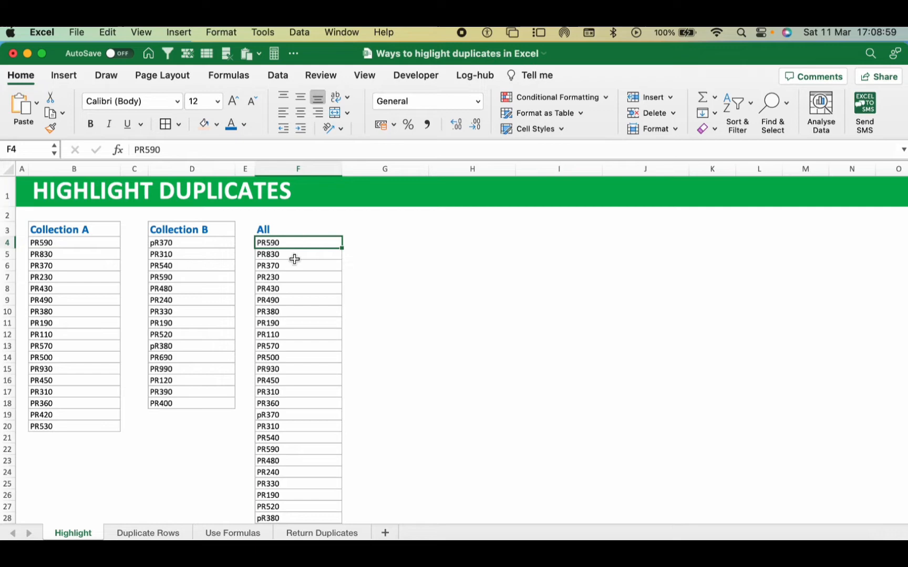
pyautogui.moveTo(282, 243)
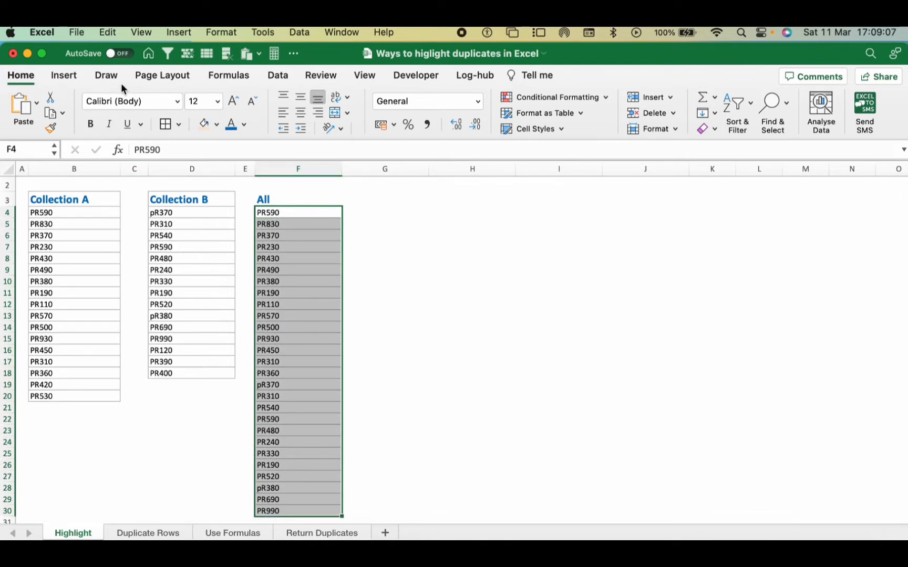
# Step: Apply a Duplicate Values rule with Light Red Fill to F4:F30
pyautogui.click(557, 97)
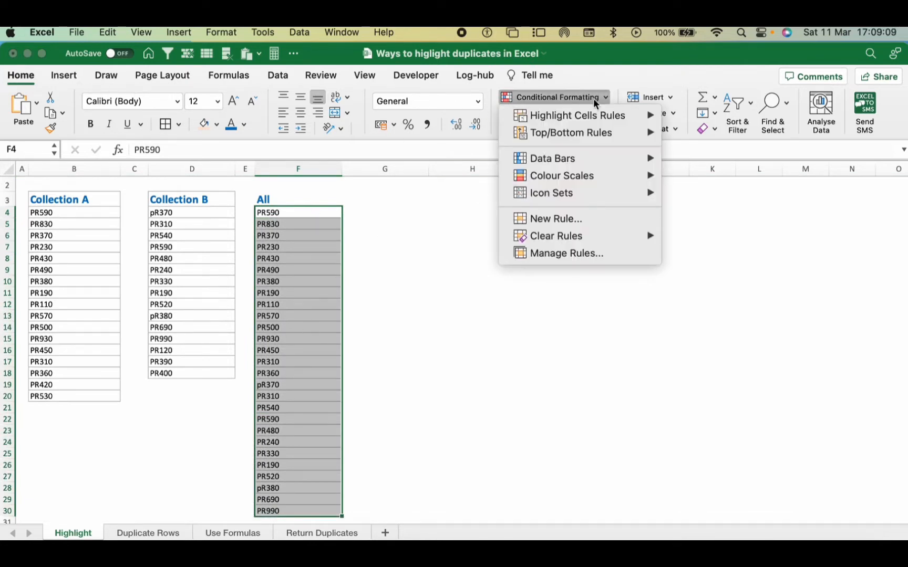
pyautogui.moveTo(573, 107)
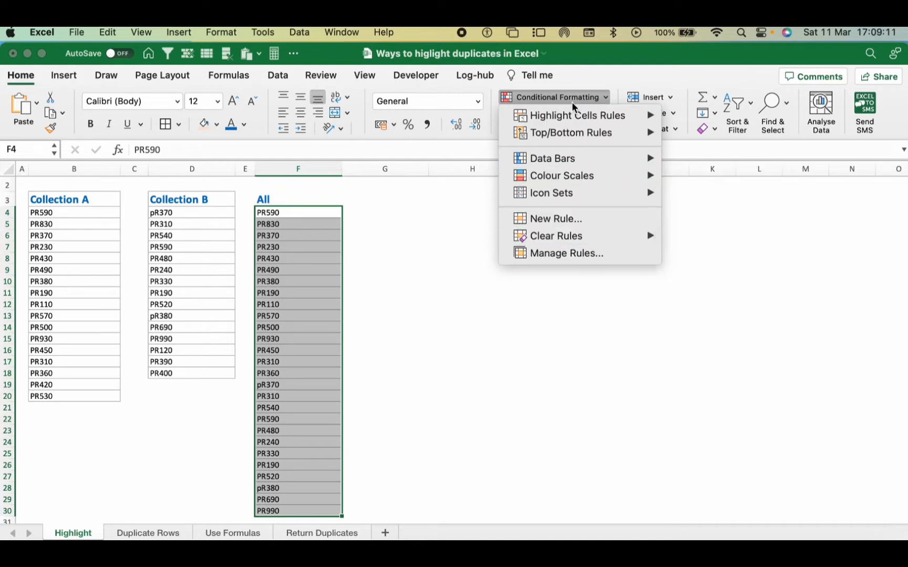
pyautogui.moveTo(576, 115)
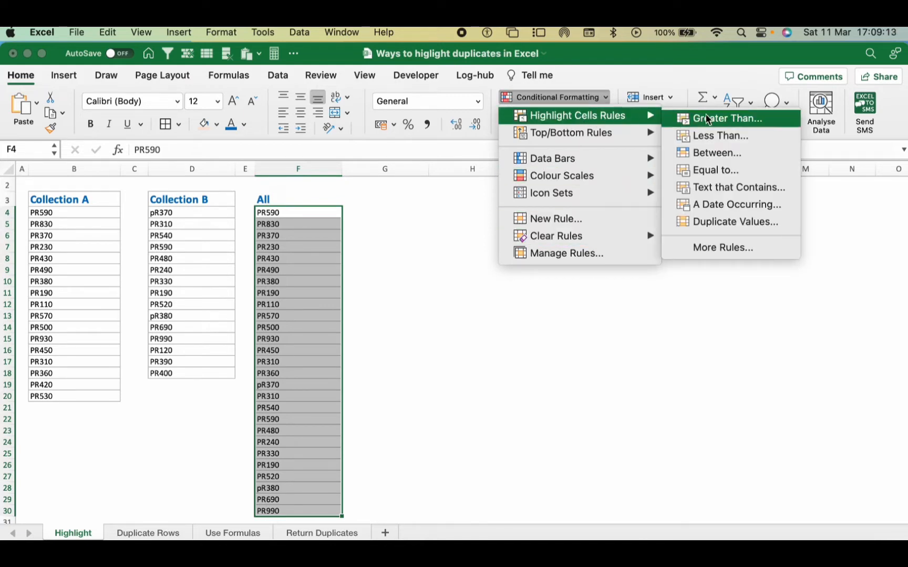
pyautogui.moveTo(734, 222)
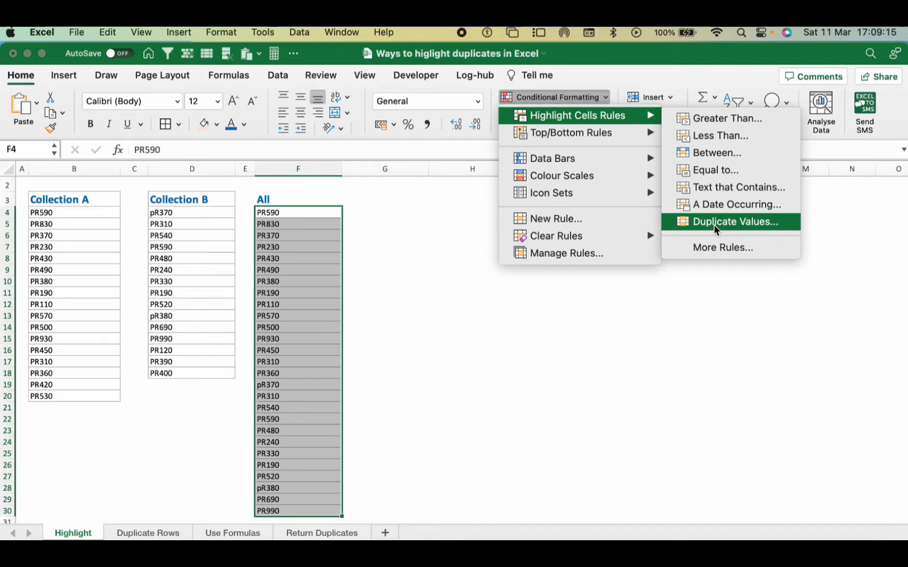
pyautogui.click(733, 221)
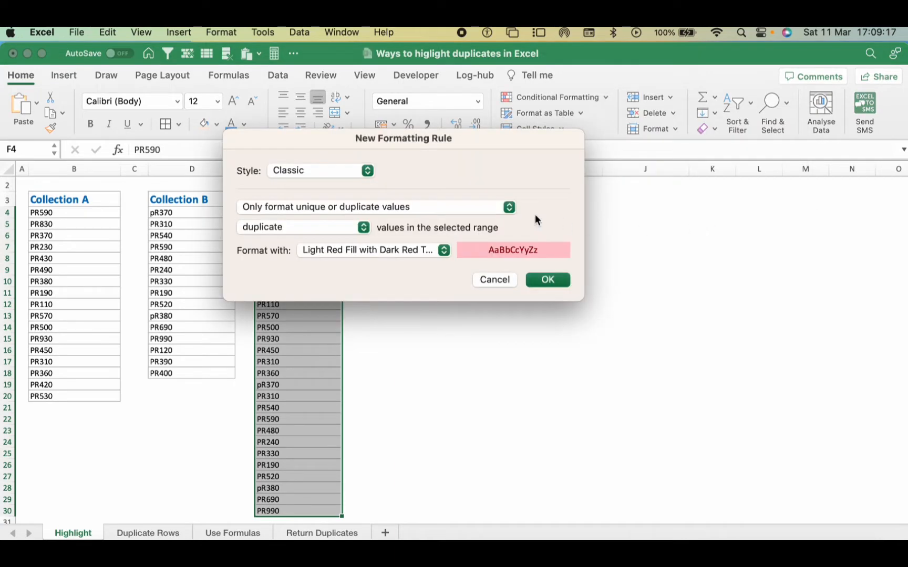
pyautogui.moveTo(403, 138); pyautogui.dragTo(536, 135)
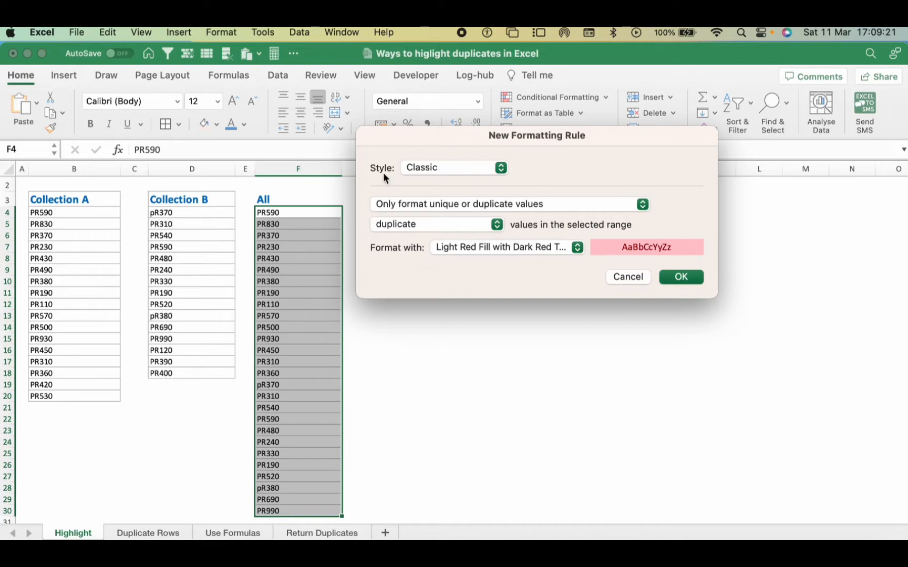
pyautogui.moveTo(462, 225)
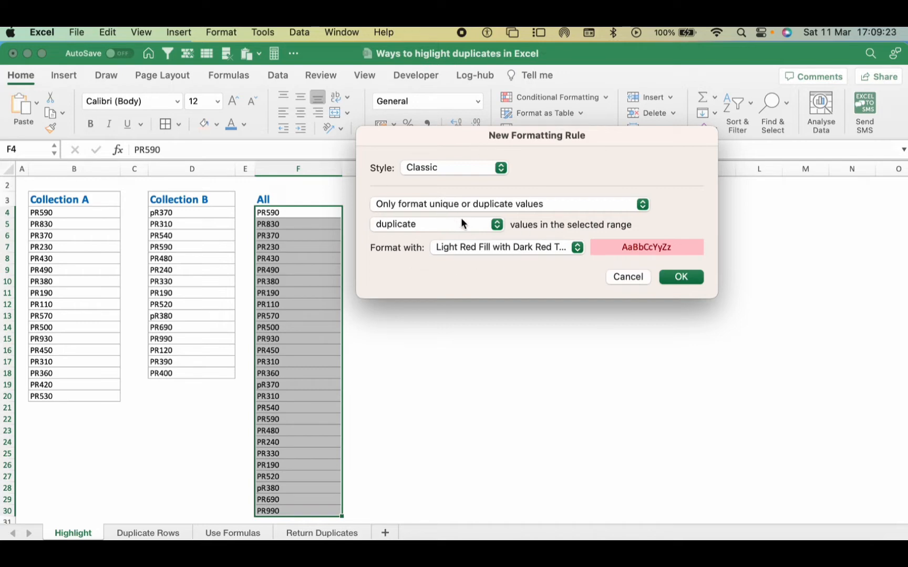
pyautogui.moveTo(483, 209)
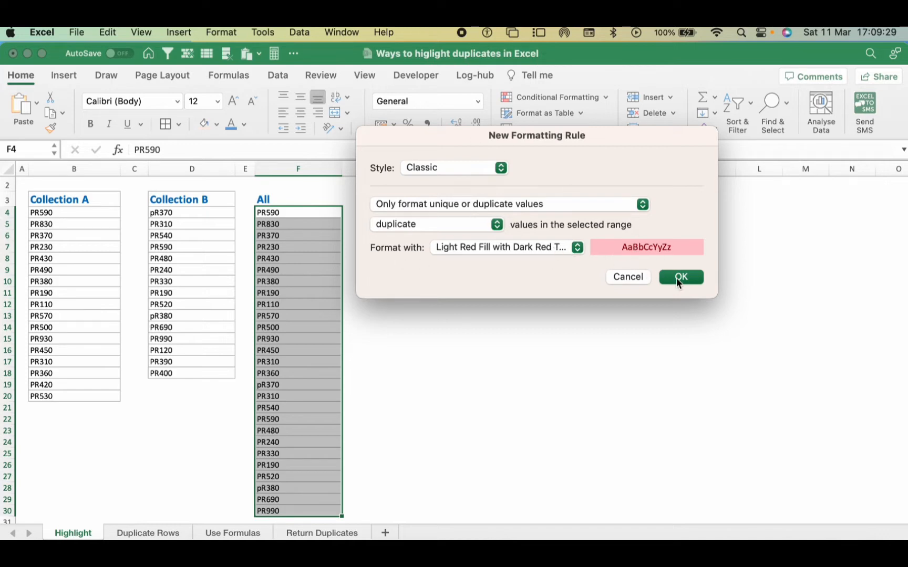
pyautogui.click(680, 276)
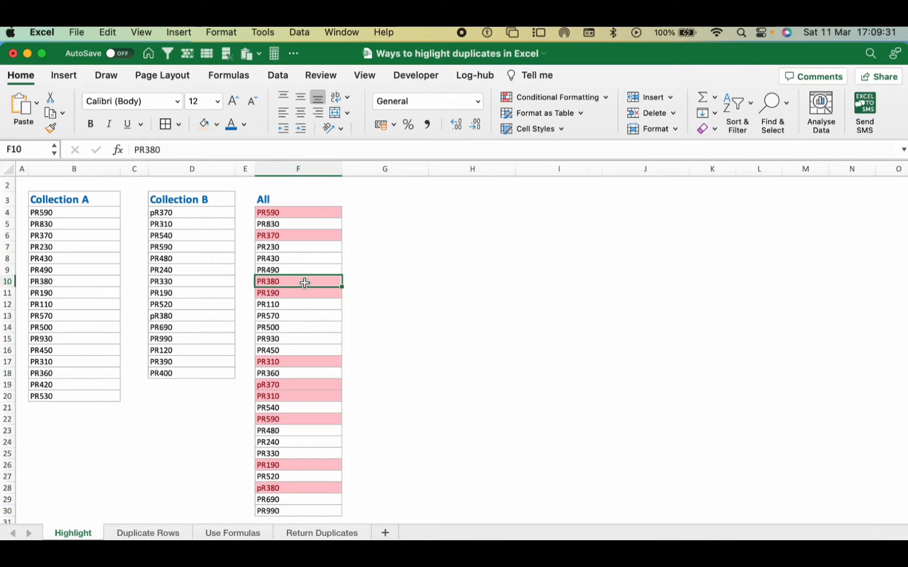
pyautogui.moveTo(294, 471)
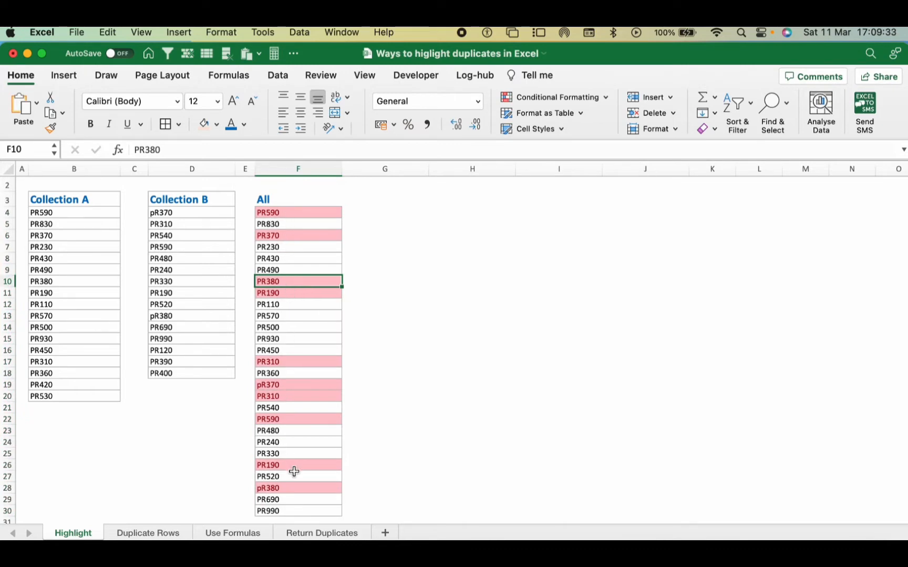
pyautogui.moveTo(310, 444)
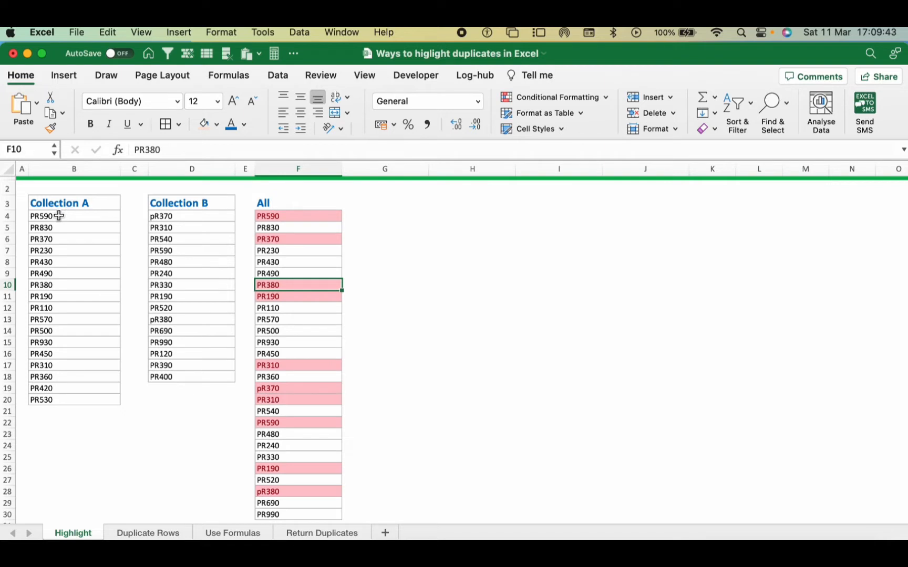
# Step: Apply a Duplicate Values highlight rule to Collection A (B4:B20) and Collection B (D4:D16)
pyautogui.moveTo(40, 215); pyautogui.dragTo(79, 365)
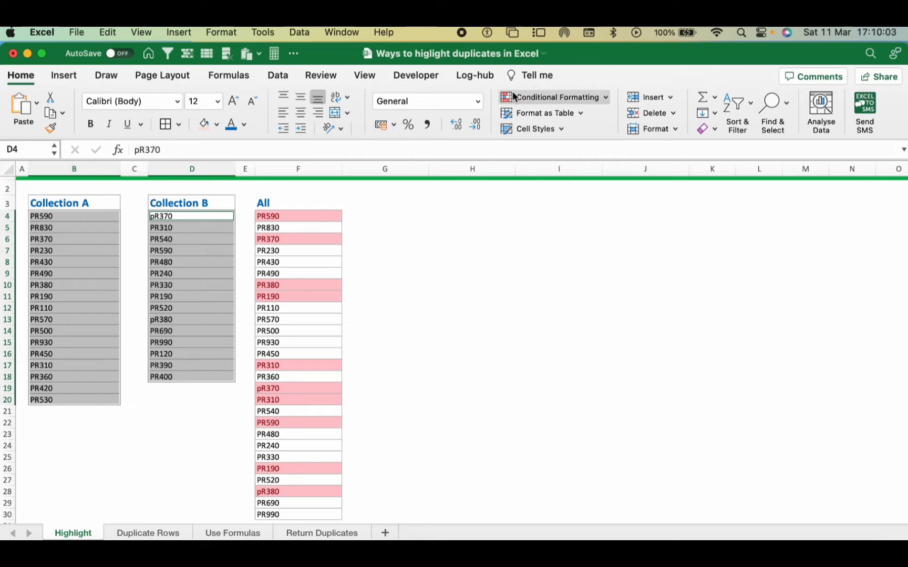
pyautogui.moveTo(596, 103)
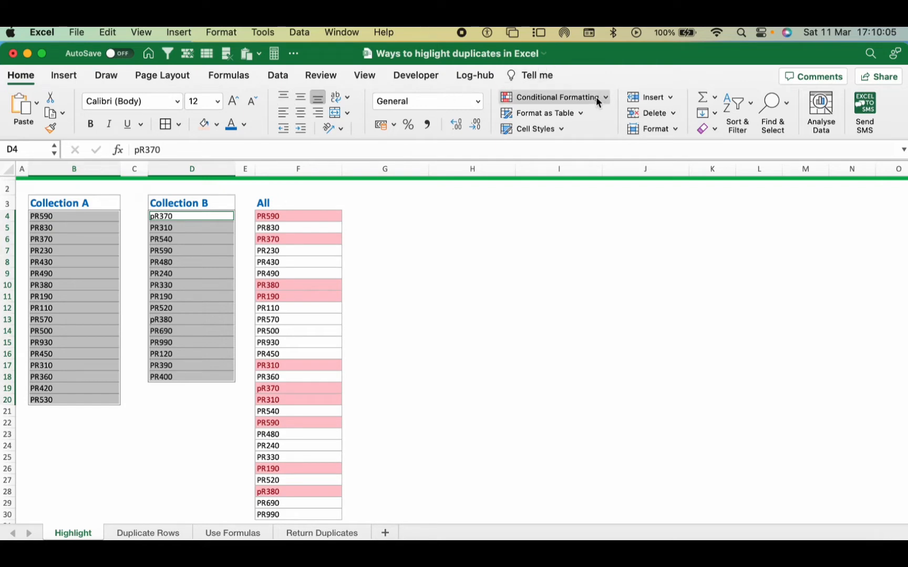
pyautogui.click(557, 96)
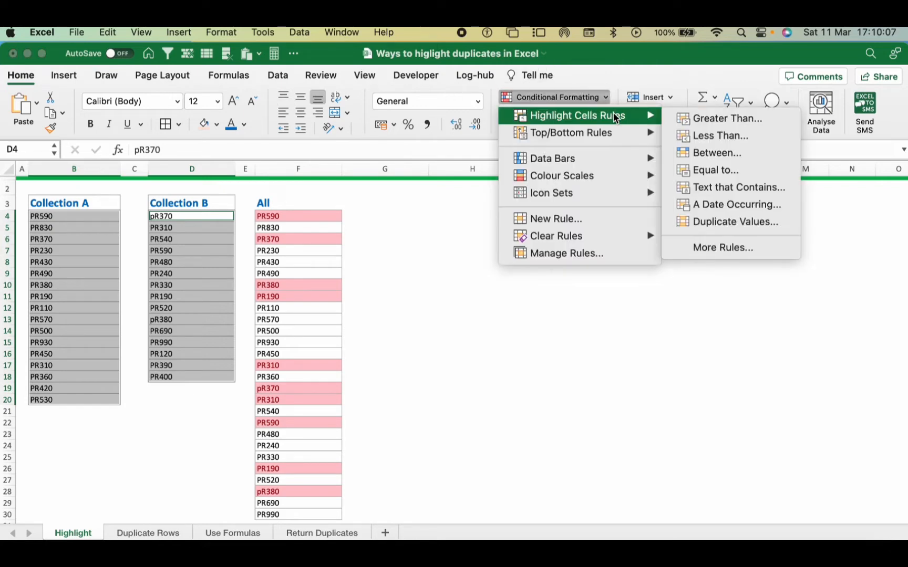
pyautogui.click(733, 221)
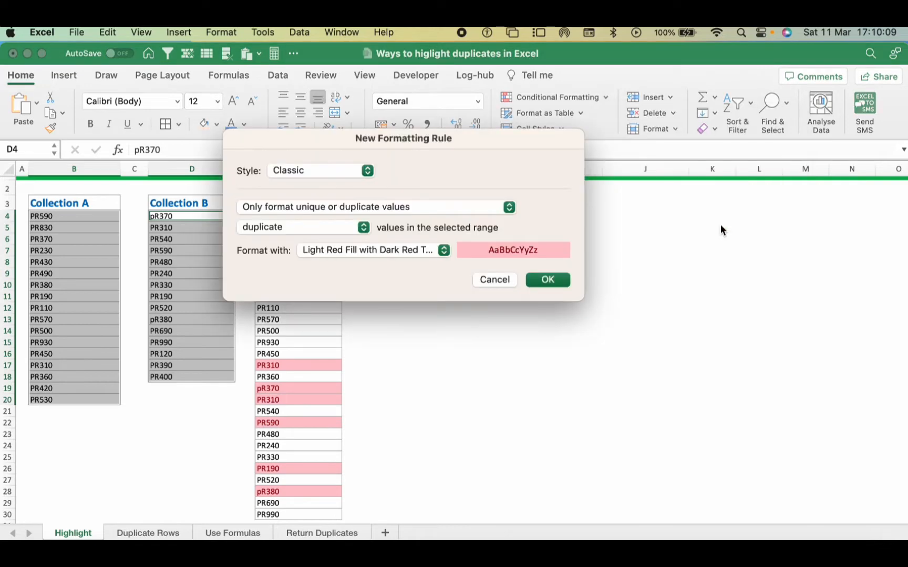
pyautogui.click(546, 279)
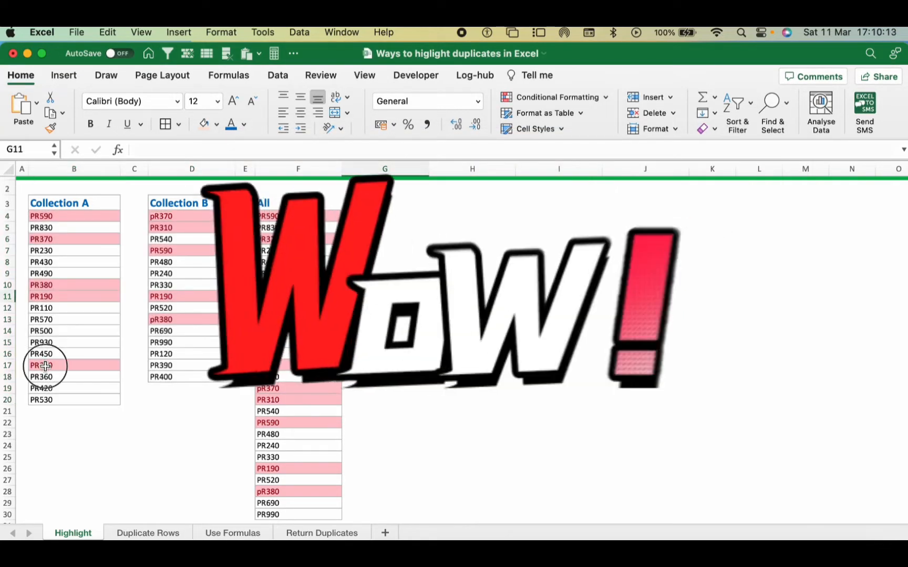
pyautogui.moveTo(74, 216); pyautogui.dragTo(73, 296)
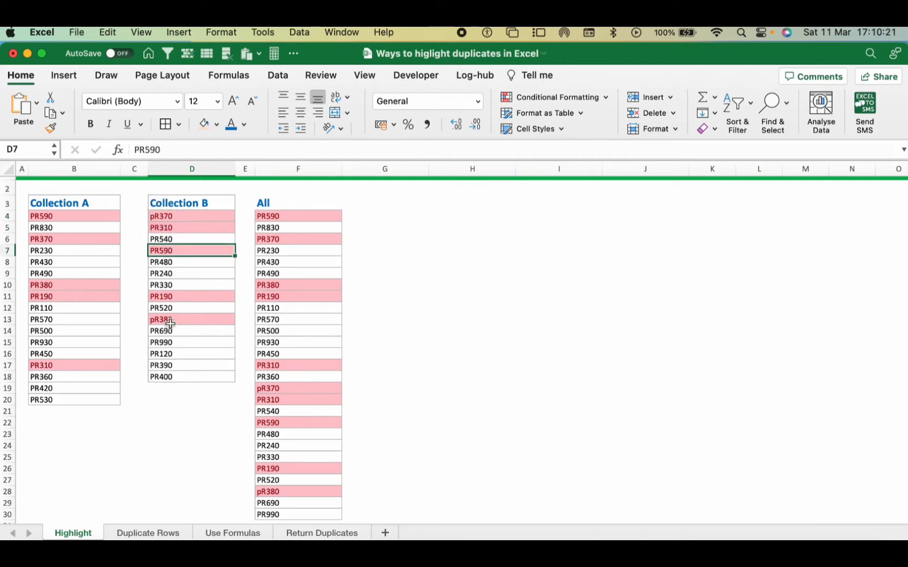
pyautogui.click(192, 330)
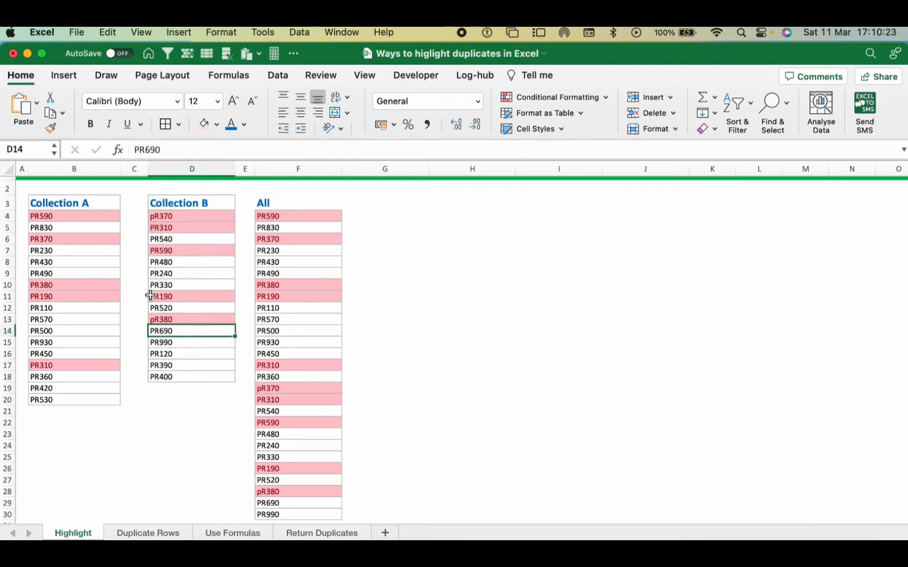
pyautogui.moveTo(66, 216)
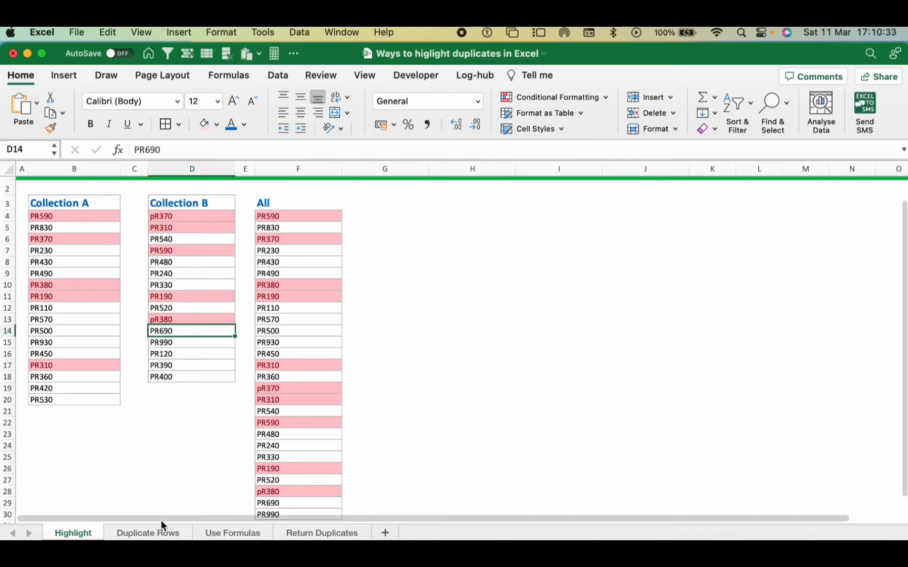
# Step: Switch to the Duplicate Rows sheet and pick a cell beside the product table
pyautogui.click(147, 533)
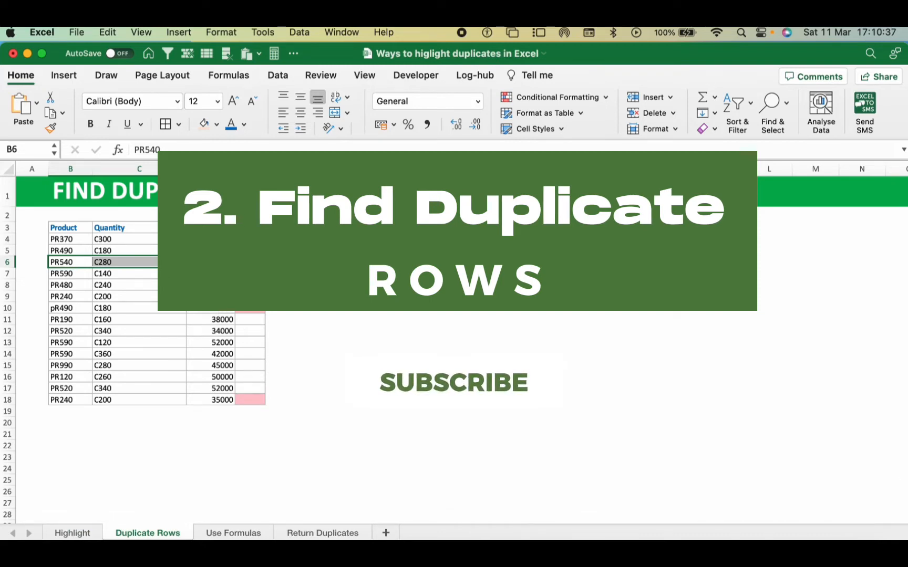
pyautogui.click(124, 285)
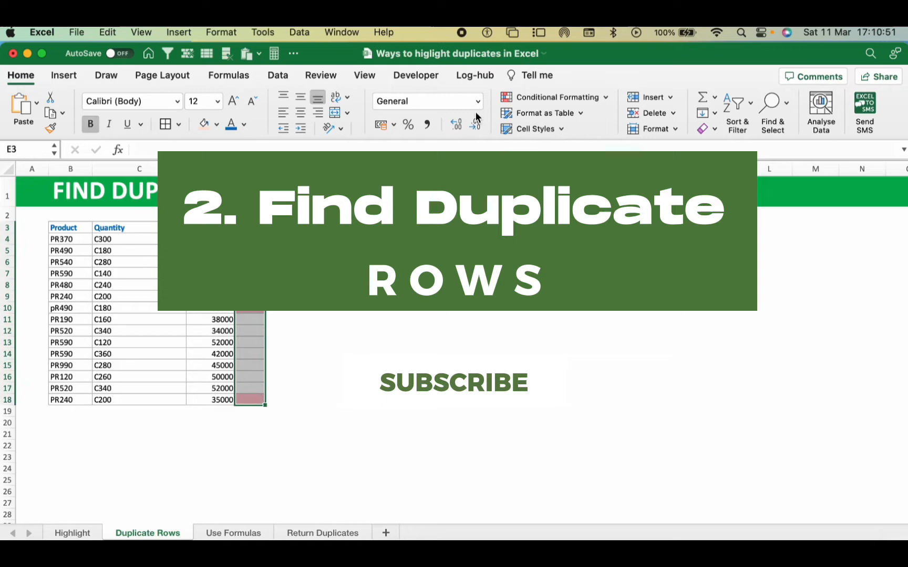
pyautogui.click(554, 96)
pyautogui.write('=')
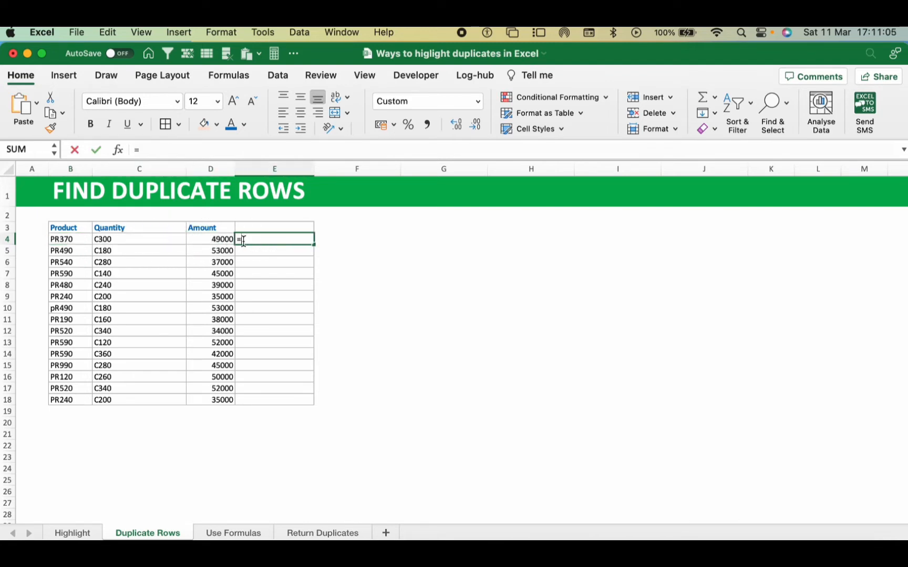
# Step: Enter =CONCAT(B4:D4) in E4 with General format, showing PR370C30049000
pyautogui.write('com')
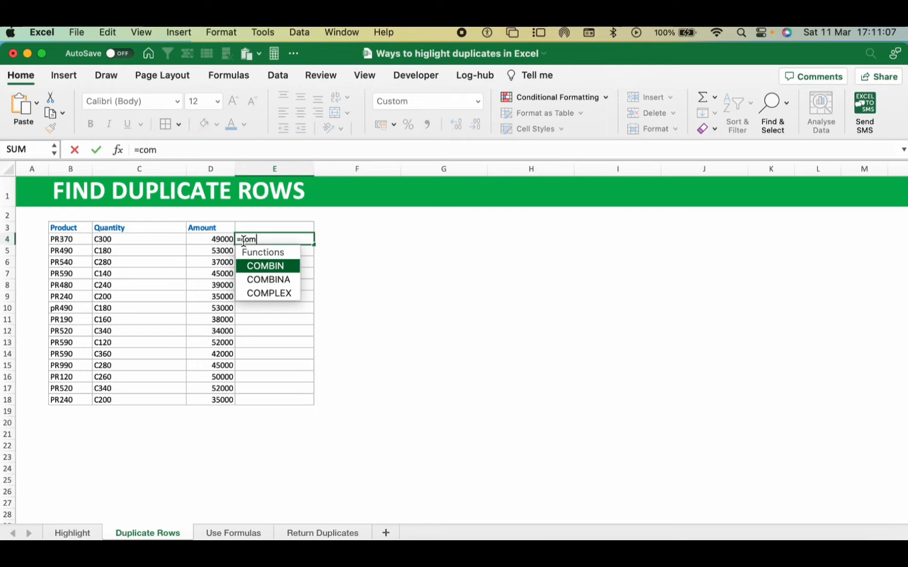
pyautogui.write('n')
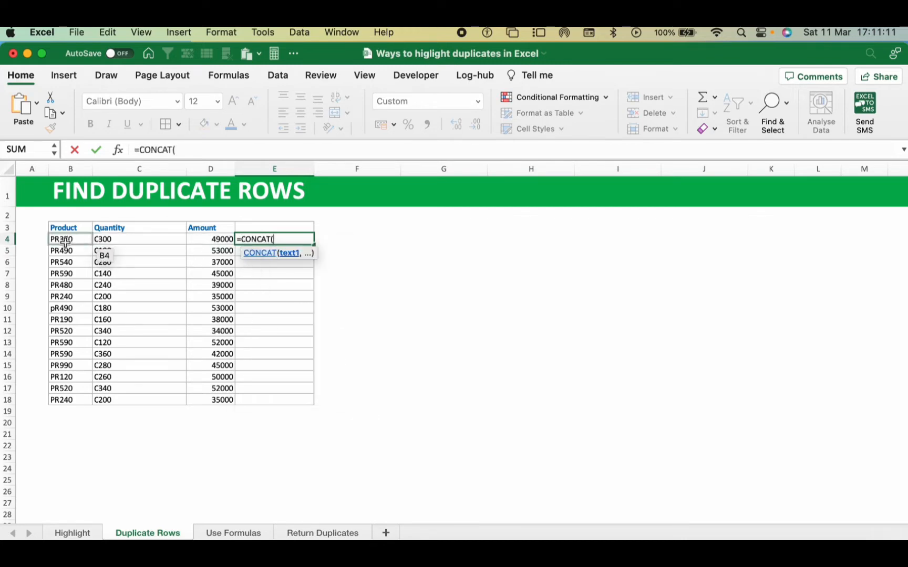
pyautogui.moveTo(61, 239); pyautogui.dragTo(210, 239)
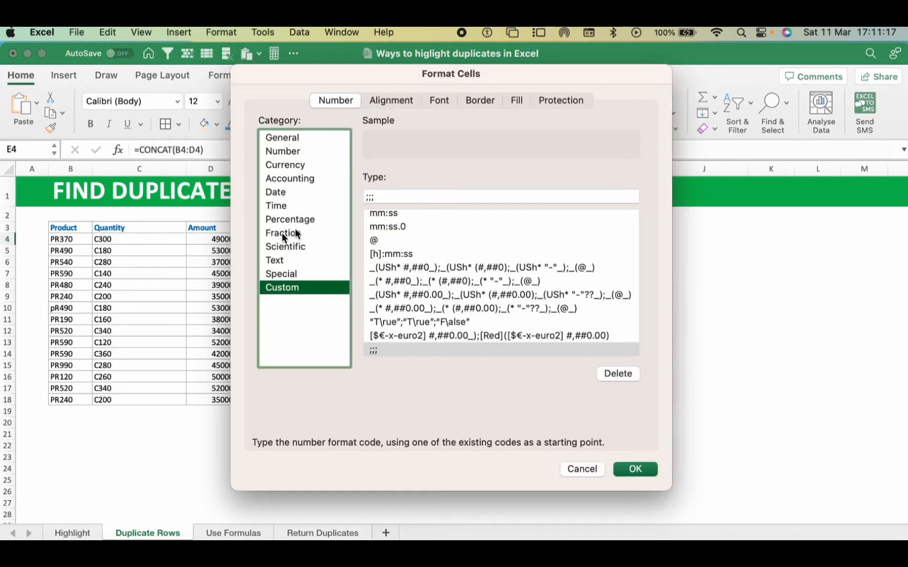
pyautogui.click(282, 137)
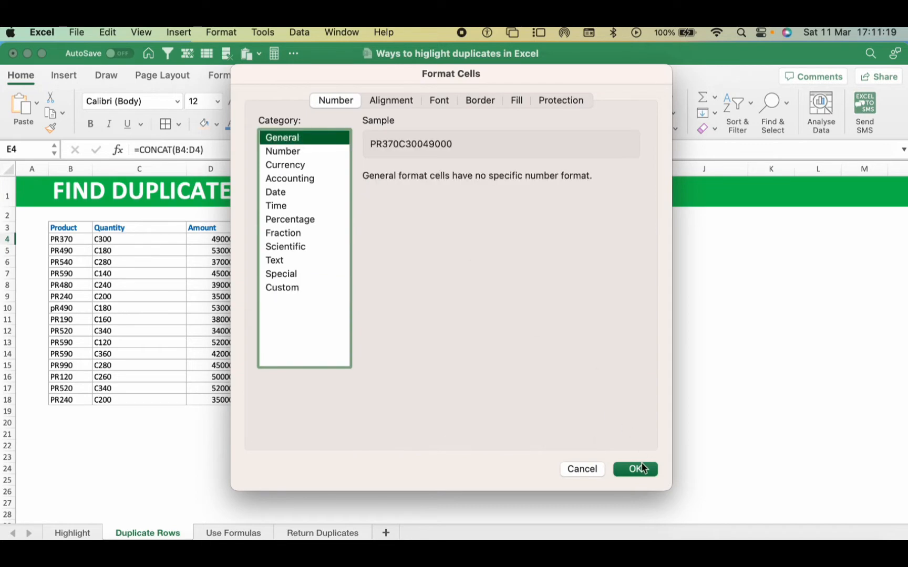
pyautogui.click(635, 469)
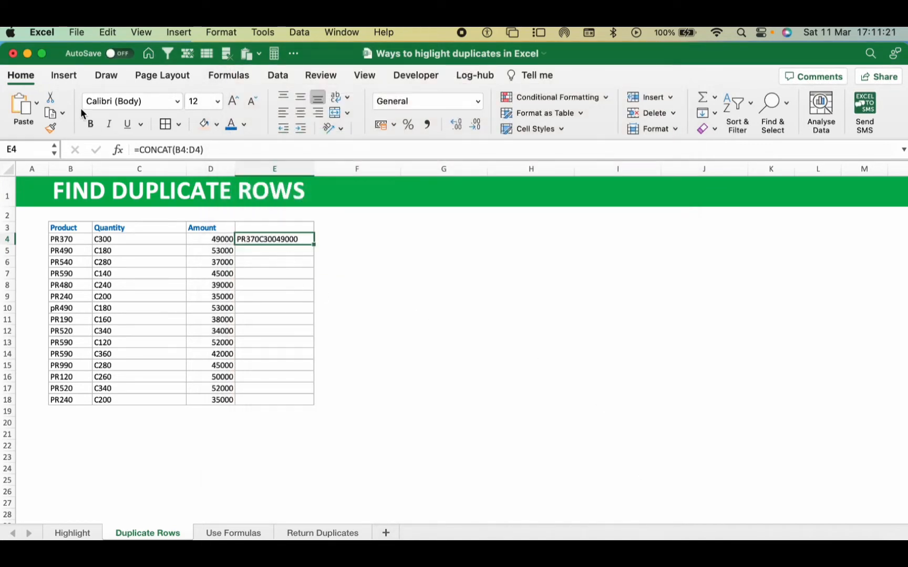
pyautogui.moveTo(274, 239); pyautogui.dragTo(274, 342)
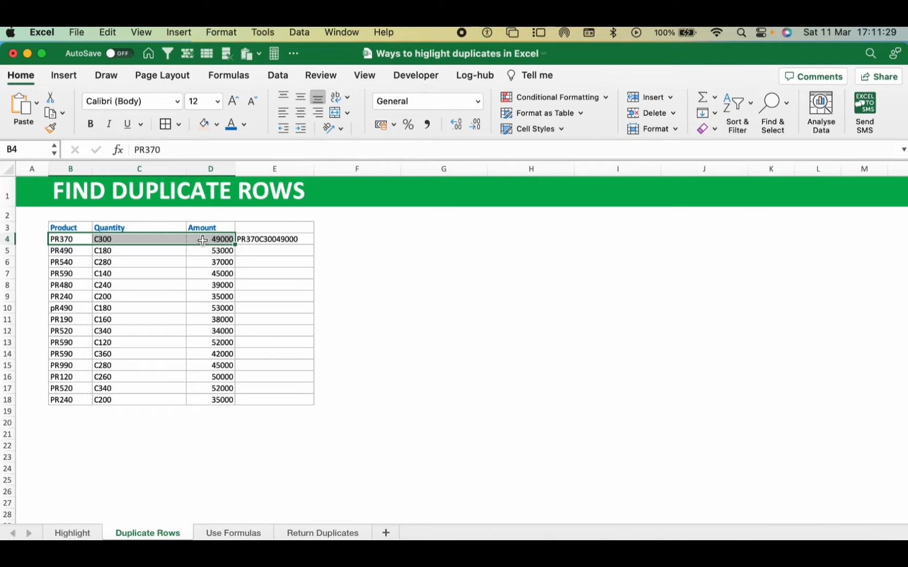
# Step: Fill E4's CONCAT formula down to E18 and highlight duplicate combinations in light red
pyautogui.click(274, 239)
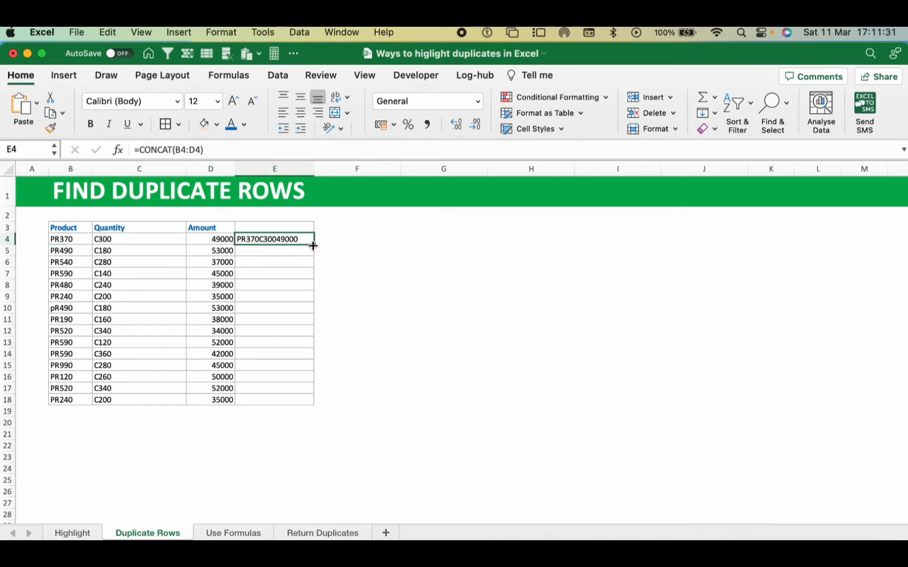
pyautogui.moveTo(313, 246); pyautogui.dragTo(306, 401)
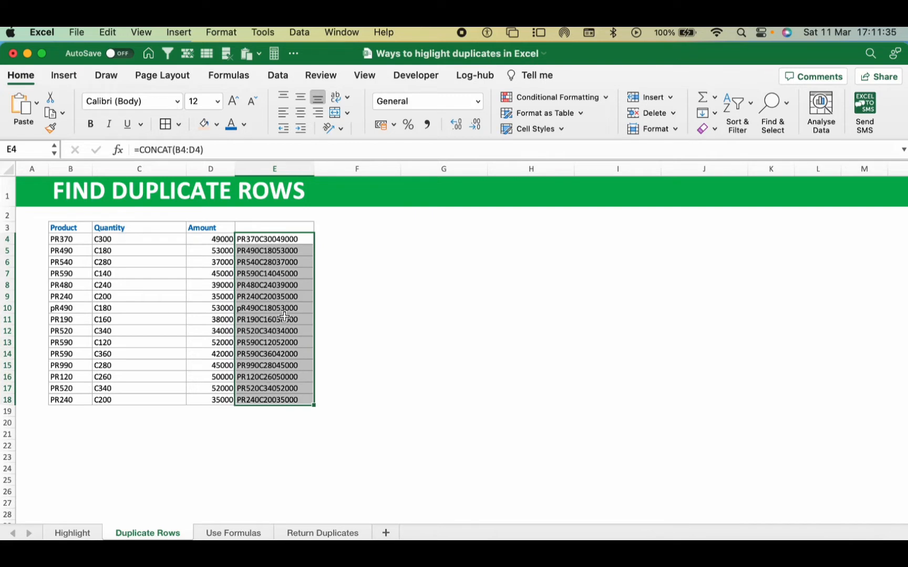
pyautogui.moveTo(267, 270)
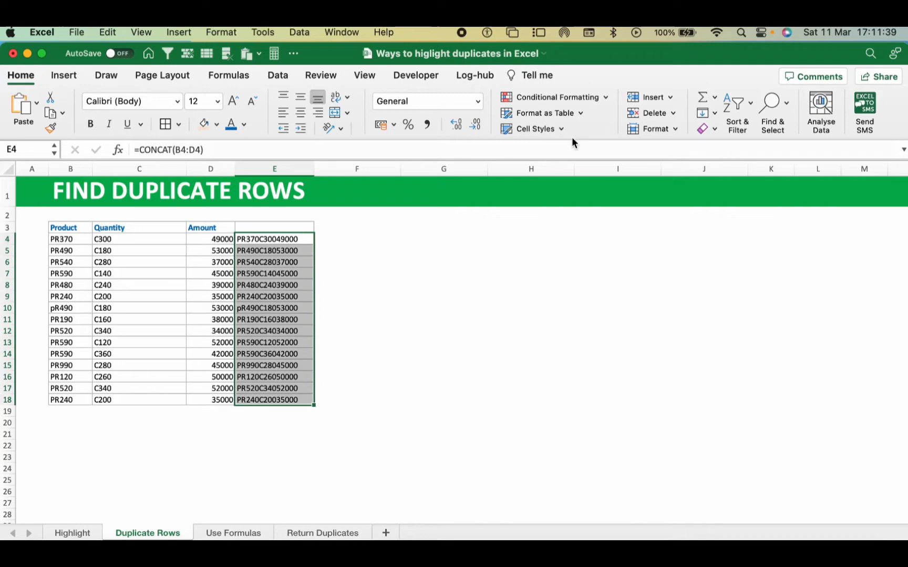
pyautogui.click(558, 97)
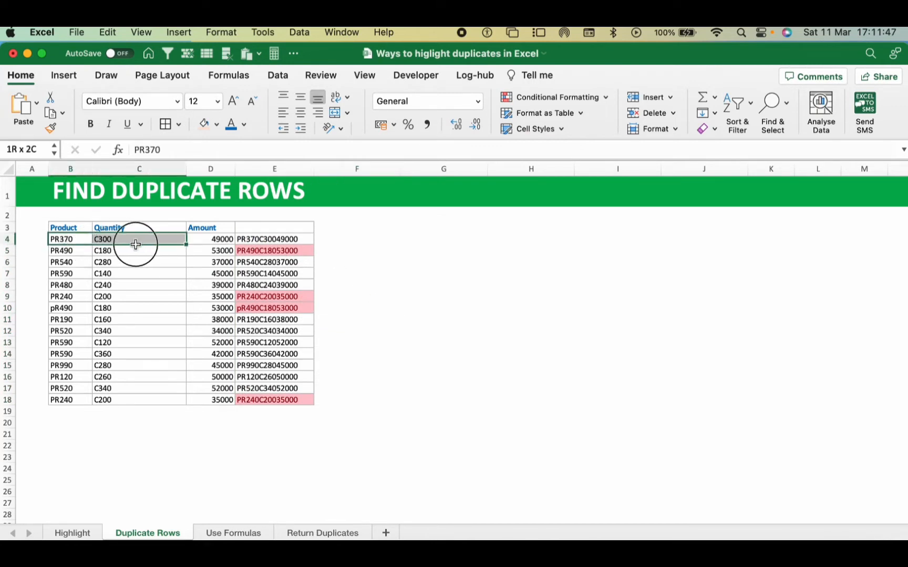
pyautogui.click(61, 250)
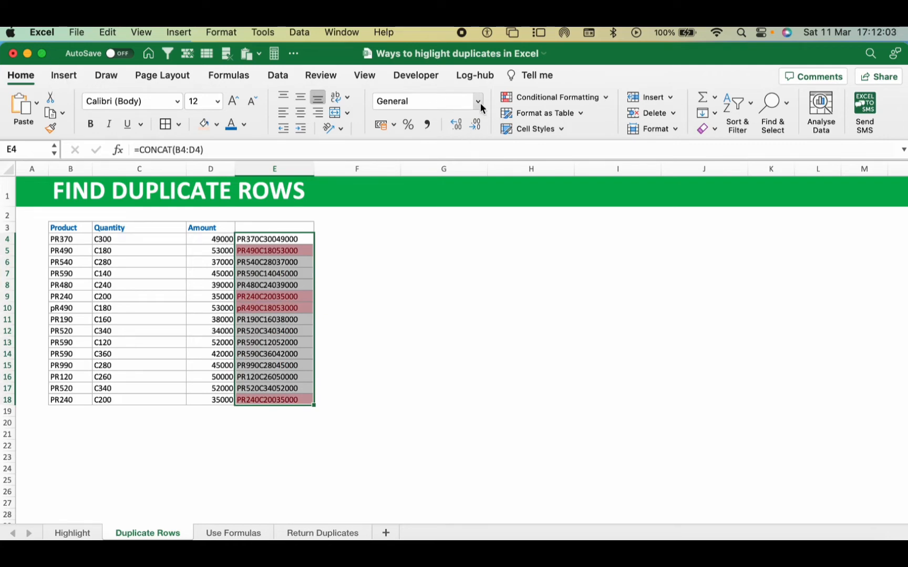
# Step: Give E4:E18 the custom ;;; number format to hide the joined text
pyautogui.click(477, 100)
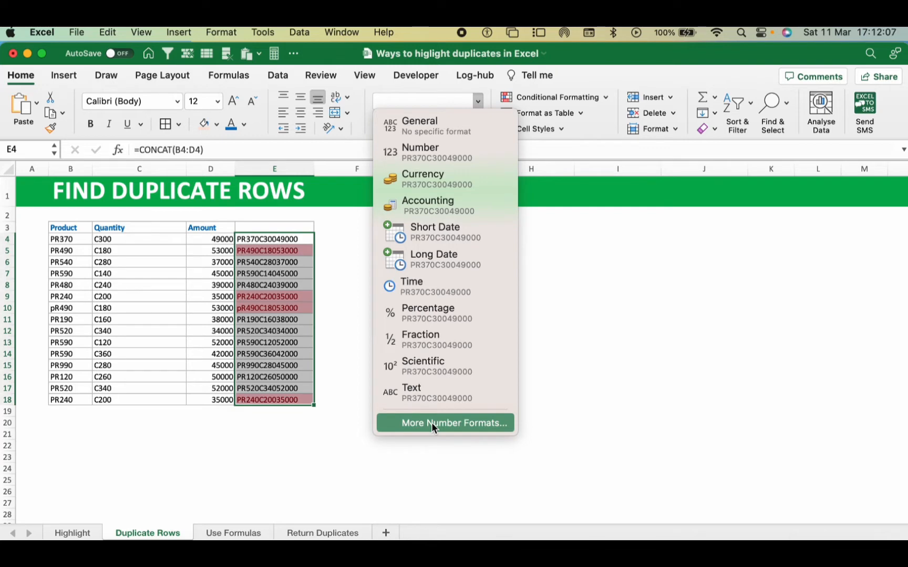
pyautogui.click(453, 422)
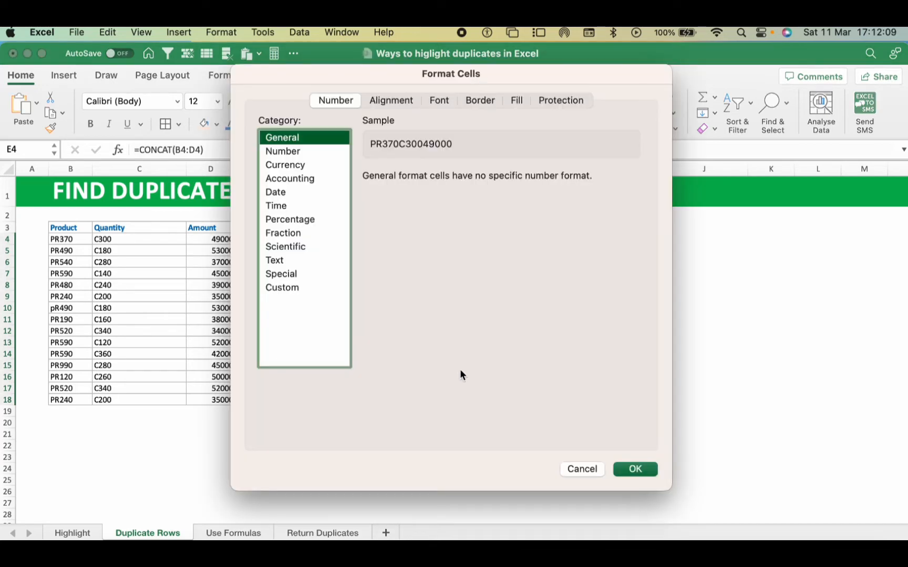
pyautogui.moveTo(293, 288)
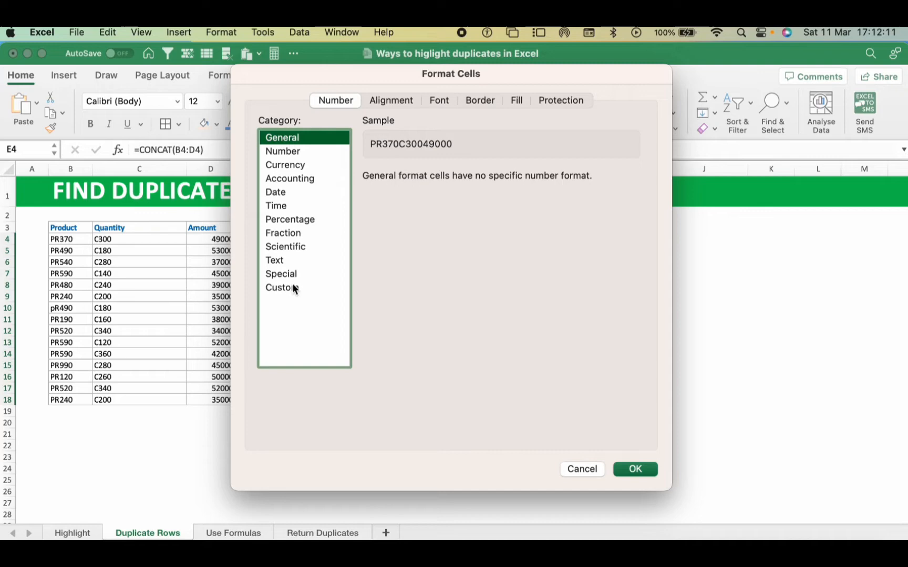
pyautogui.moveTo(635, 456)
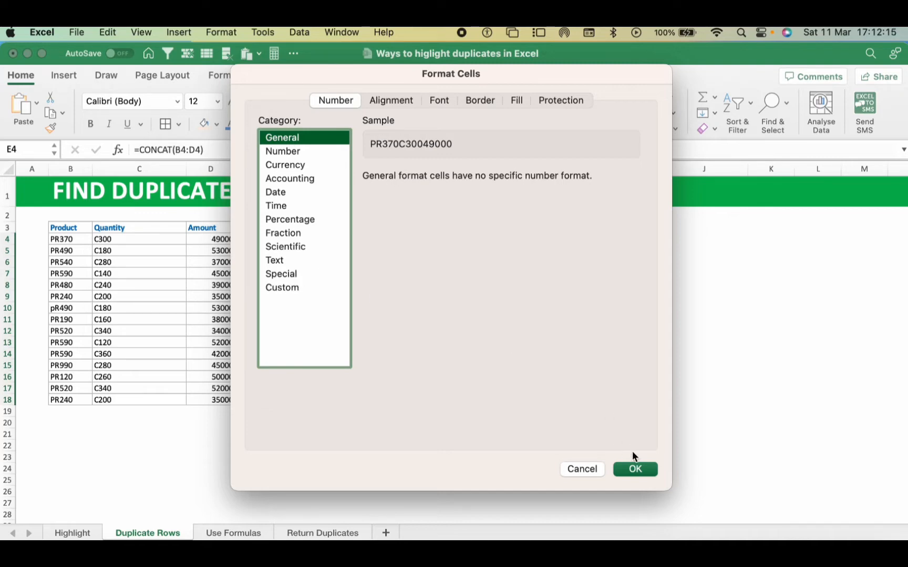
pyautogui.moveTo(290, 313)
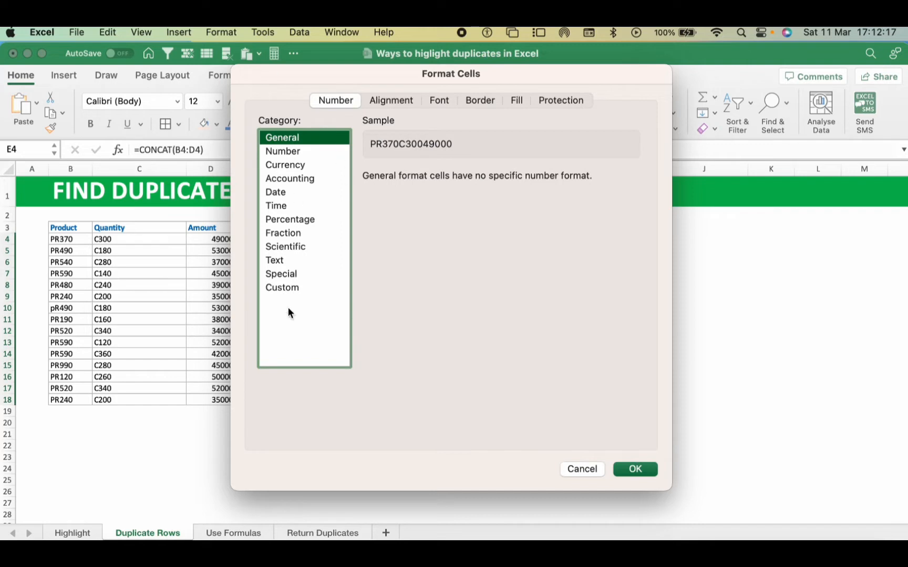
pyautogui.click(283, 287)
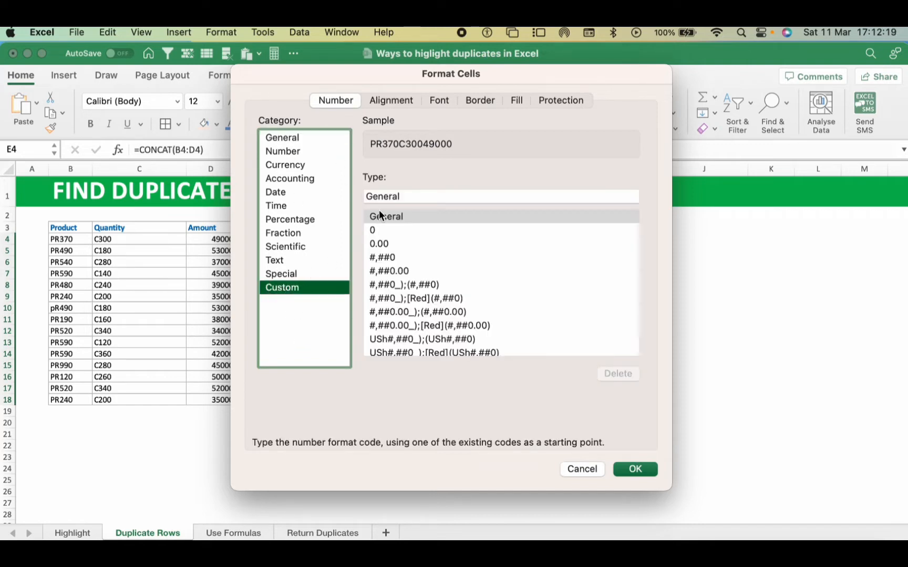
pyautogui.click(498, 195)
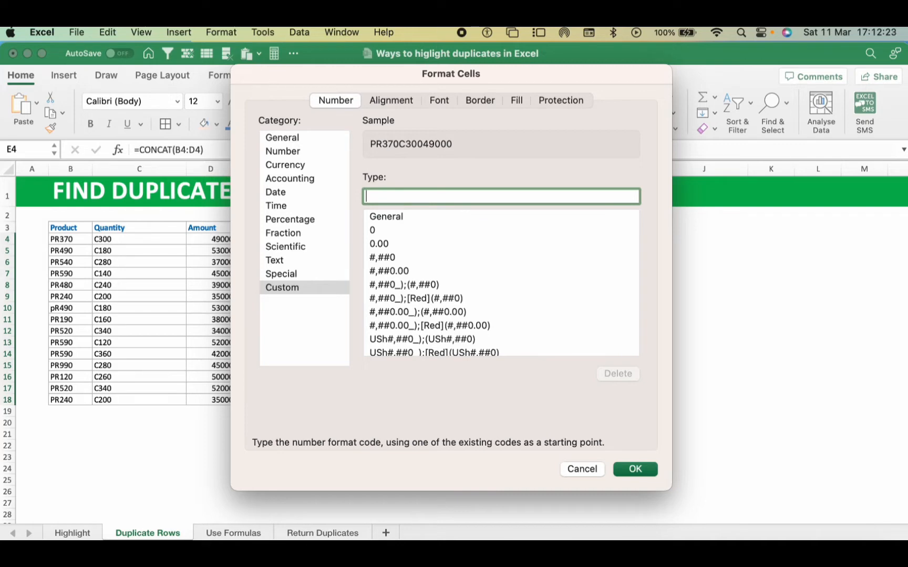
pyautogui.write(';;;')
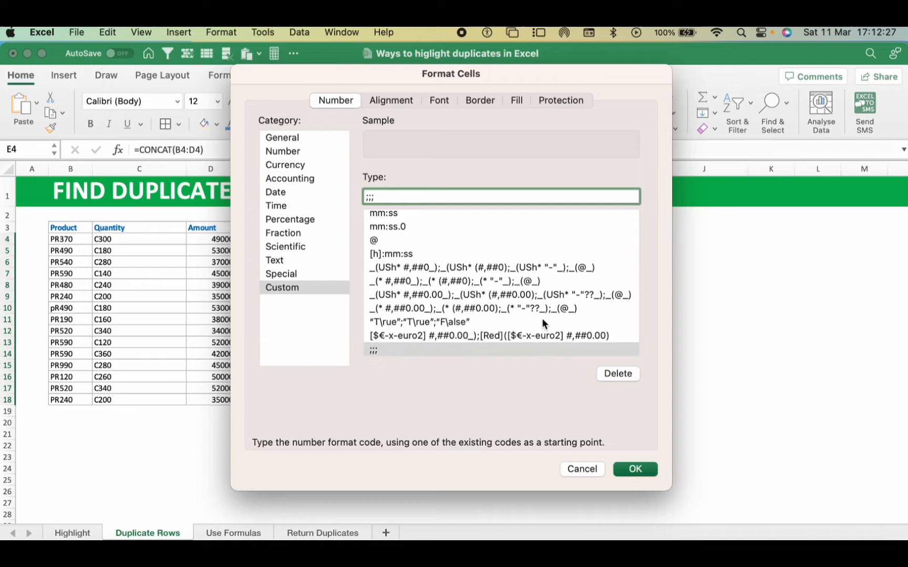
pyautogui.click(635, 469)
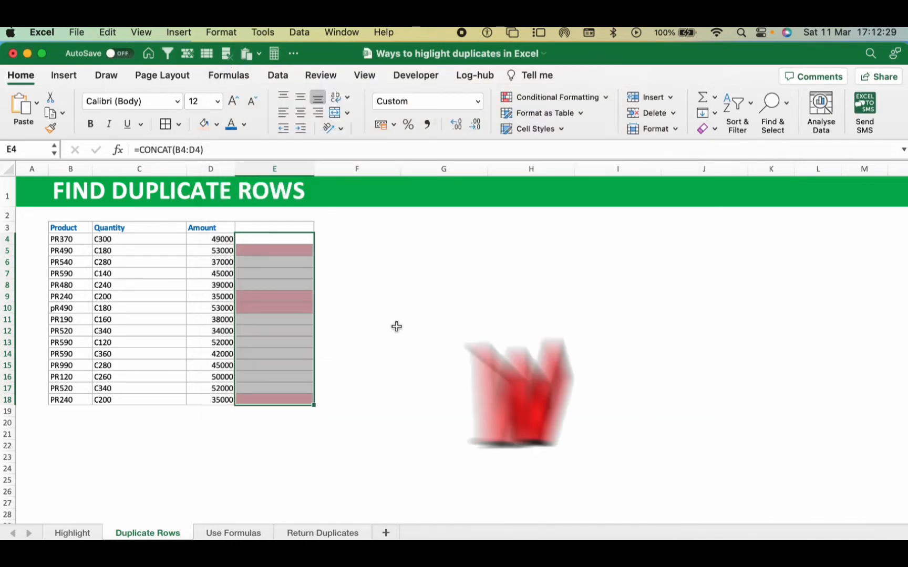
# Step: Narrow helper column E to a thin strip
pyautogui.moveTo(274, 239); pyautogui.dragTo(274, 268)
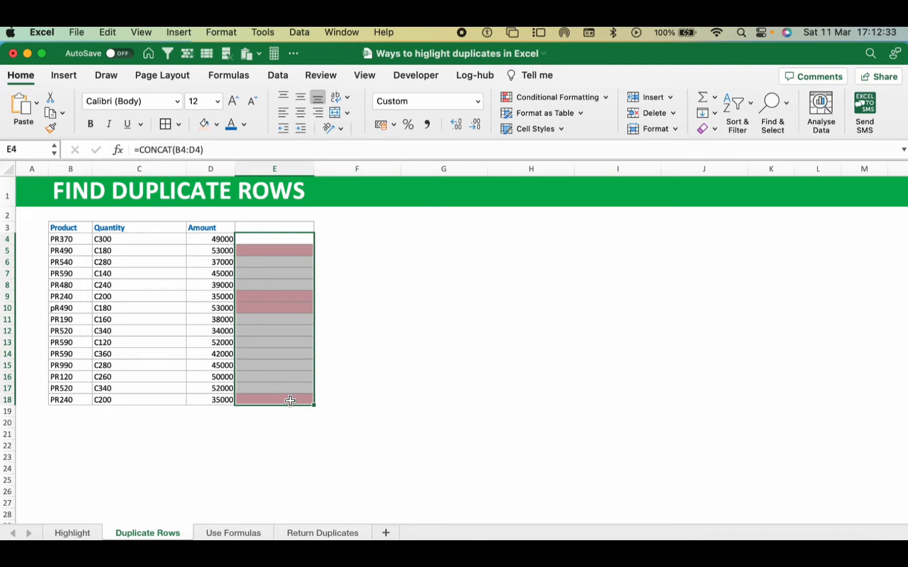
pyautogui.click(274, 273)
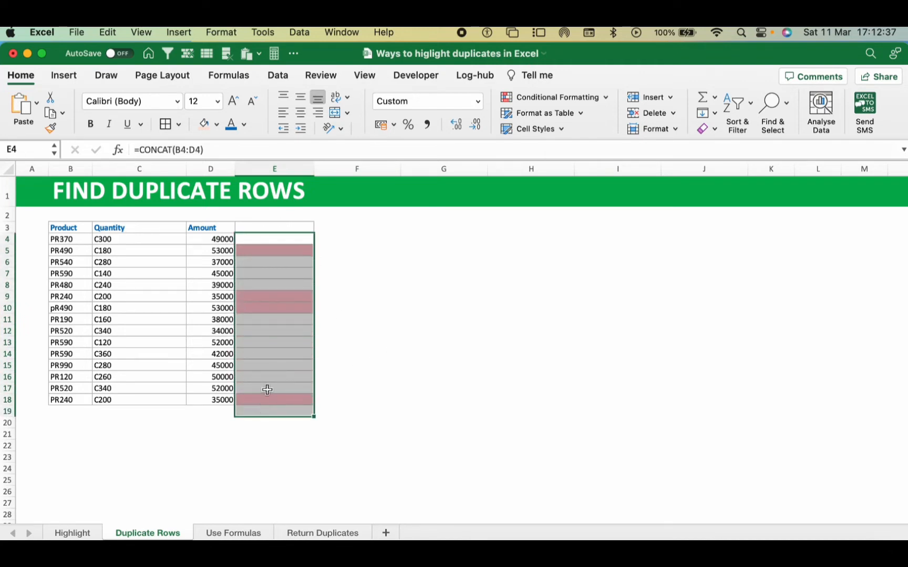
pyautogui.moveTo(314, 180); pyautogui.dragTo(267, 180)
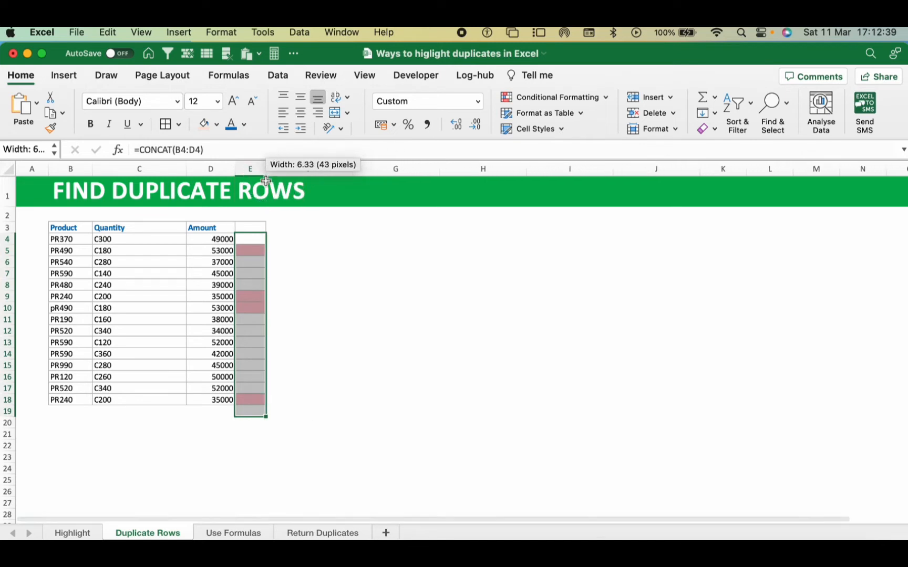
pyautogui.click(250, 285)
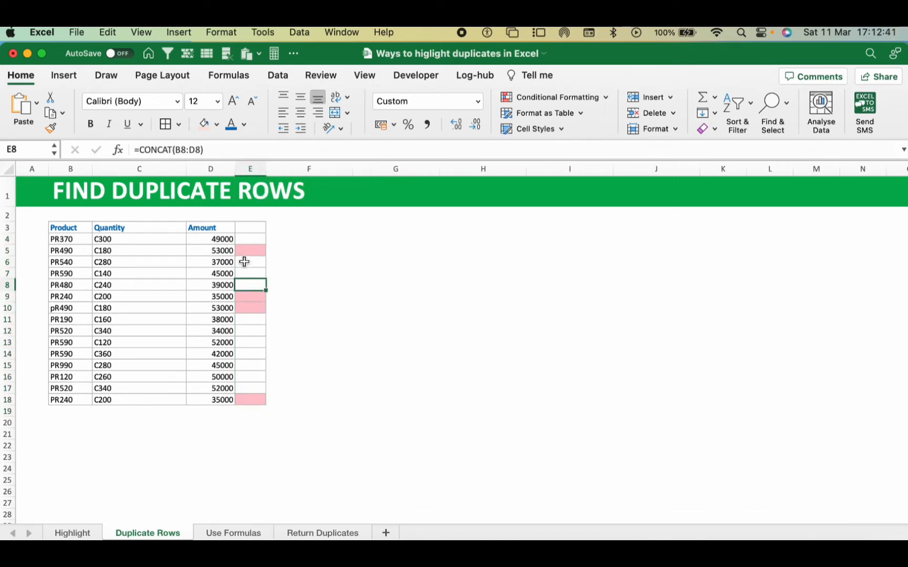
# Step: Copy row 7's PR590, C140, 45000 over row 15 and check both rows shade pink
pyautogui.click(210, 250)
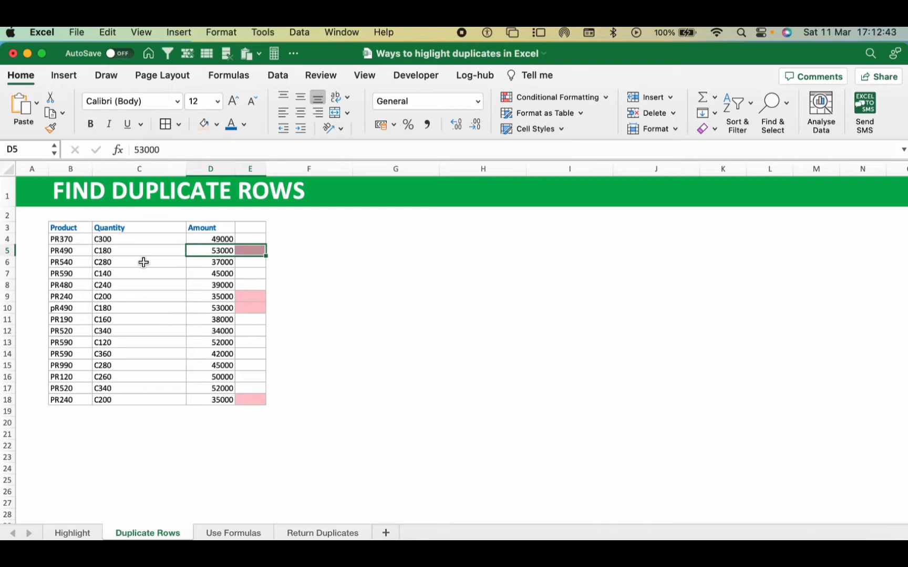
pyautogui.click(250, 296)
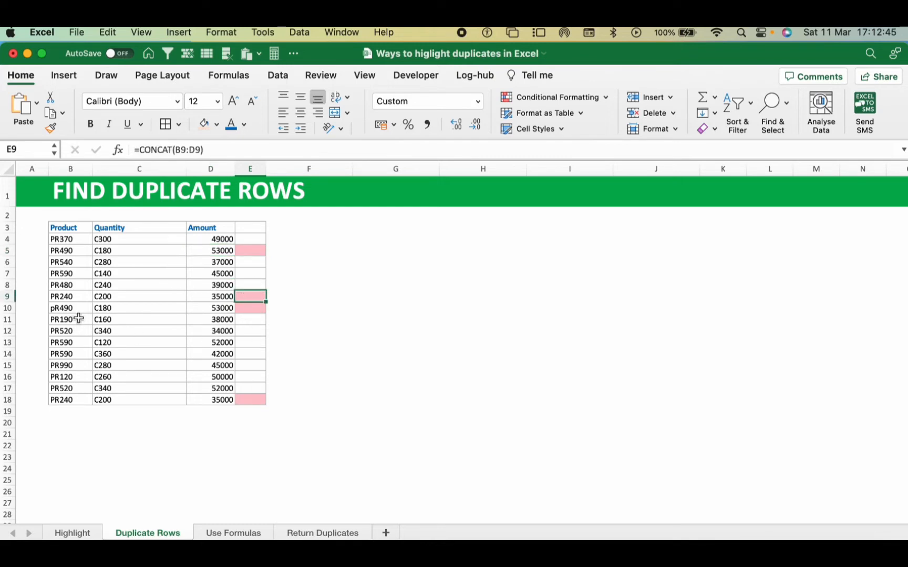
pyautogui.moveTo(81, 314)
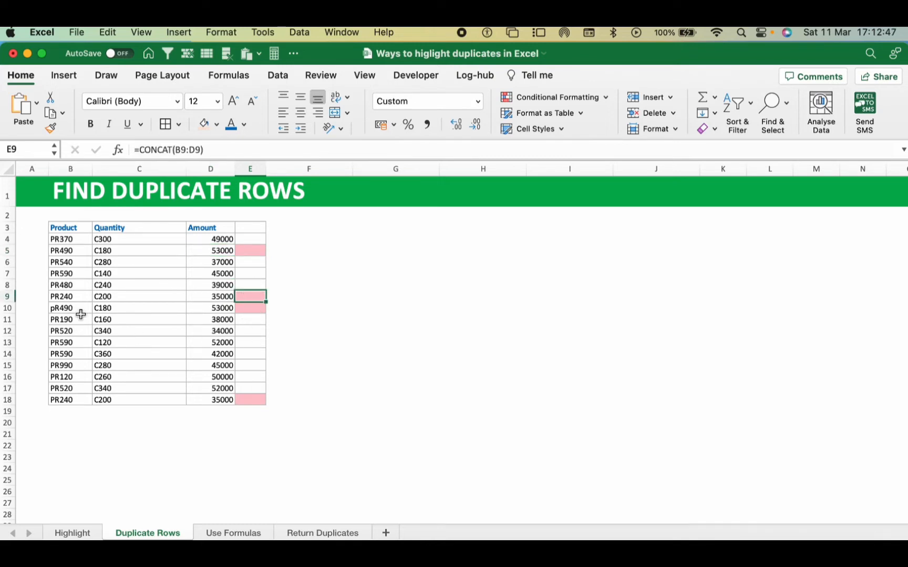
pyautogui.click(63, 273)
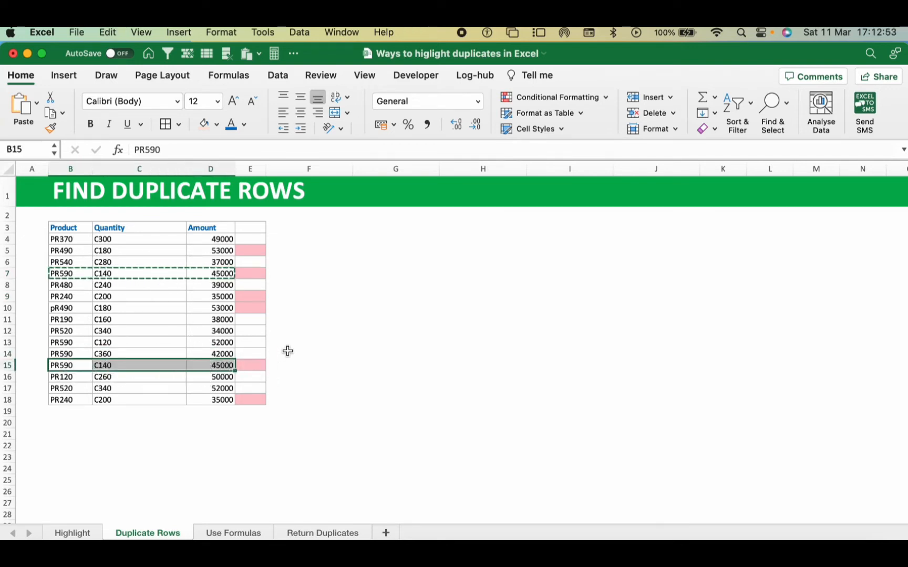
pyautogui.click(250, 365)
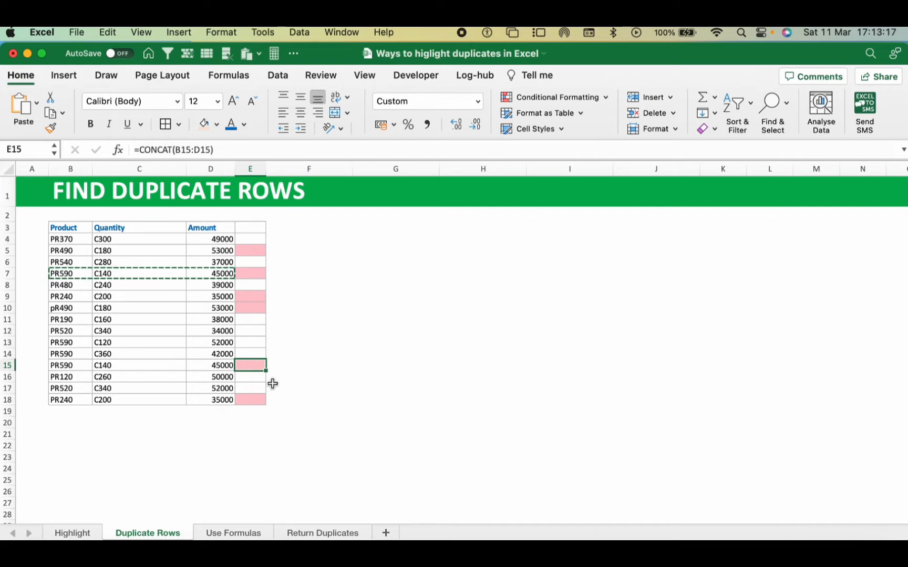
# Step: On the Use Formulas sheet, clear existing conditional formatting and select cell A4
pyautogui.click(232, 533)
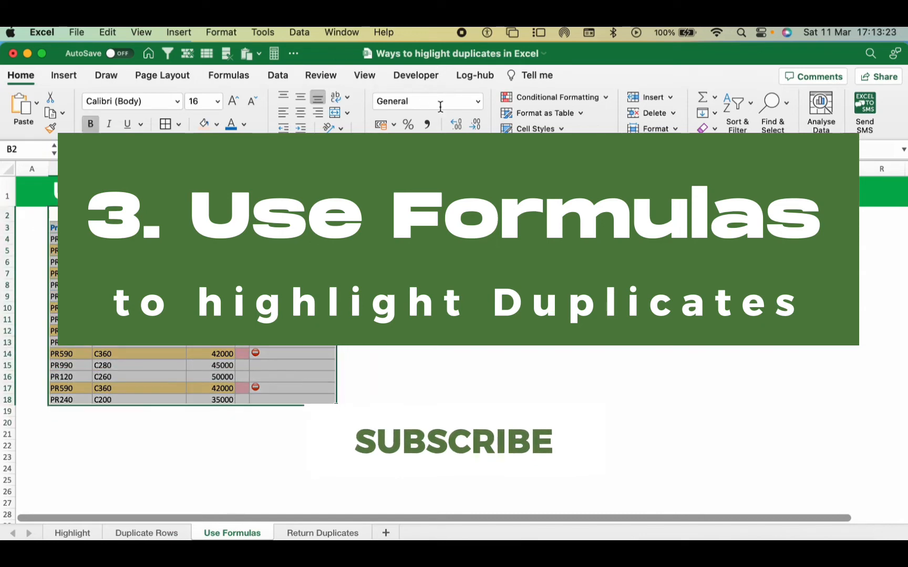
pyautogui.click(553, 96)
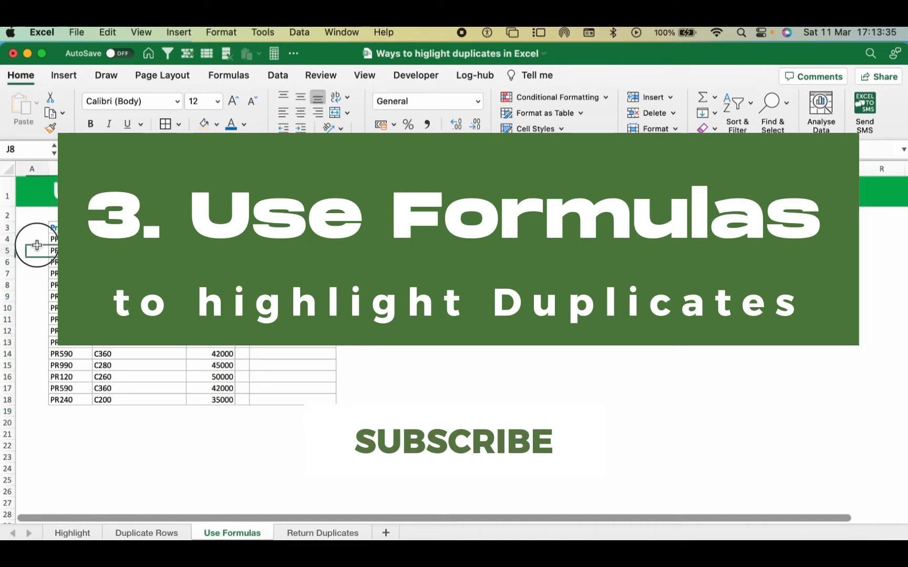
pyautogui.click(35, 233)
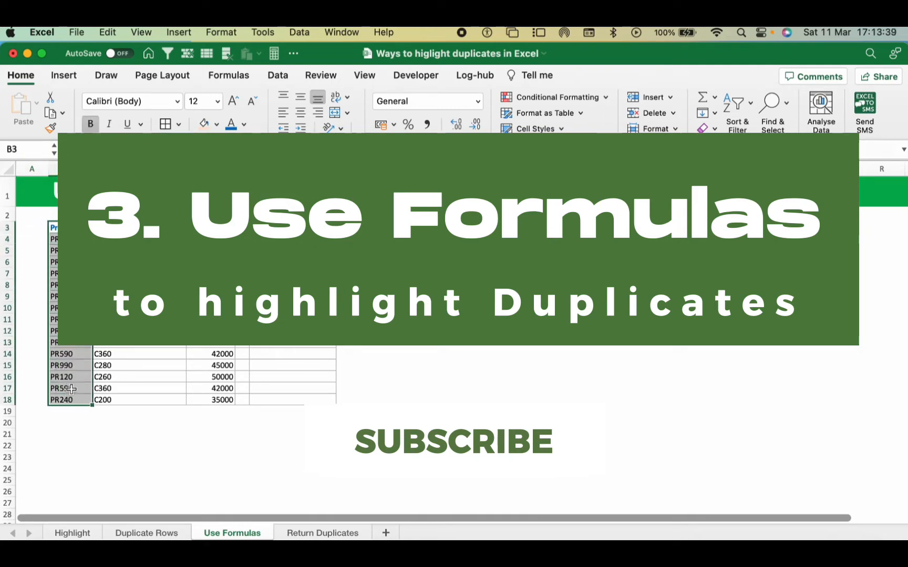
pyautogui.click(33, 238)
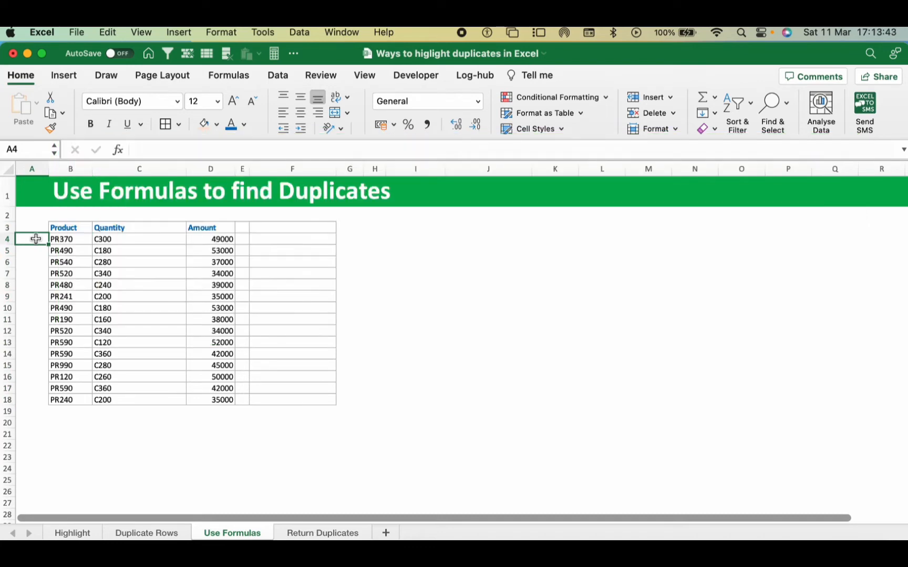
# Step: Enter =COUNTIF(B4:B18,B4)>1 in A4 to test whether PR370 repeats
pyautogui.write('=')
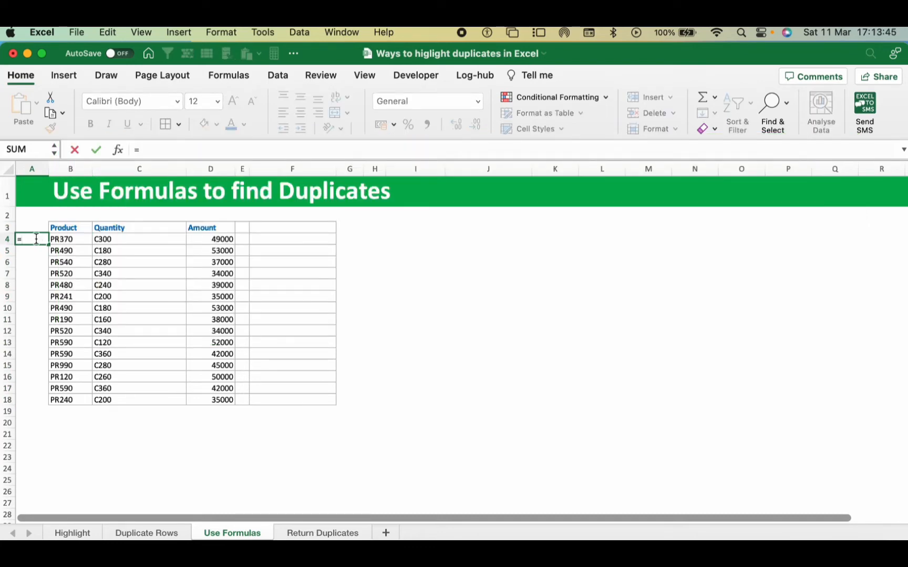
pyautogui.write('co')
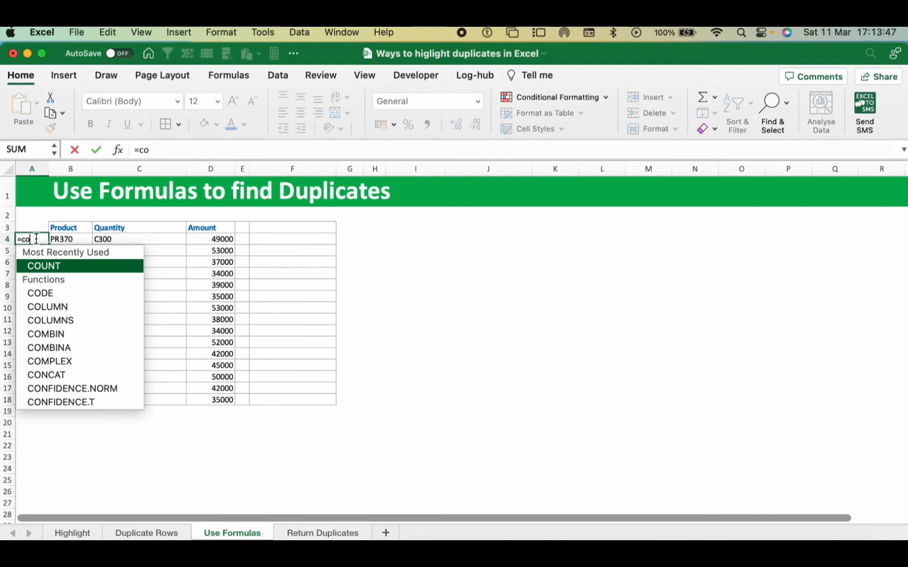
pyautogui.write('unt')
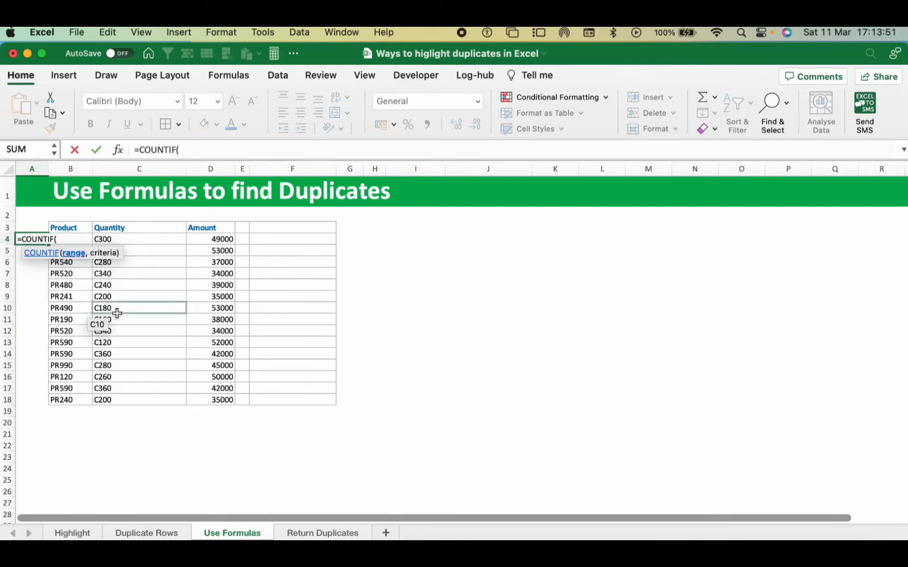
pyautogui.click(102, 239)
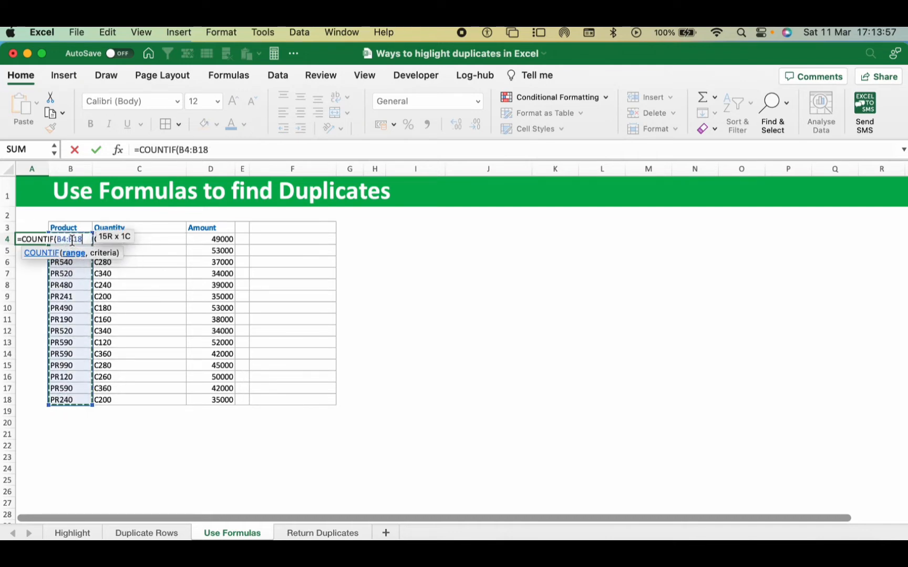
pyautogui.write(',')
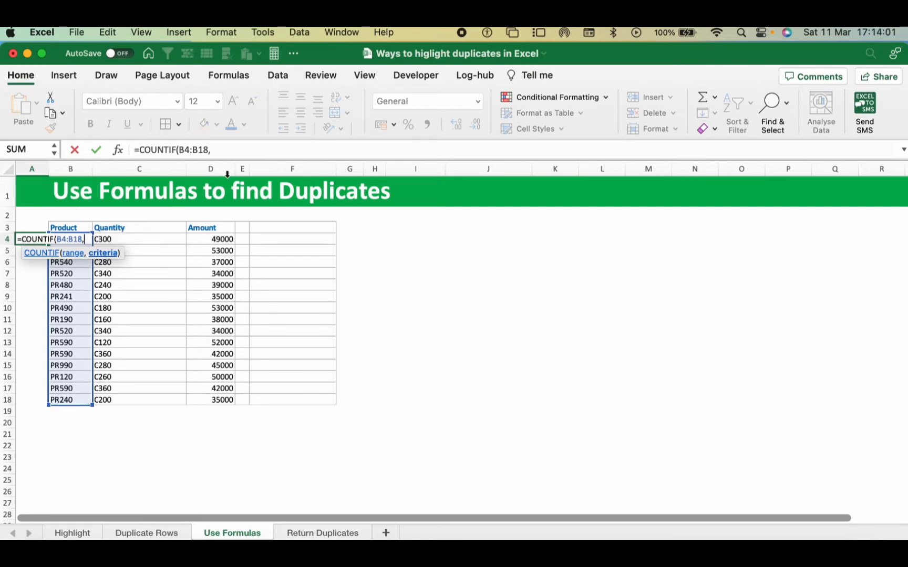
pyautogui.write('b')
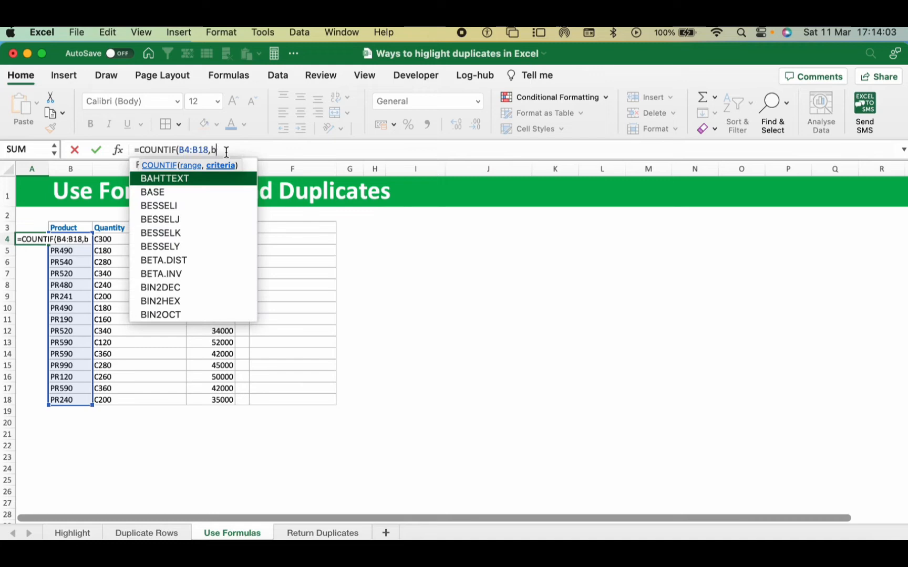
pyautogui.write('4)')
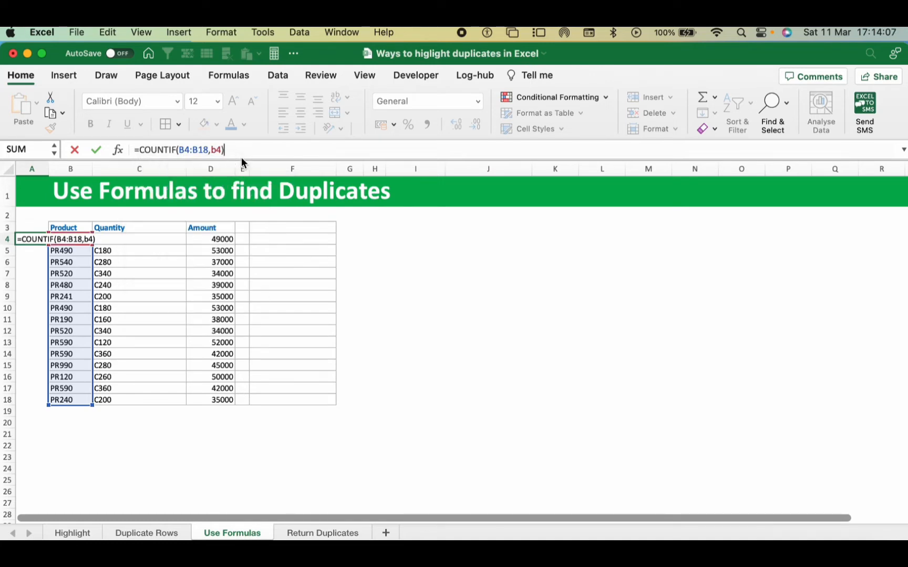
pyautogui.write('>1')
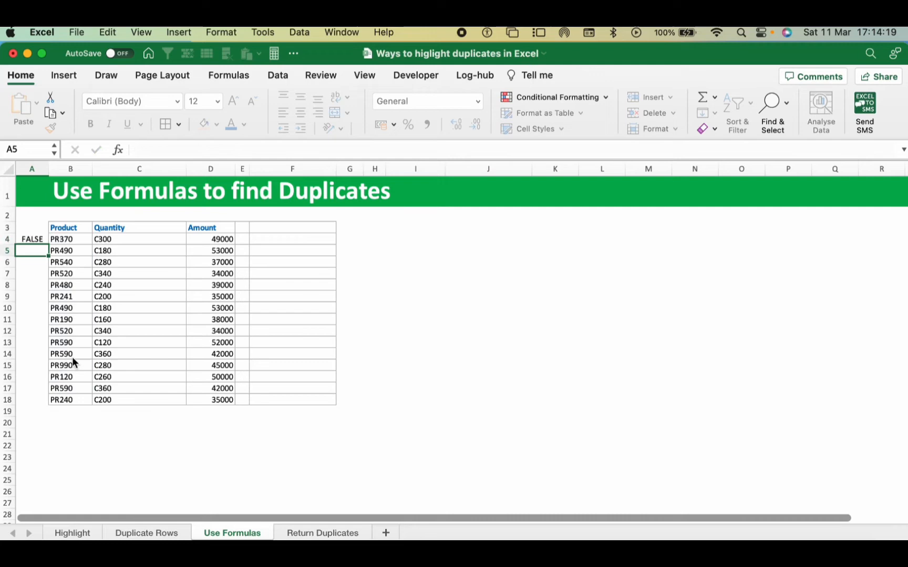
# Step: Fill the COUNTIF duplicate check from A4 down to A18
pyautogui.click(32, 238)
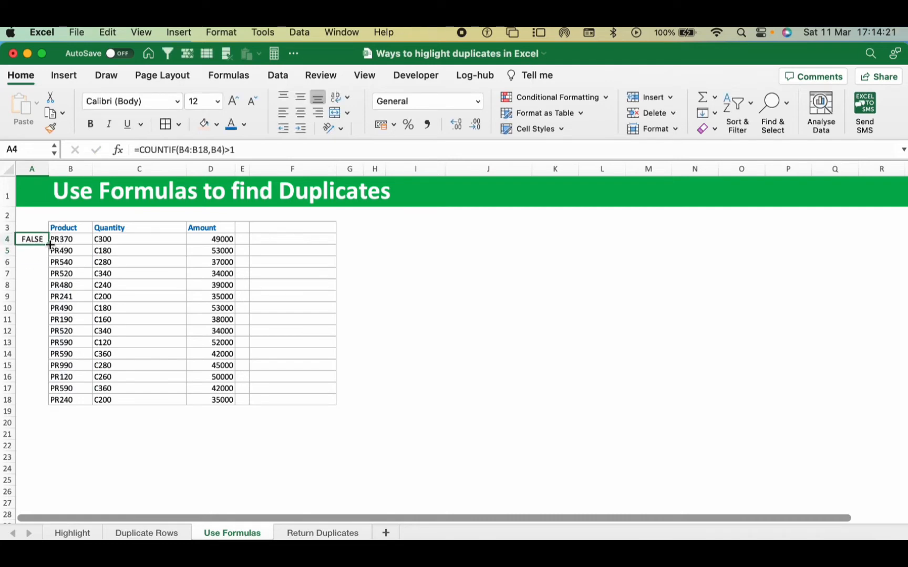
pyautogui.moveTo(32, 239); pyautogui.dragTo(32, 399)
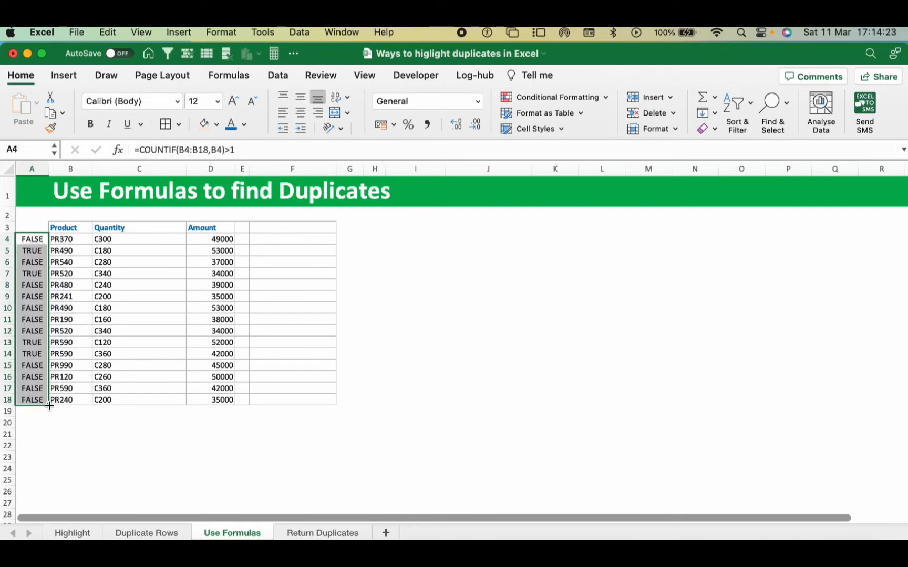
pyautogui.click(32, 342)
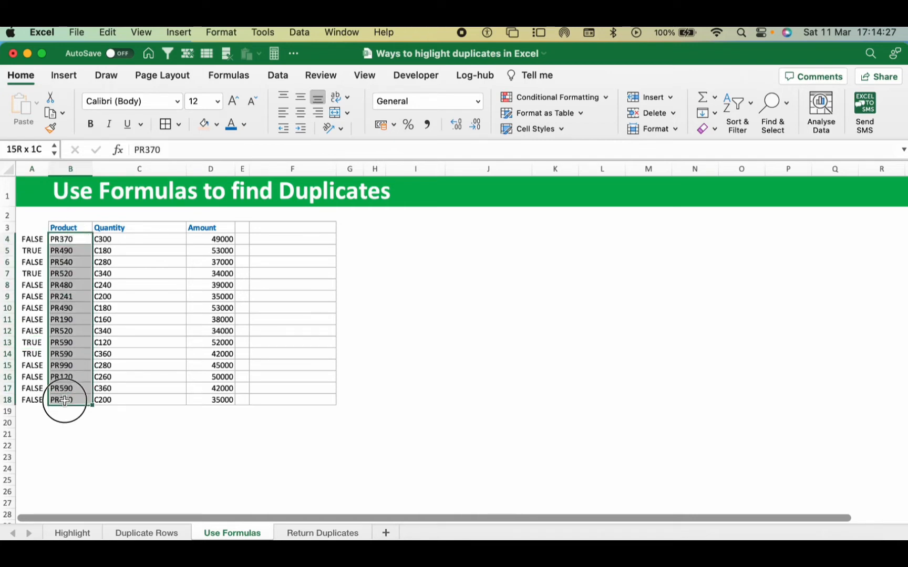
# Step: Apply a Duplicate Values conditional formatting rule to shade repeated Product codes light red
pyautogui.click(557, 97)
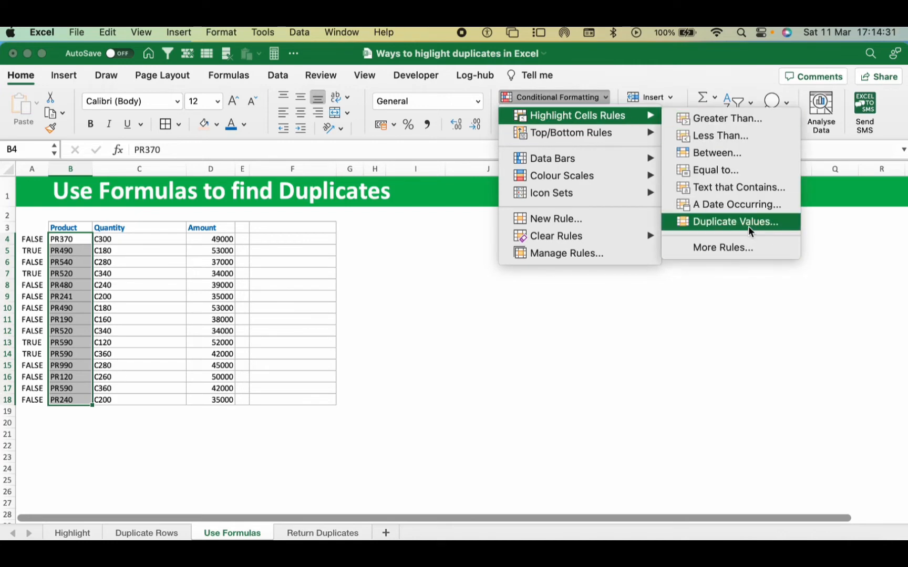
pyautogui.click(734, 221)
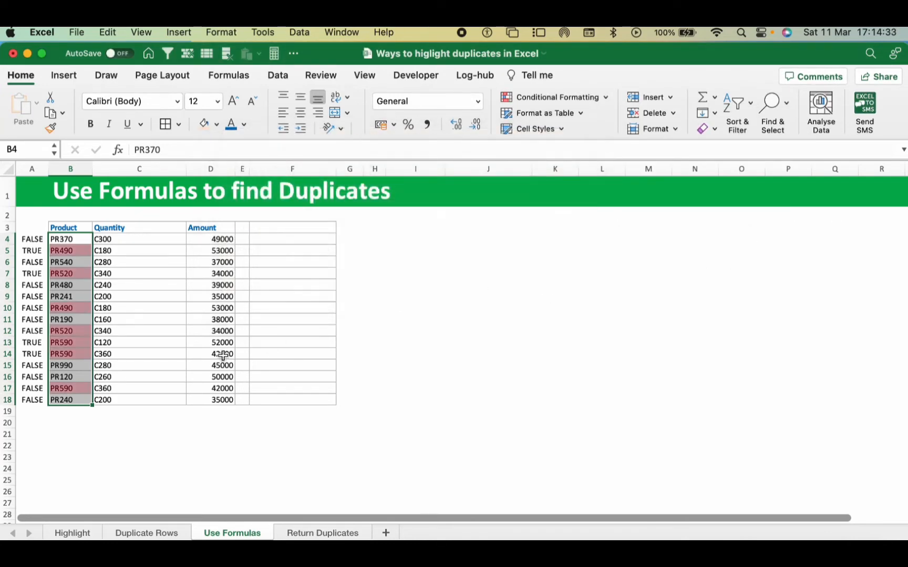
pyautogui.click(70, 273)
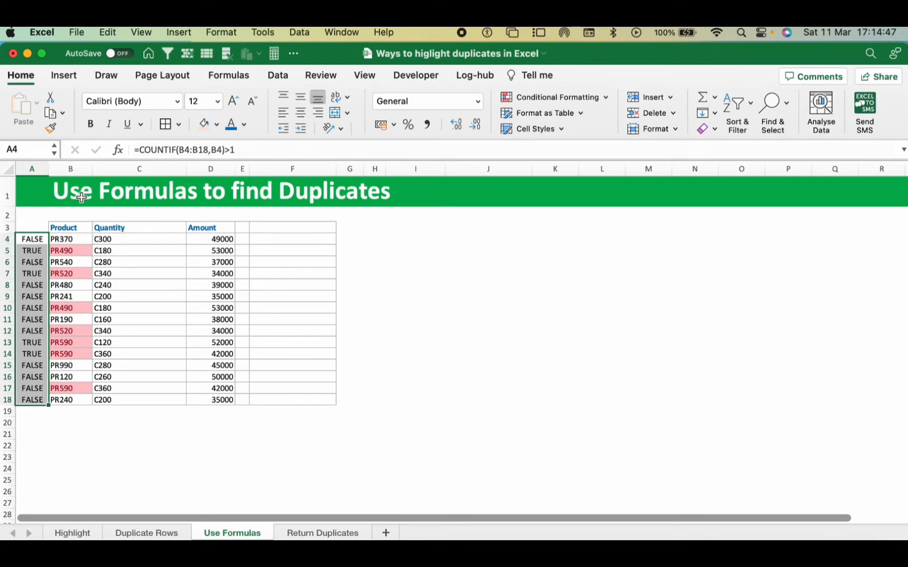
# Step: Remove 9 duplicate codes from the Highlight sheet's All column and dismiss the stray dialogs
pyautogui.click(73, 533)
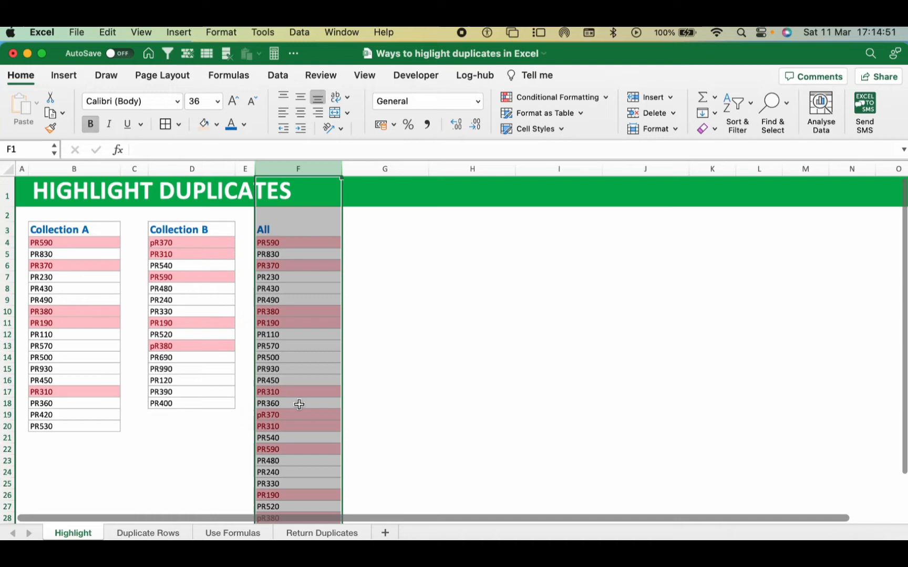
pyautogui.moveTo(309, 369)
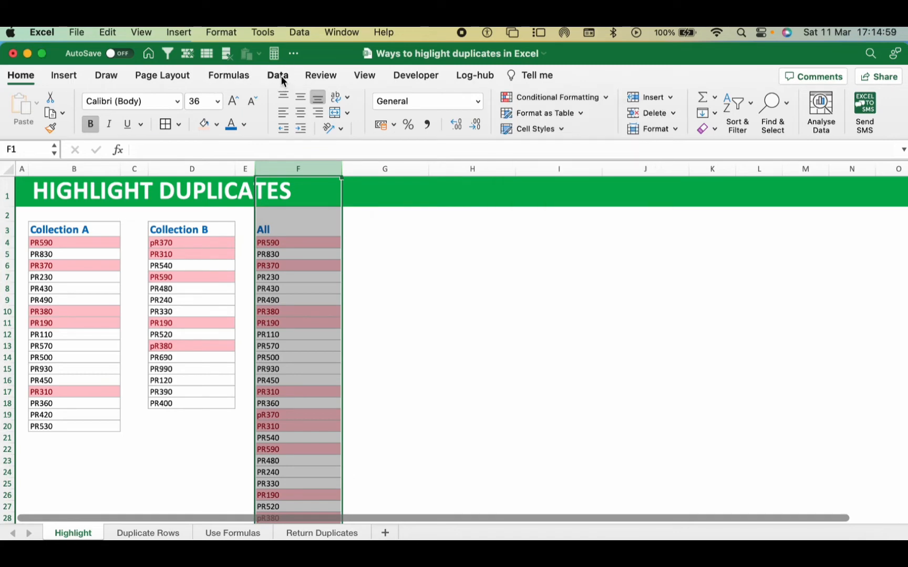
pyautogui.click(278, 74)
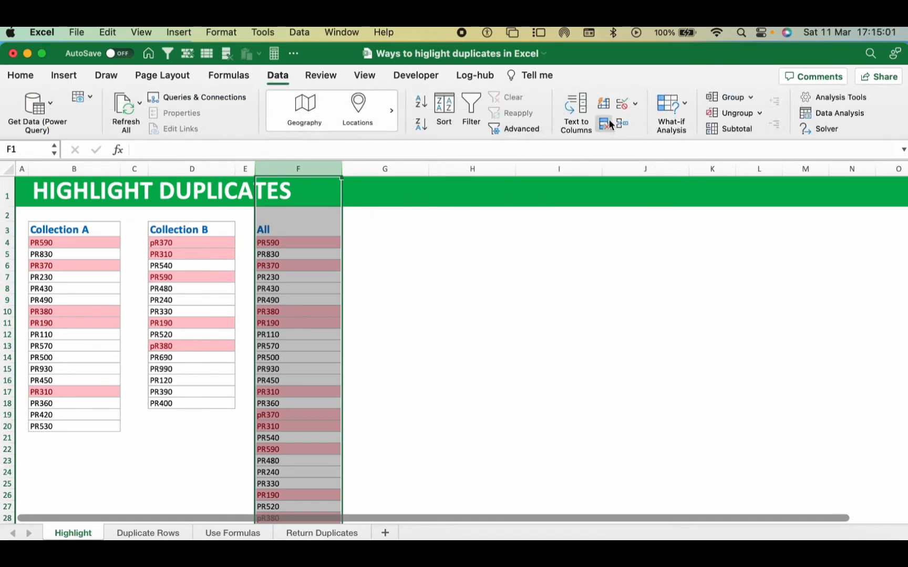
pyautogui.moveTo(603, 122)
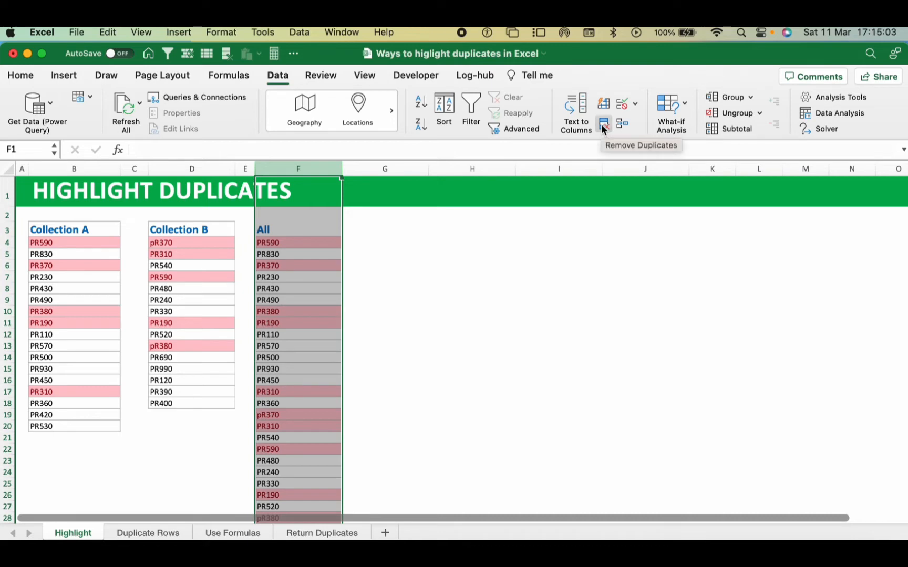
pyautogui.click(603, 121)
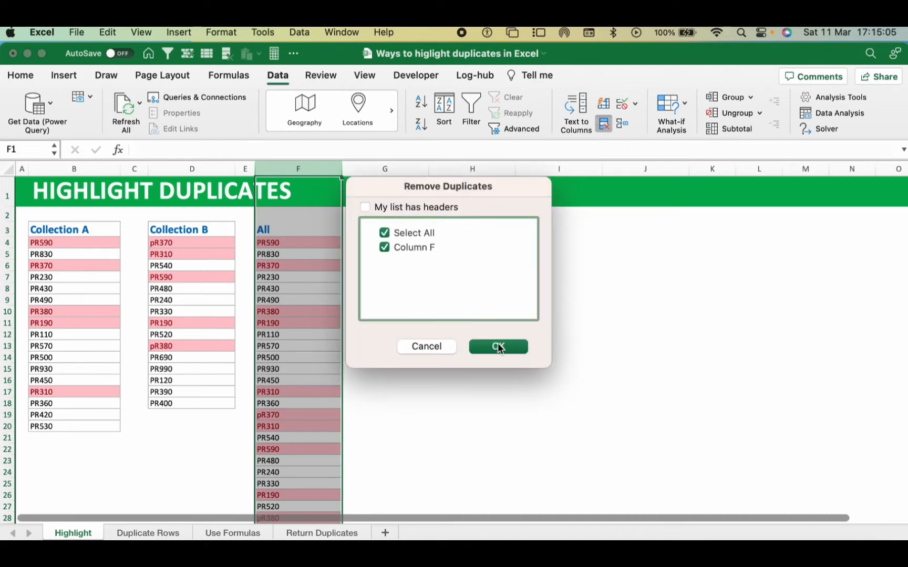
pyautogui.moveTo(463, 306)
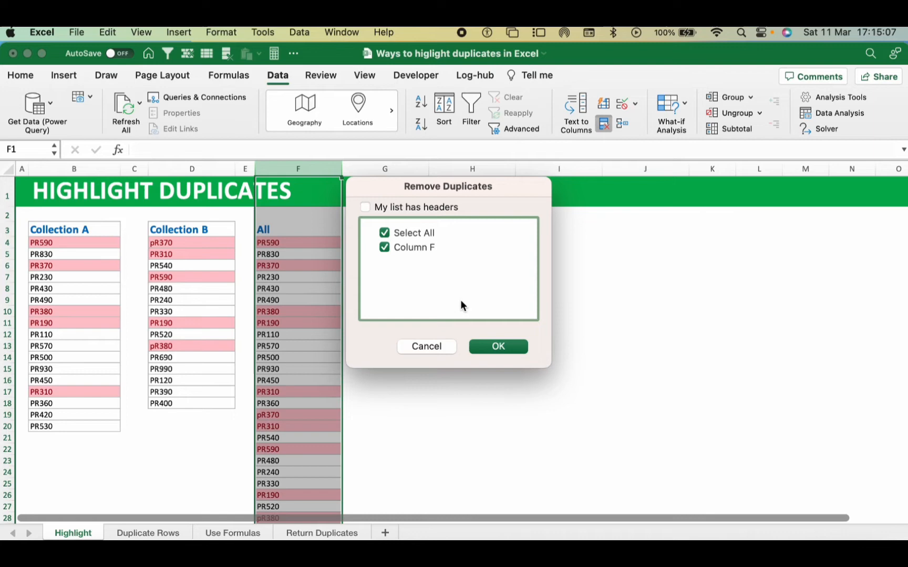
pyautogui.click(497, 346)
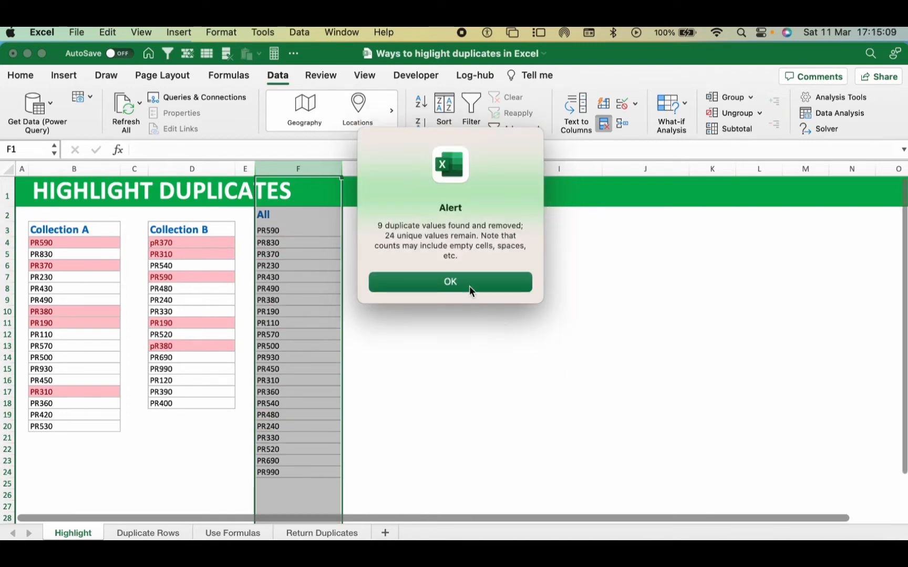
pyautogui.click(449, 282)
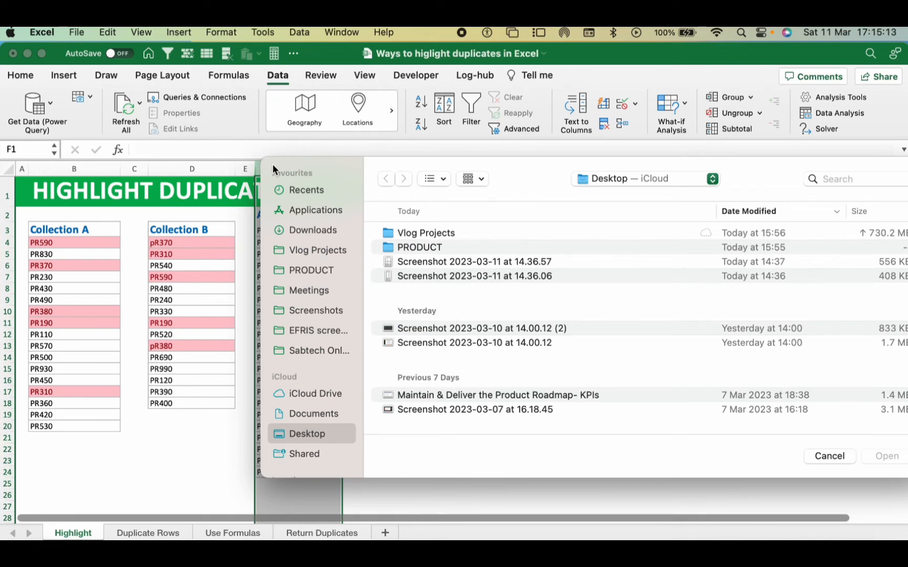
pyautogui.click(308, 190)
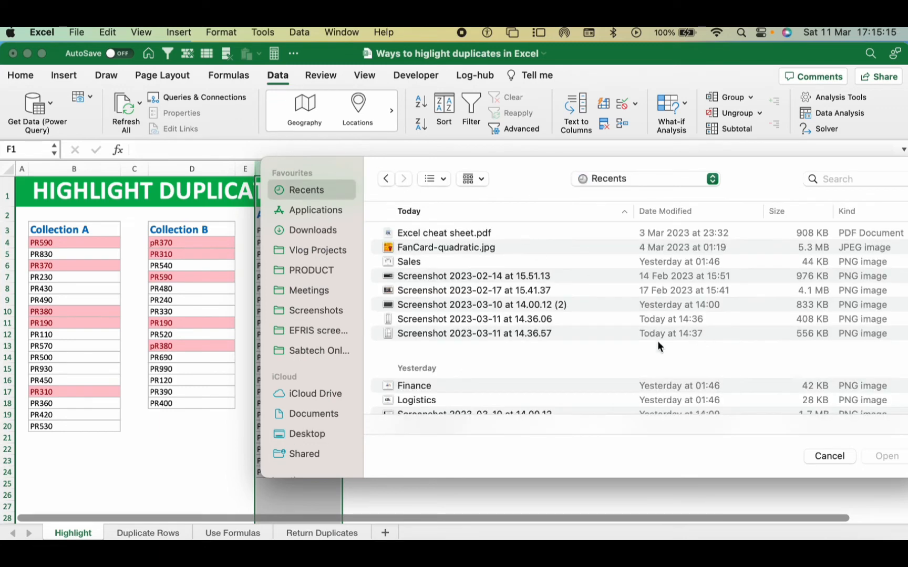
pyautogui.click(828, 455)
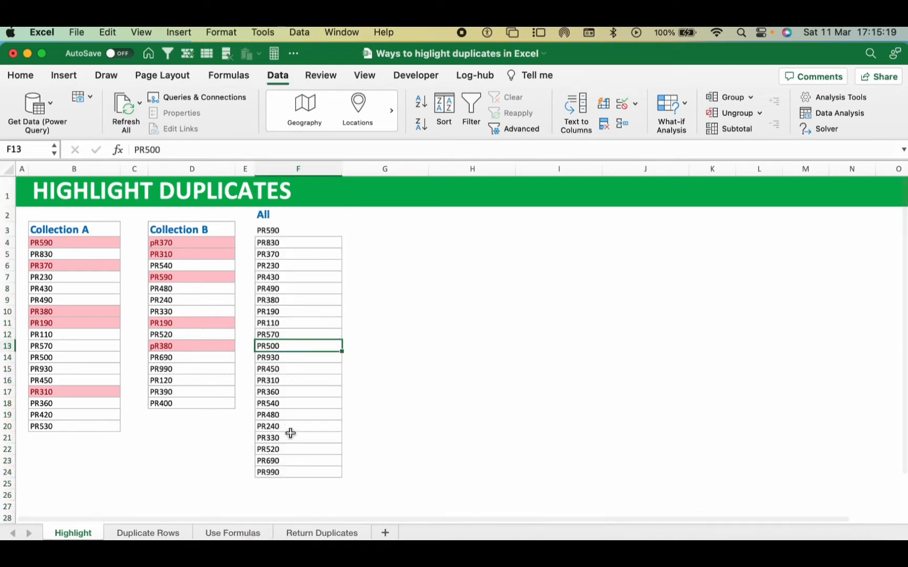
# Step: Clear the conditional formatting rules from the Product cells on the Use Formulas sheet
pyautogui.click(232, 533)
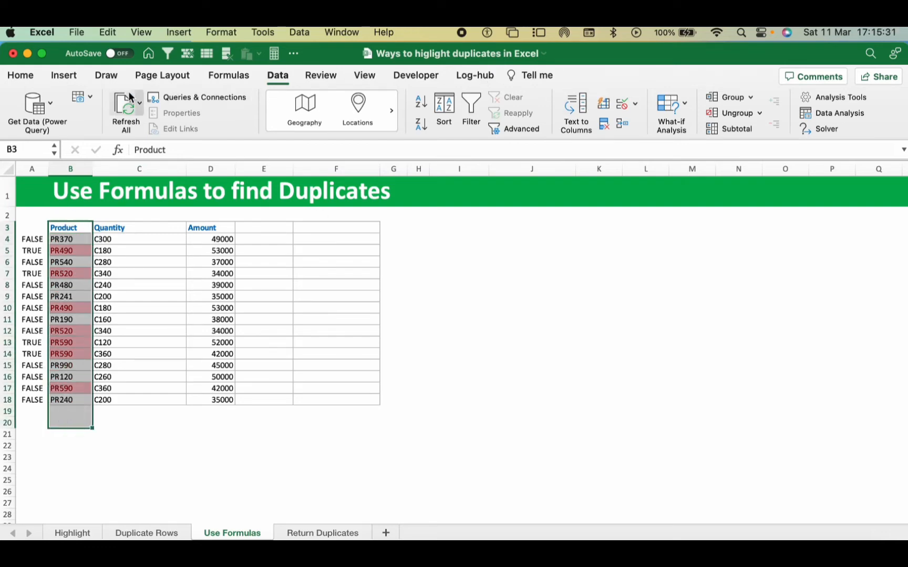
pyautogui.click(21, 75)
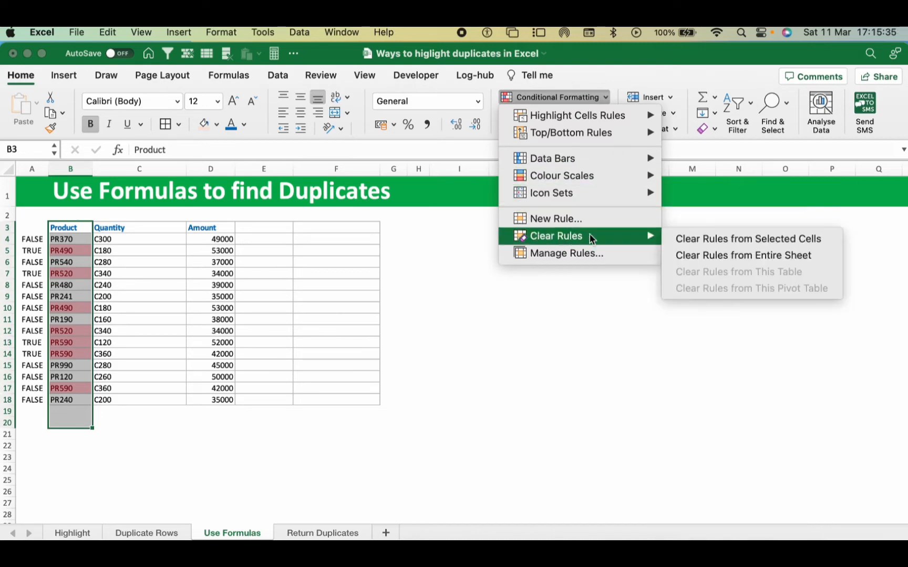
pyautogui.click(742, 255)
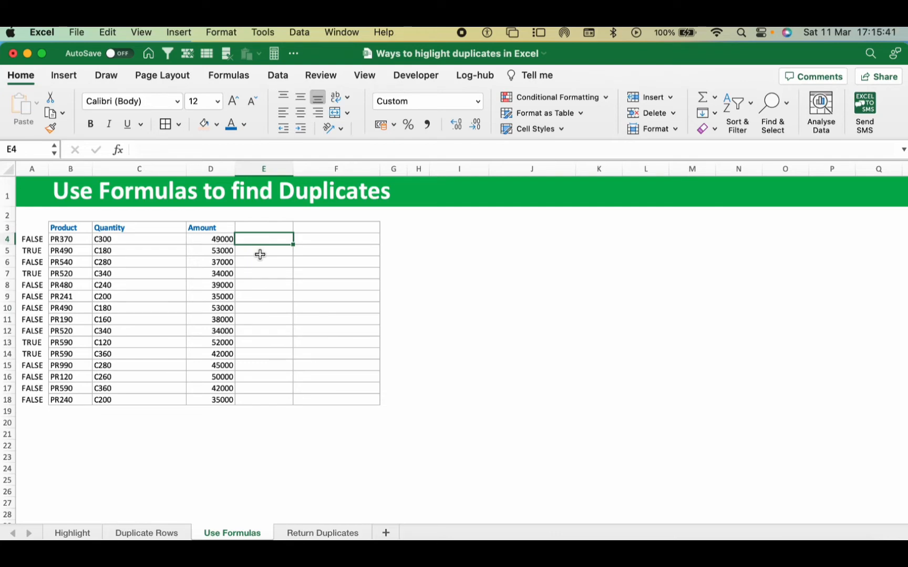
# Step: Fill =CONCAT(B4:D4) down E4:E18 in General format and highlight duplicate combinations light red
pyautogui.write('=con')
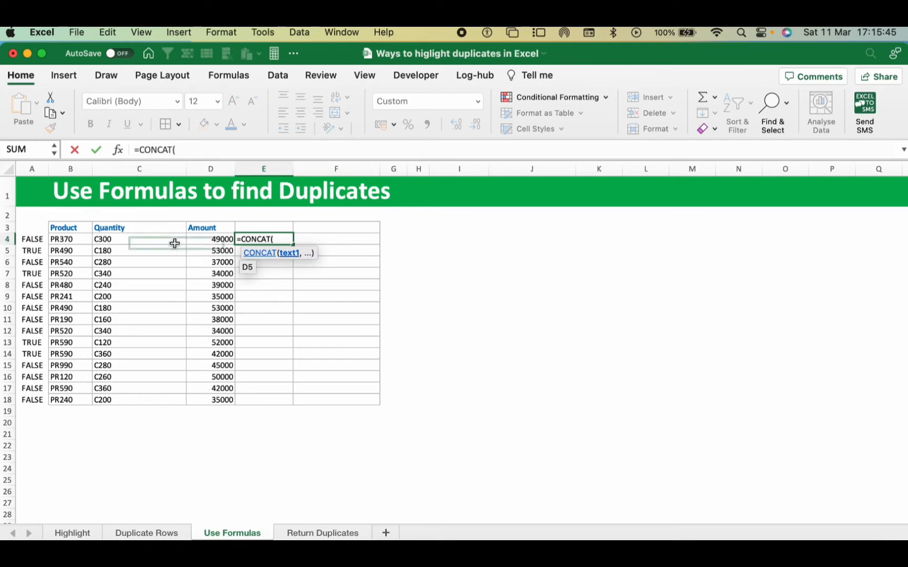
pyautogui.moveTo(70, 239); pyautogui.dragTo(210, 239)
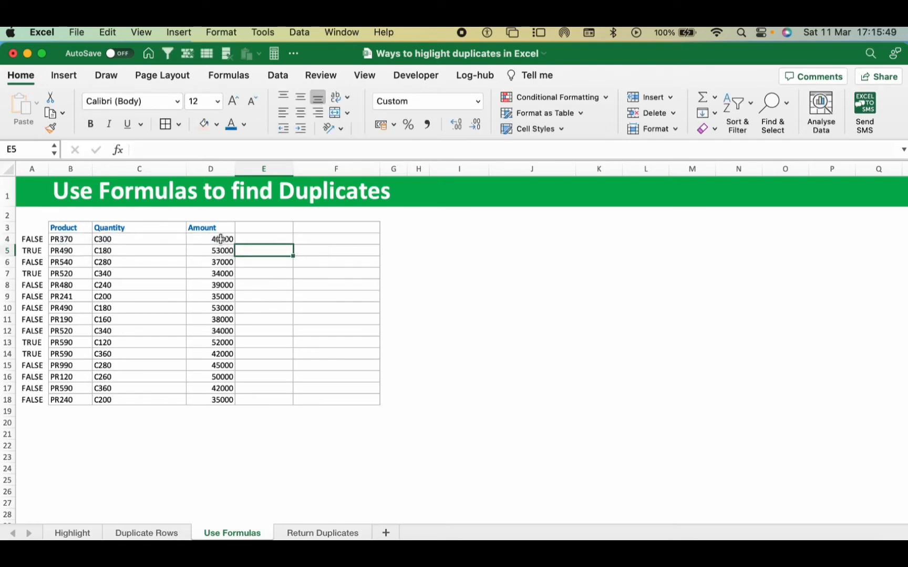
pyautogui.moveTo(263, 238); pyautogui.dragTo(263, 400)
pyautogui.write('=CONCAT(B4:D4)')
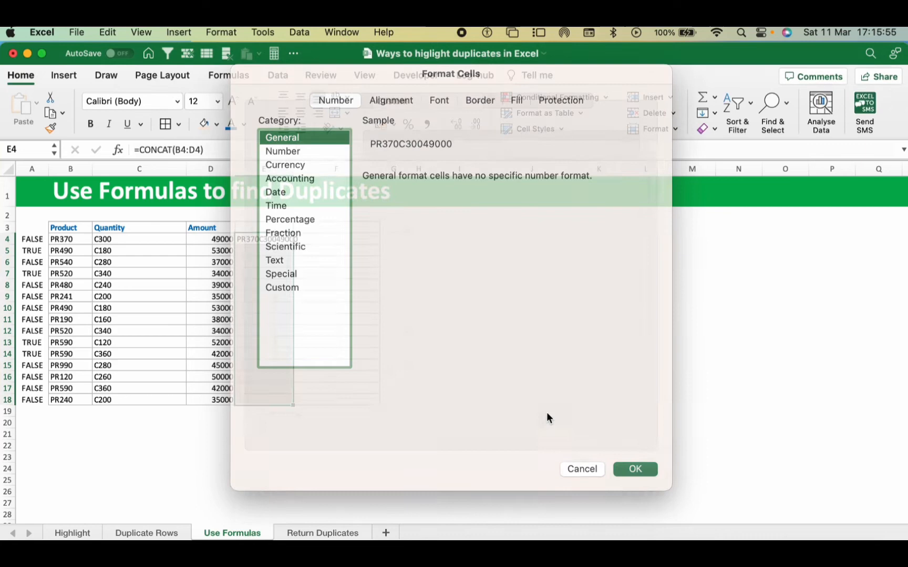
pyautogui.click(581, 469)
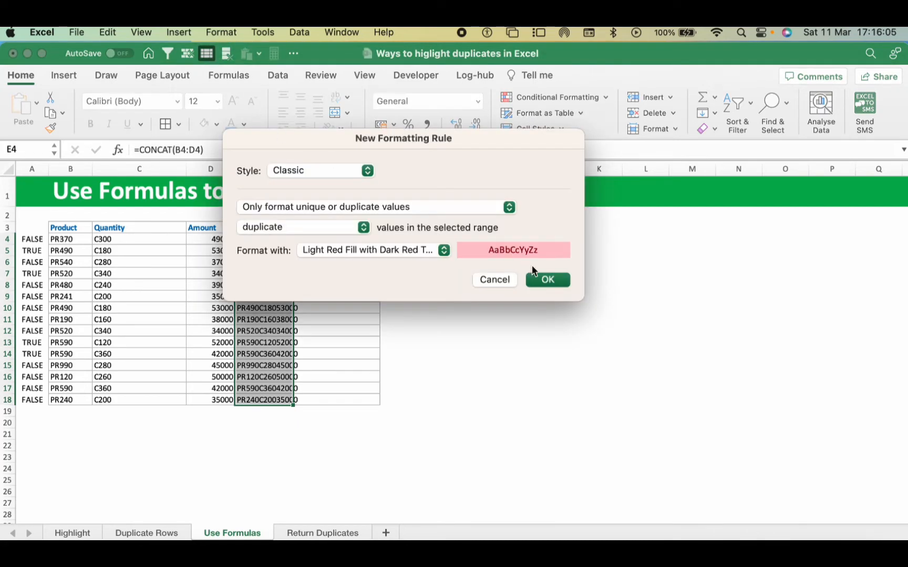
pyautogui.click(547, 279)
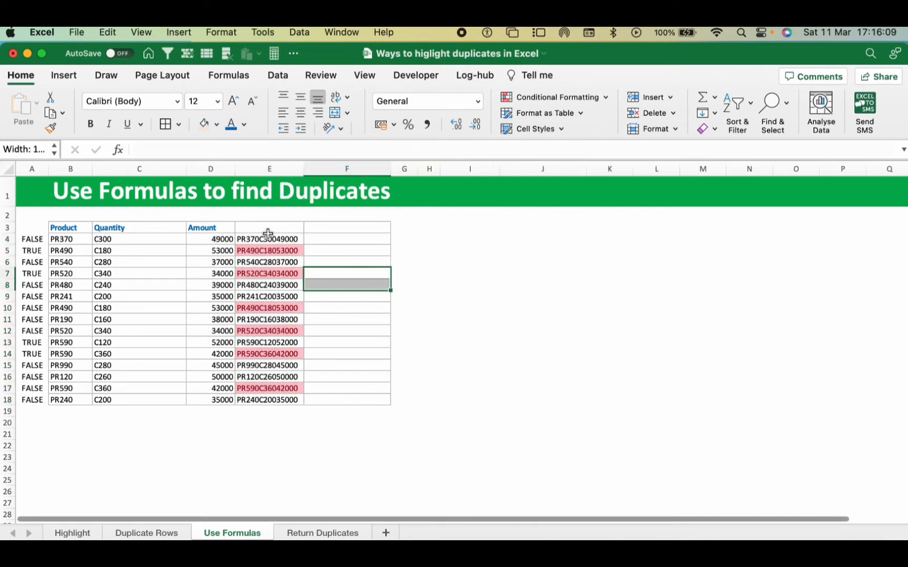
# Step: Hide E4:E18's joined text with a ;;; custom format and narrow column E
pyautogui.moveTo(268, 239); pyautogui.dragTo(268, 399)
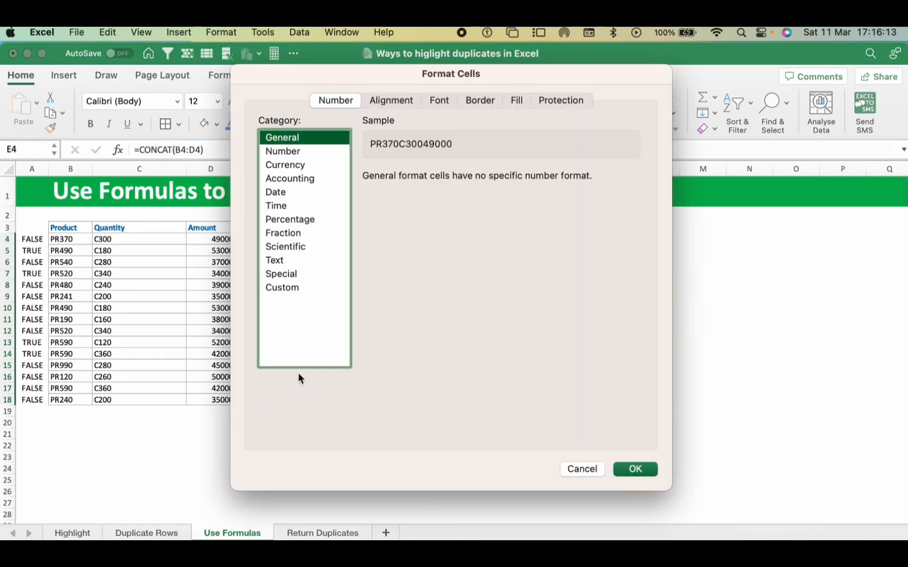
pyautogui.click(282, 287)
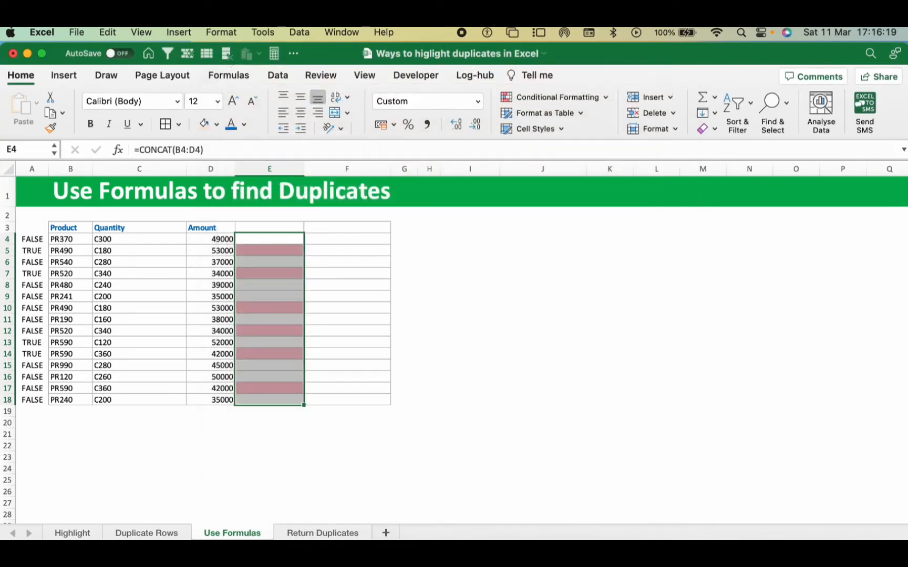
pyautogui.moveTo(301, 171); pyautogui.dragTo(287, 176)
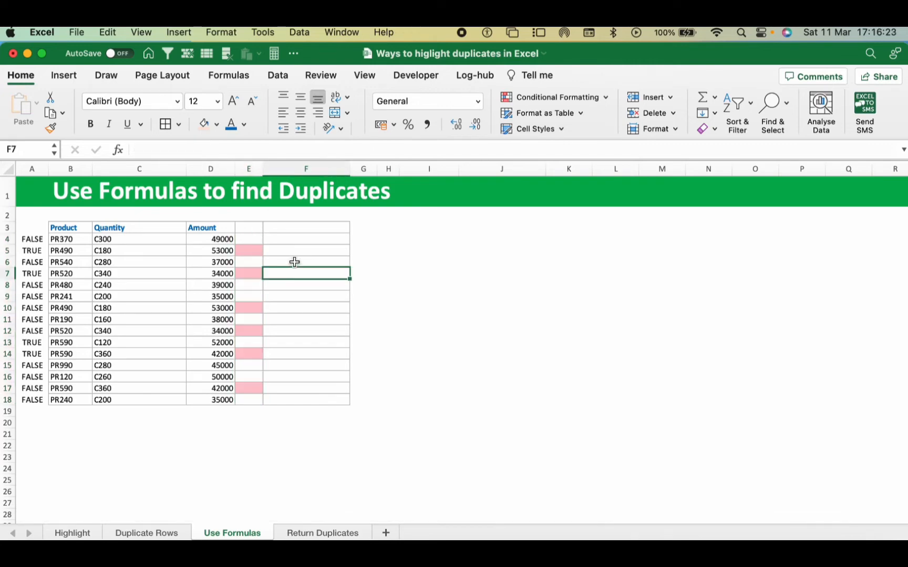
pyautogui.click(306, 239)
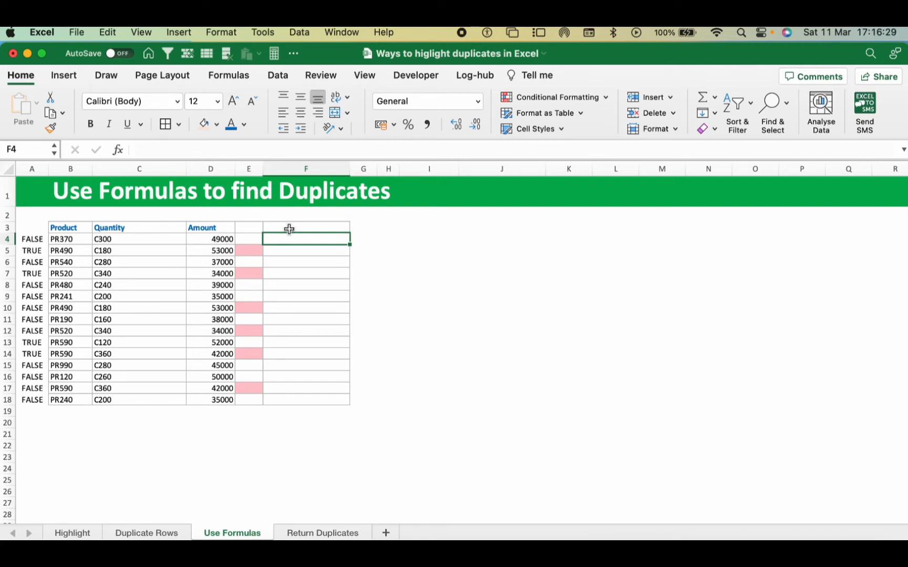
pyautogui.moveTo(282, 272)
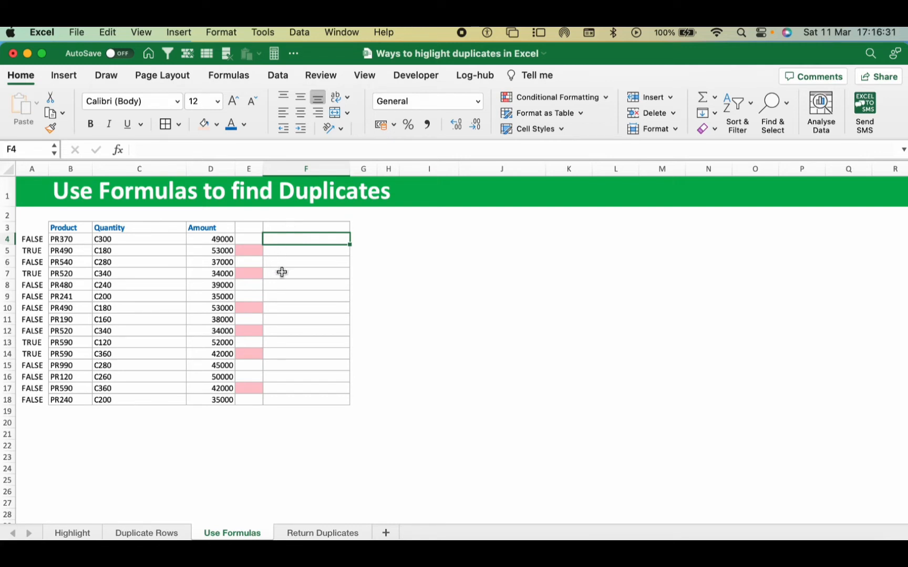
# Step: Enter =COUNTIF(E4:E18,E4)>1 in F4 to flag repeated row combinations
pyautogui.write('=')
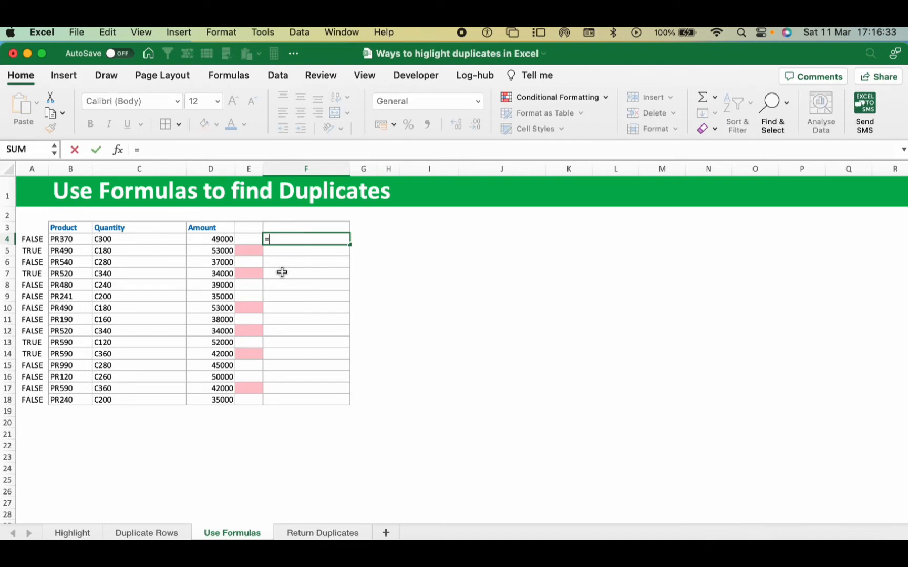
pyautogui.write('cou')
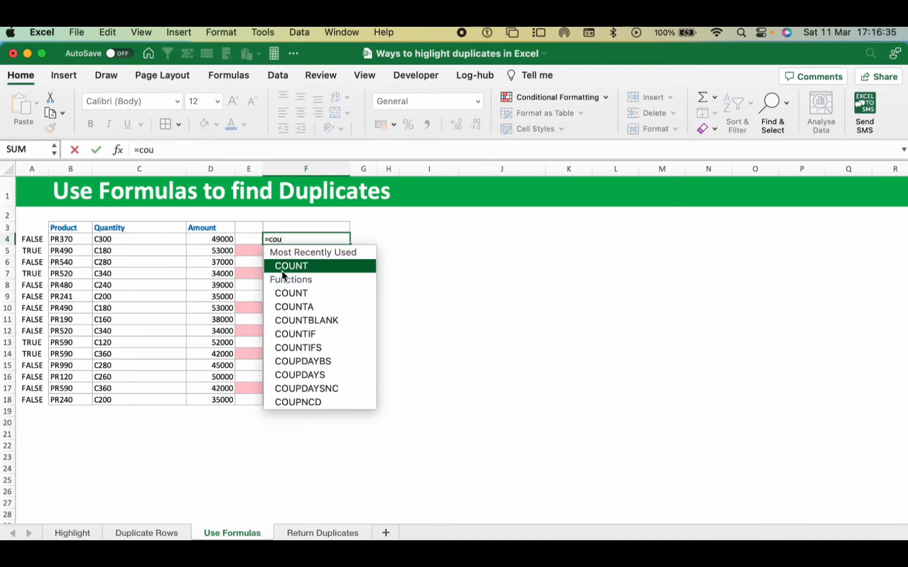
pyautogui.write('n')
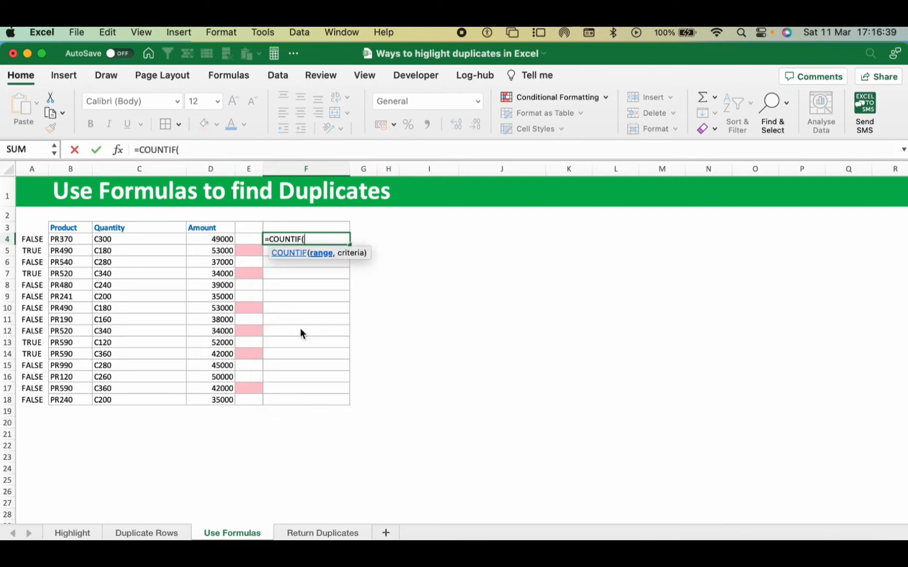
pyautogui.moveTo(243, 241)
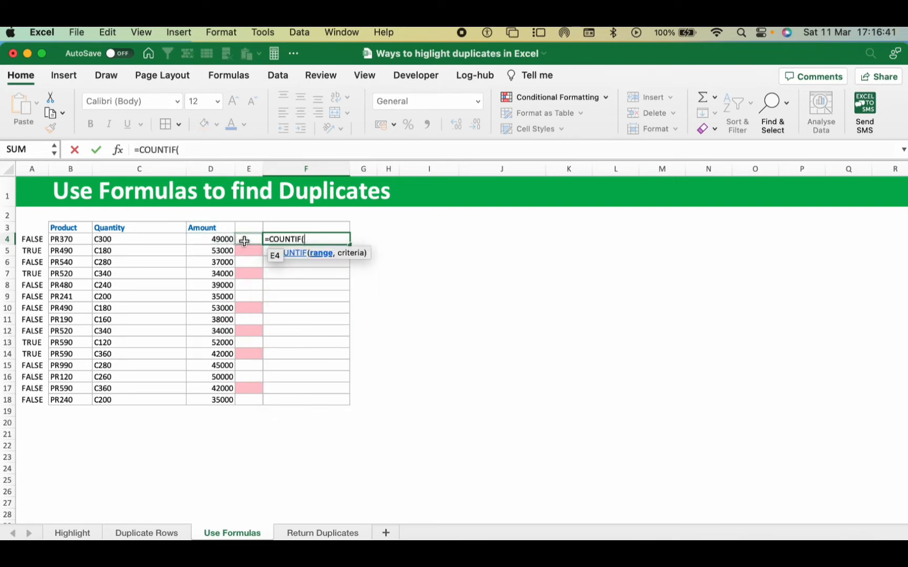
pyautogui.moveTo(248, 239); pyautogui.dragTo(248, 399)
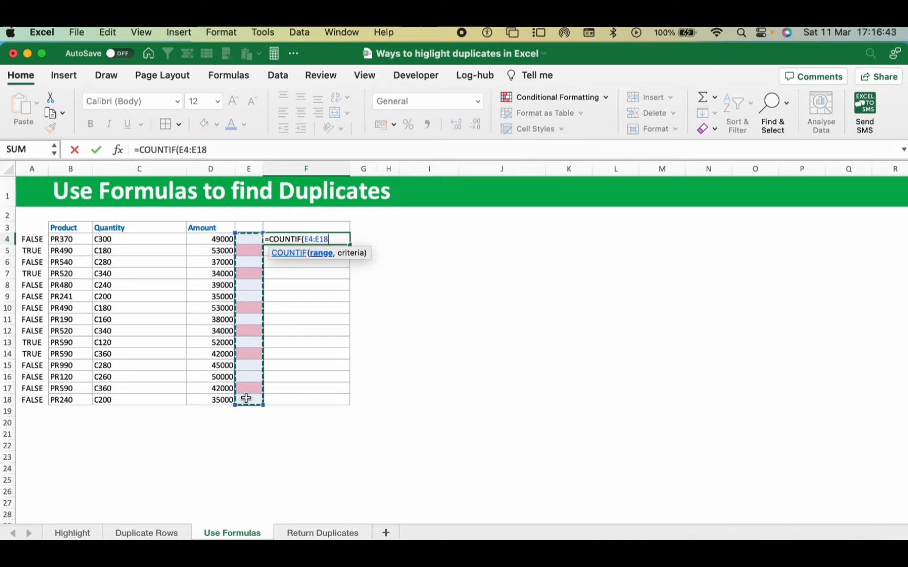
pyautogui.click(247, 239)
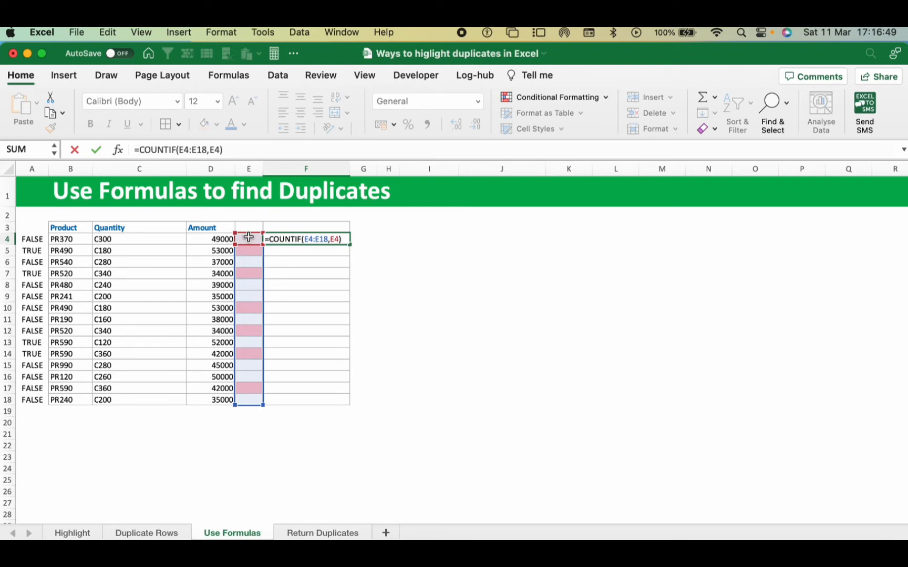
pyautogui.write('>1')
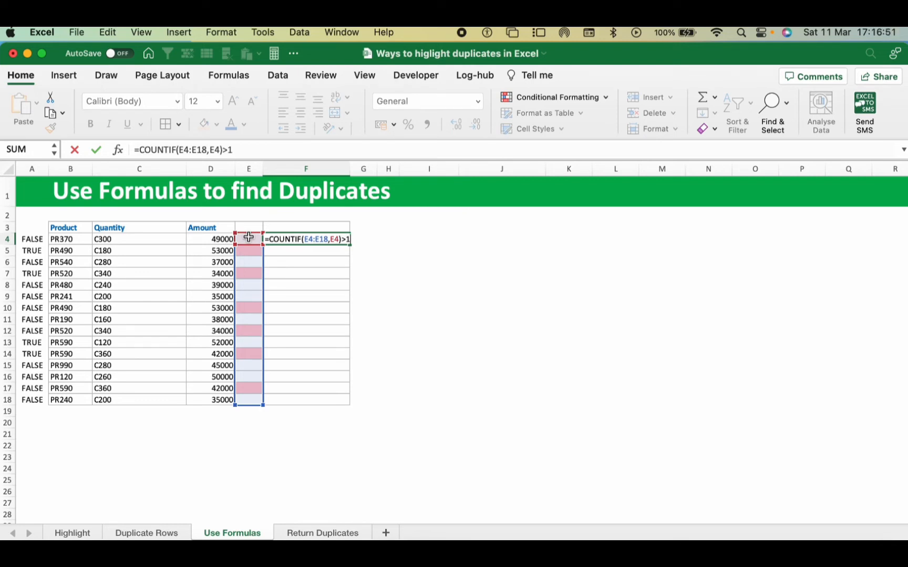
pyautogui.press('Enter')
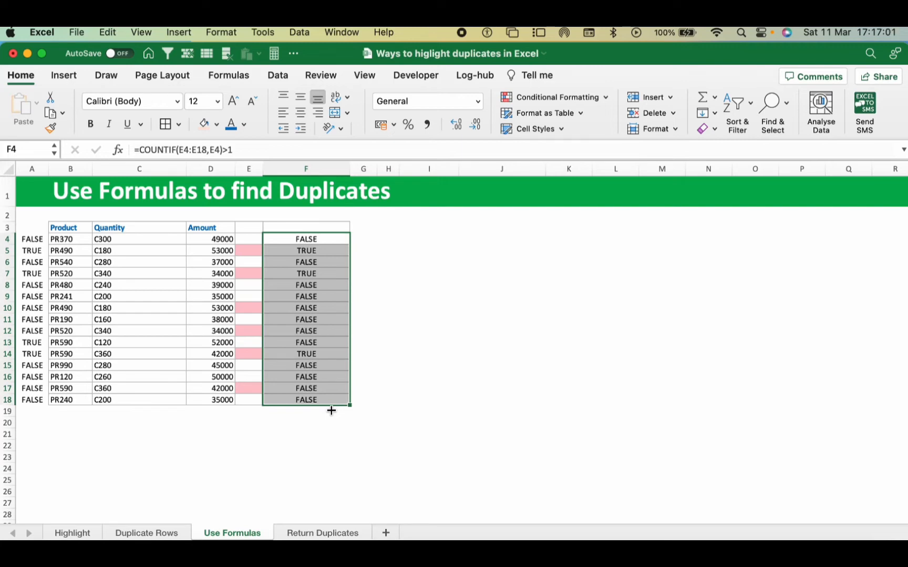
pyautogui.moveTo(305, 238)
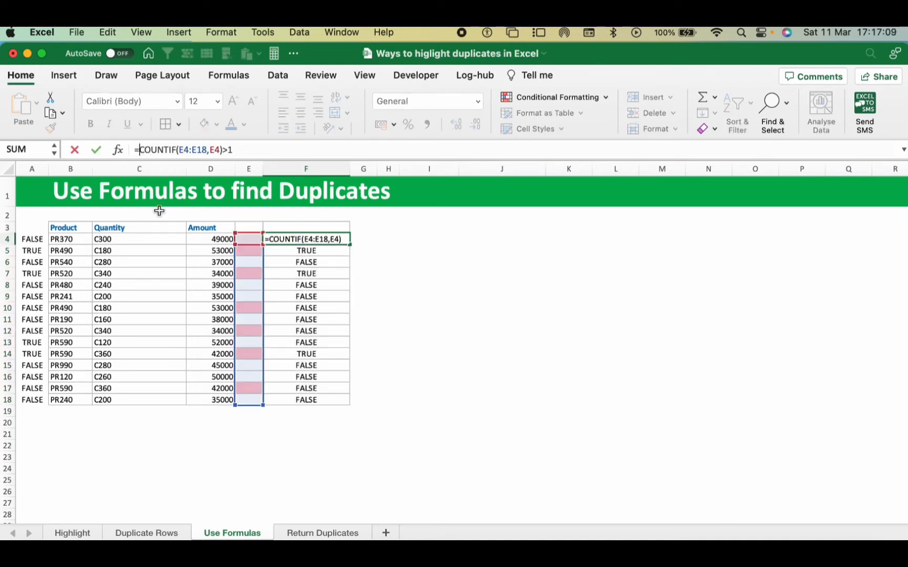
# Step: Wrap F4's COUNTIF test in IF( and begin the true result with an opening quote
pyautogui.write('if(')
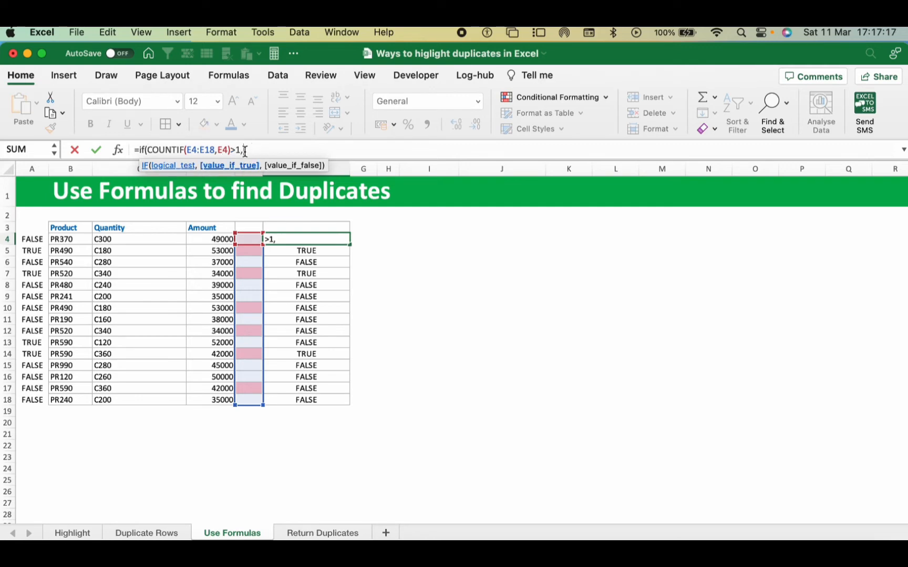
pyautogui.moveTo(295, 162)
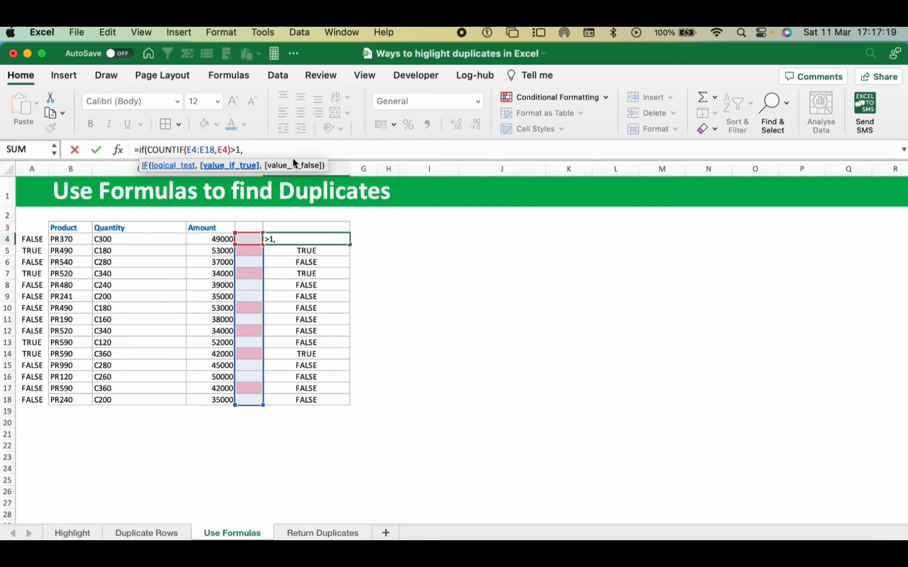
pyautogui.write('"')
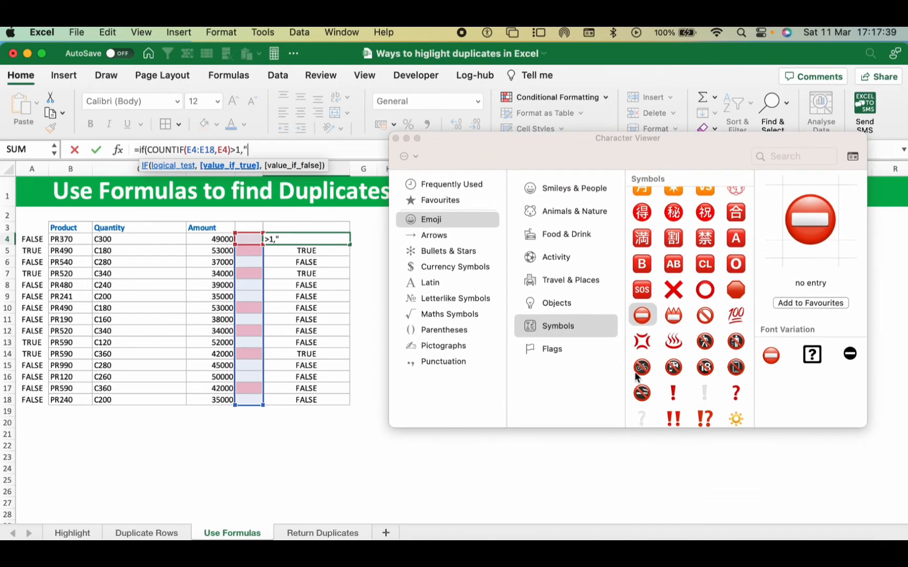
# Step: Make a red ❌ F4's true result and "" its false result
pyautogui.click(673, 337)
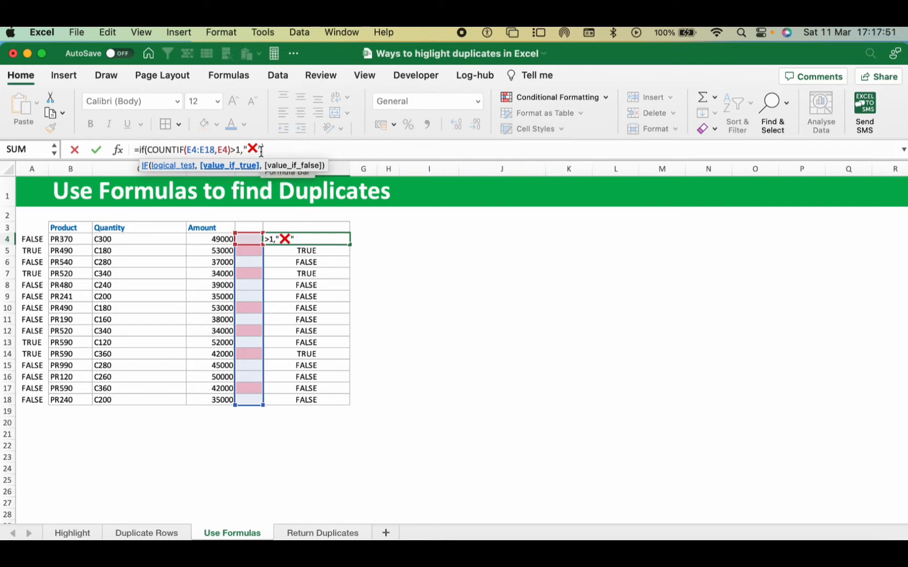
pyautogui.write(',')
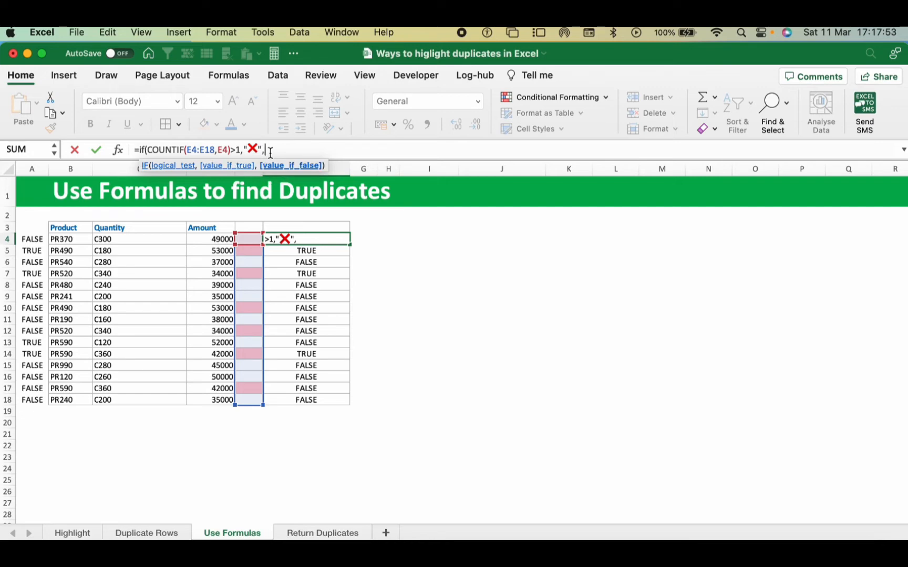
pyautogui.write('""')
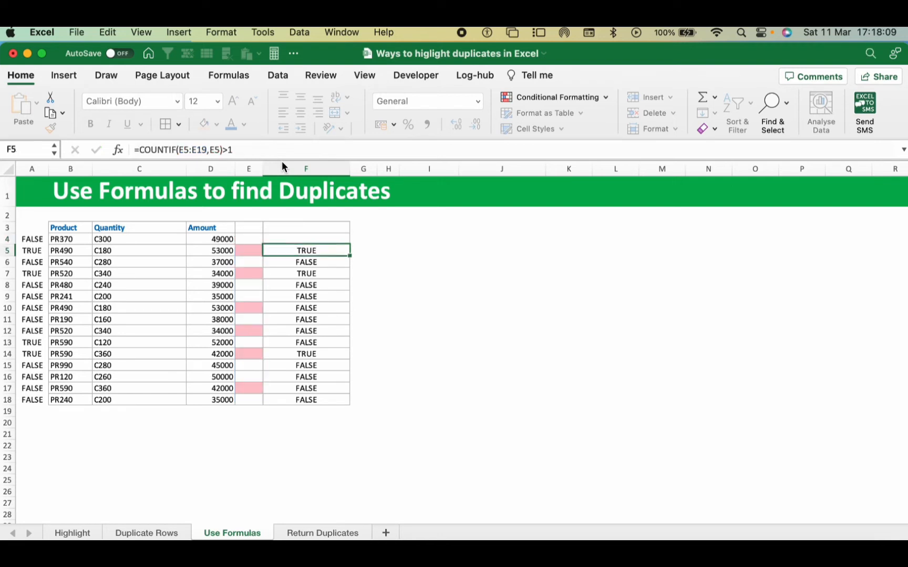
# Step: Narrow column F and inspect the copied IF formula in F5 and helper values in E5 and E7
pyautogui.click(306, 239)
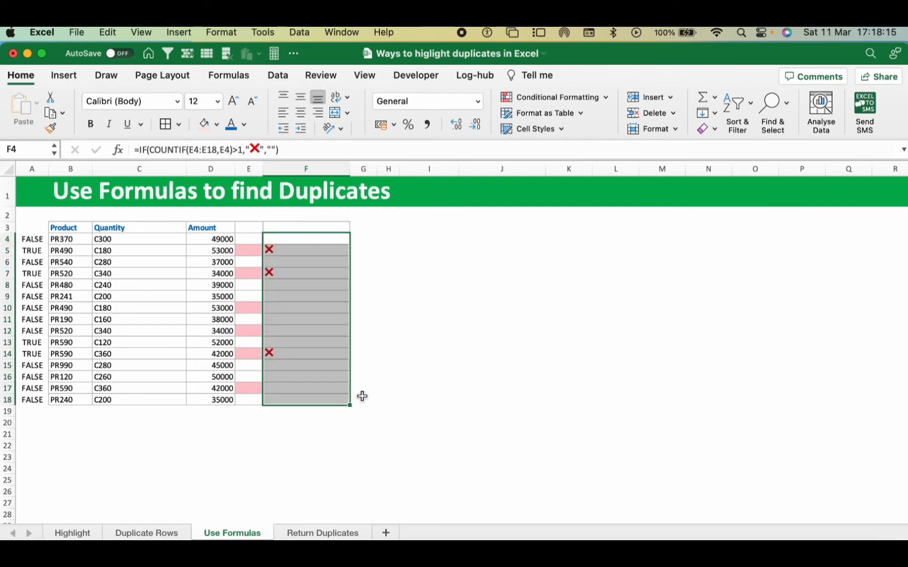
pyautogui.click(306, 250)
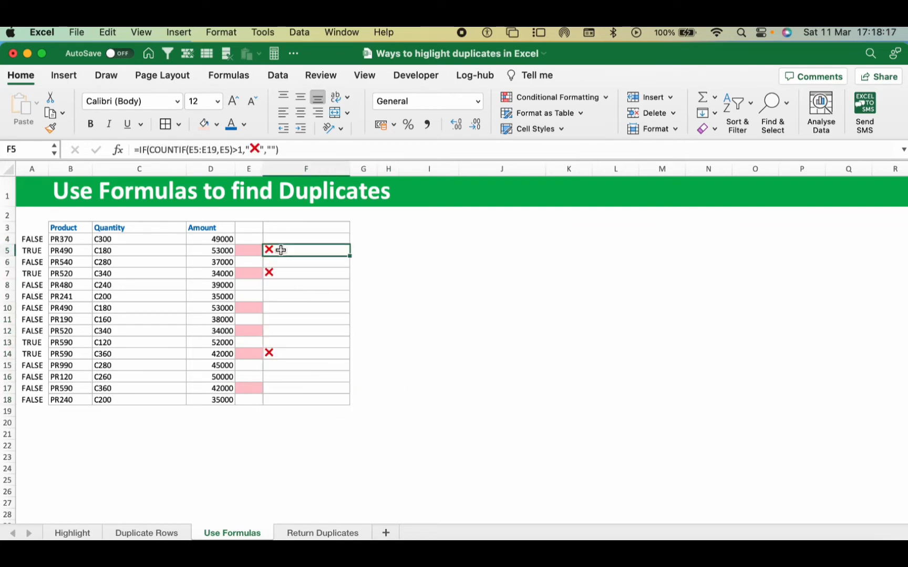
pyautogui.moveTo(350, 171); pyautogui.dragTo(314, 171)
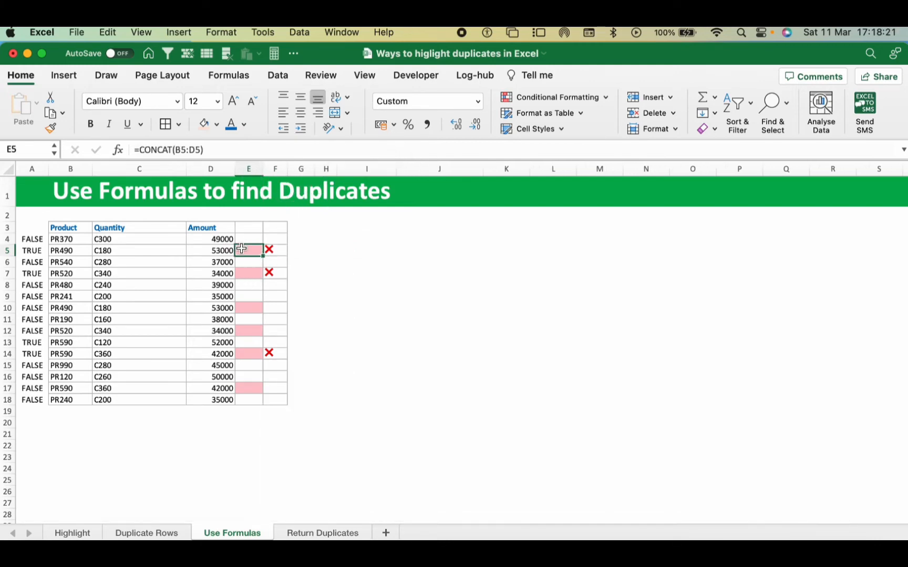
pyautogui.click(248, 273)
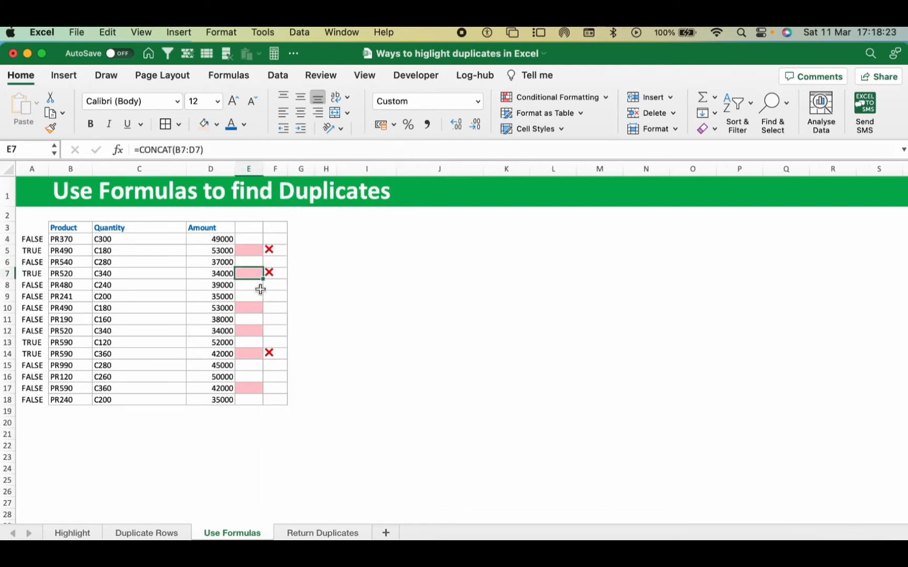
pyautogui.moveTo(266, 325)
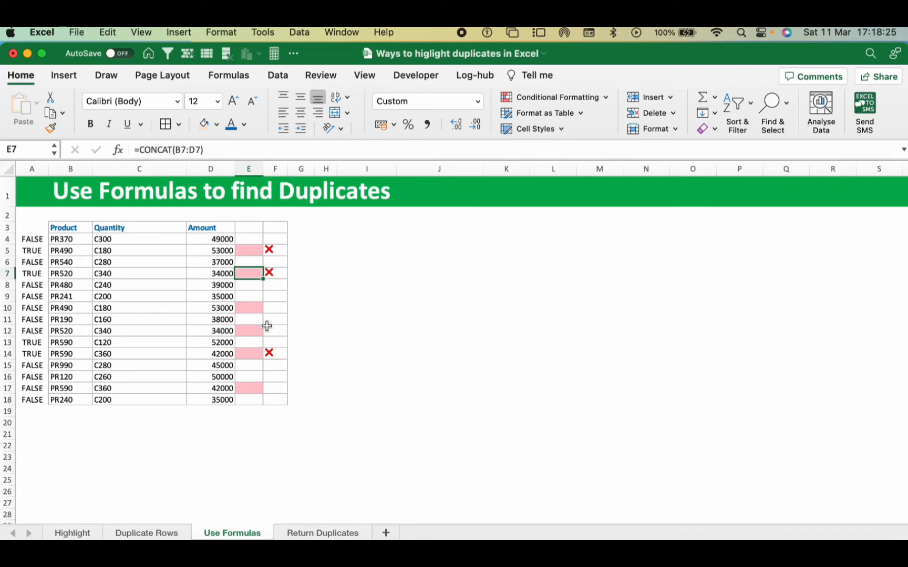
pyautogui.click(248, 250)
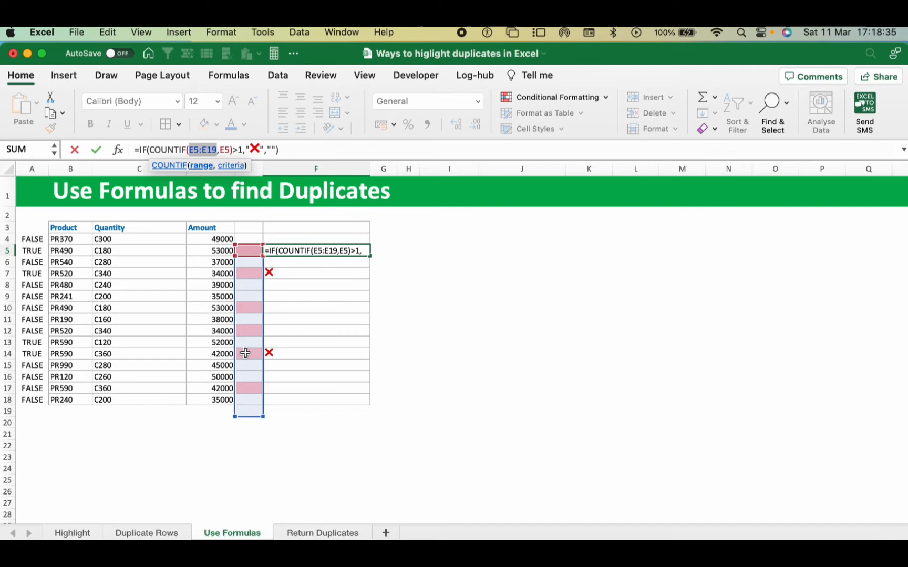
pyautogui.moveTo(247, 256)
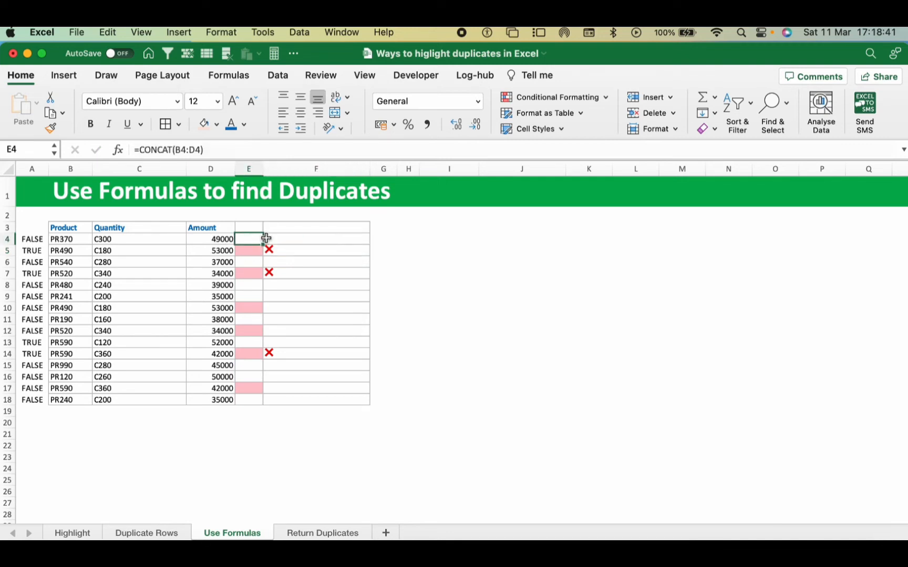
# Step: Lock F4's COUNTIF range as $E$4:$E$18 and fill it down to F18
pyautogui.click(316, 238)
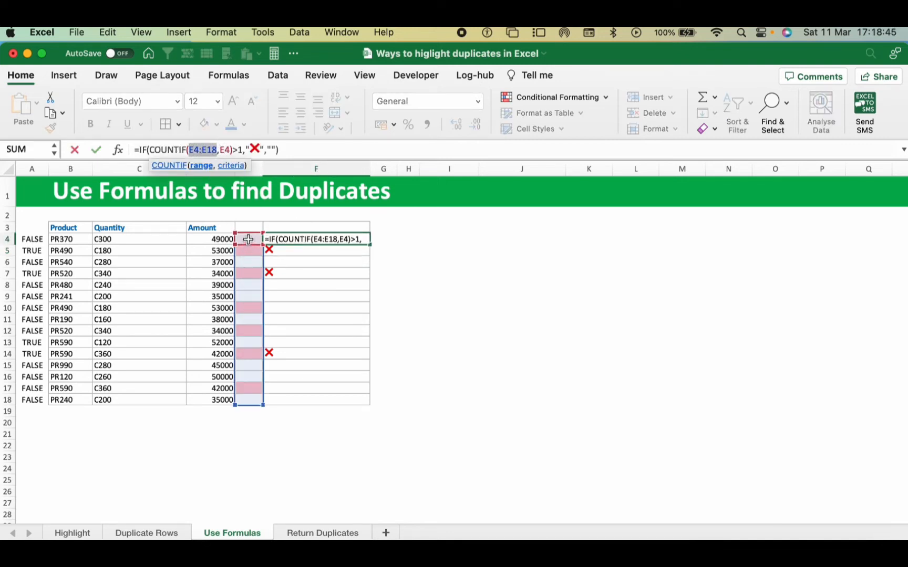
pyautogui.moveTo(275, 325)
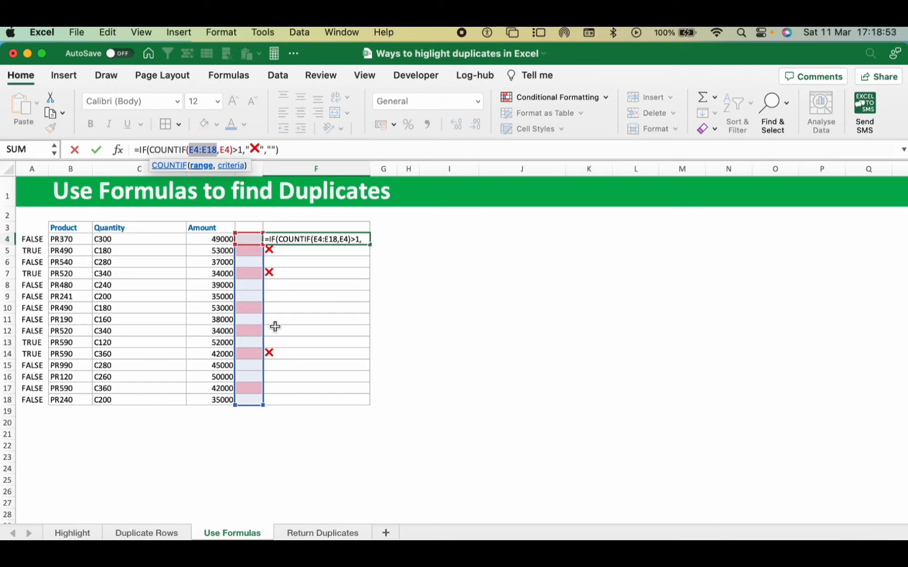
pyautogui.press('f4')
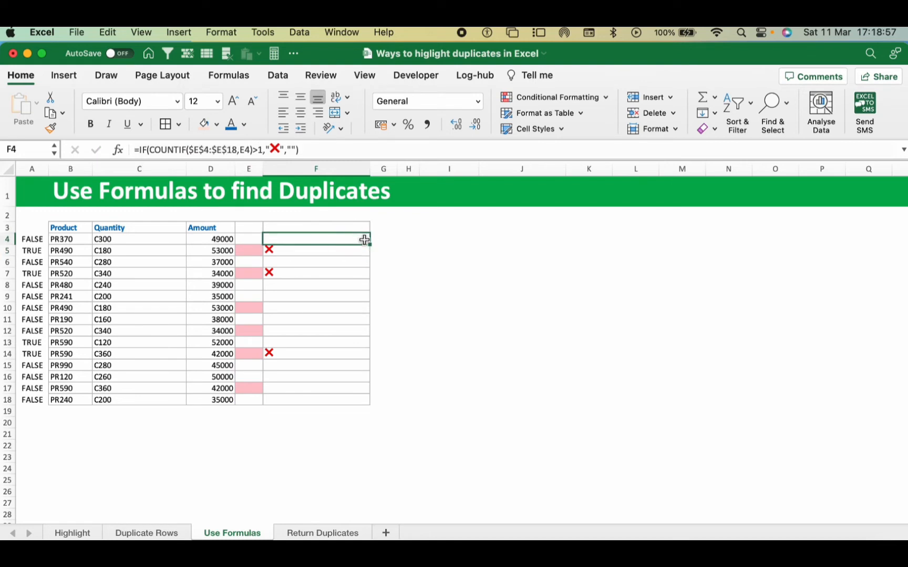
pyautogui.moveTo(364, 239); pyautogui.dragTo(356, 400)
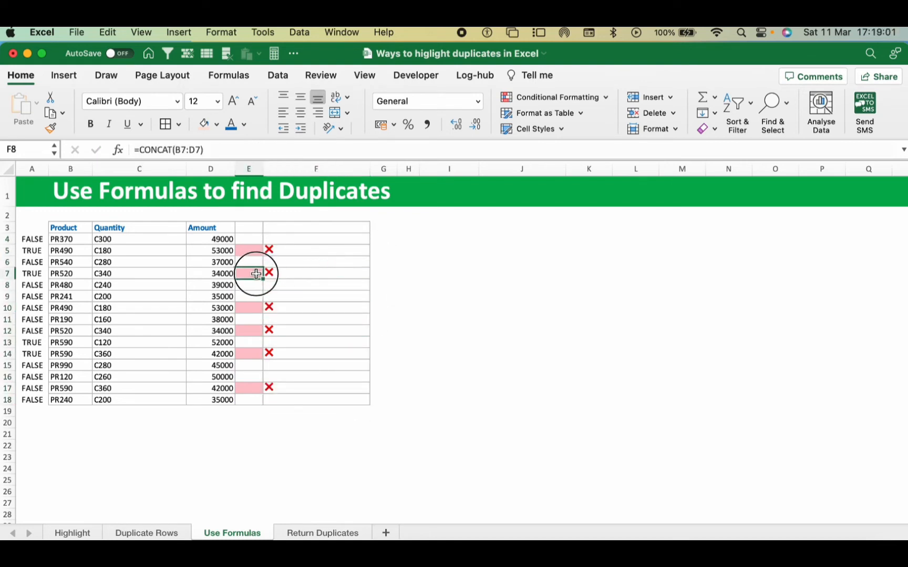
pyautogui.click(248, 307)
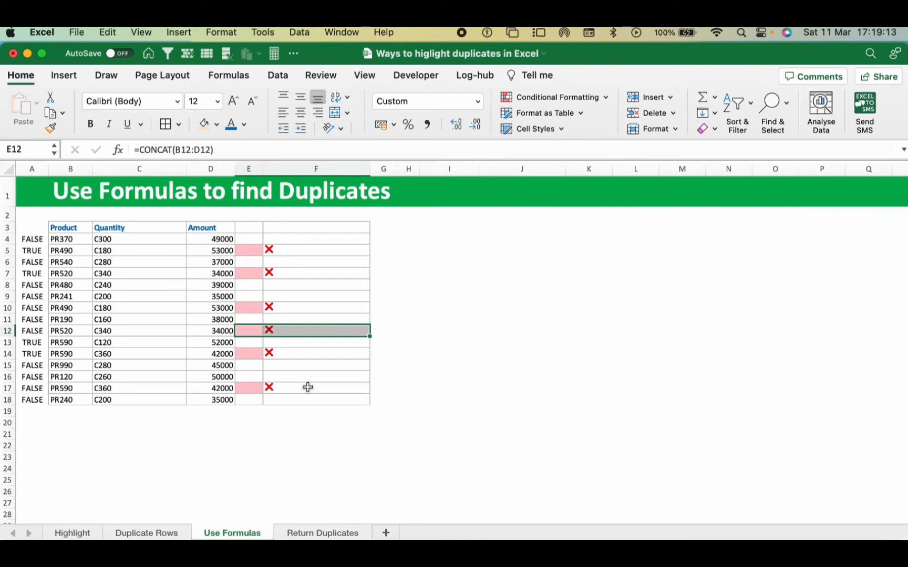
pyautogui.moveTo(268, 433)
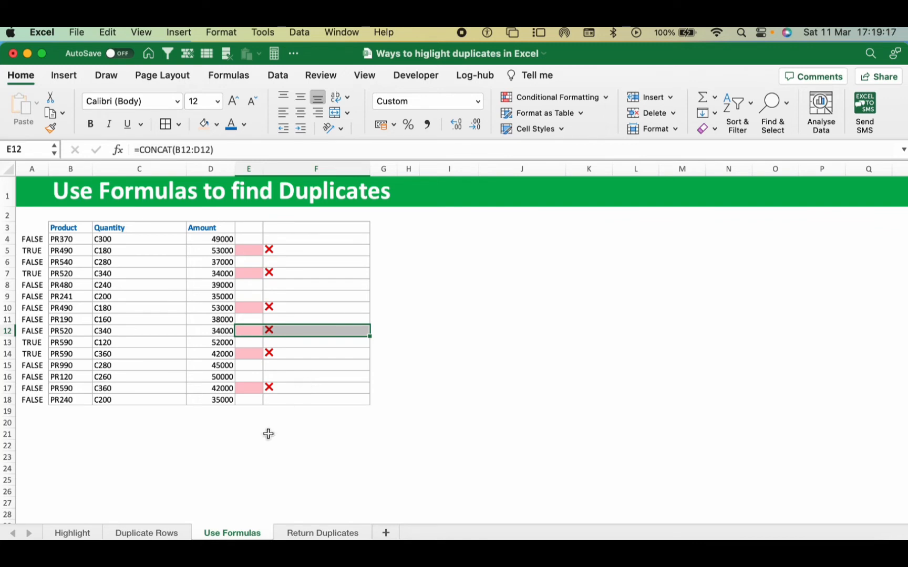
pyautogui.click(322, 532)
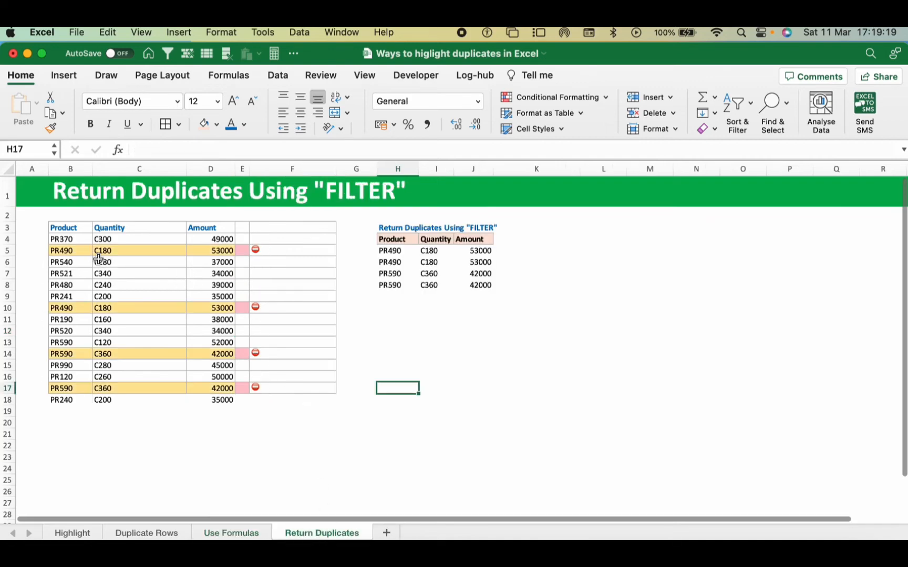
pyautogui.click(61, 250)
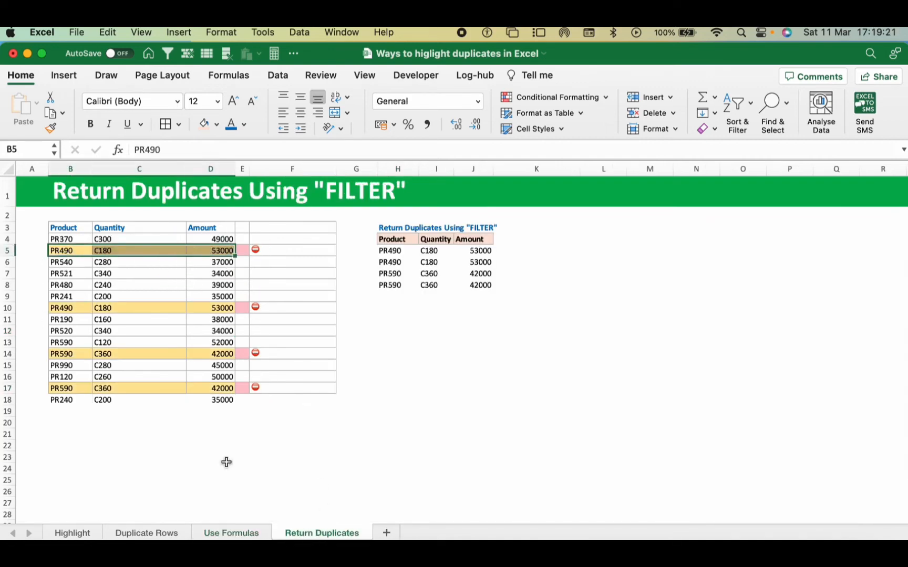
pyautogui.click(231, 532)
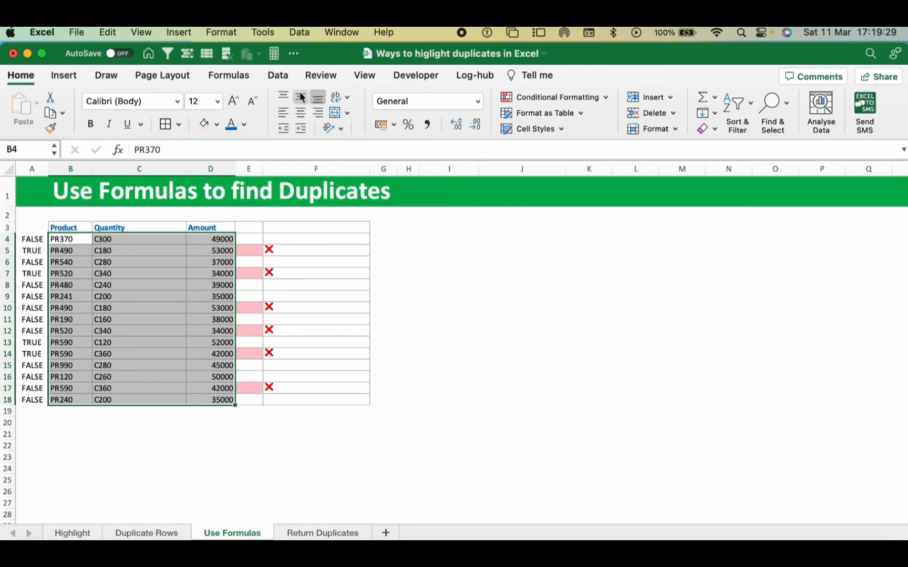
# Step: Start a Classic-style conditional formatting rule that uses a formula to decide which cells to format
pyautogui.click(554, 96)
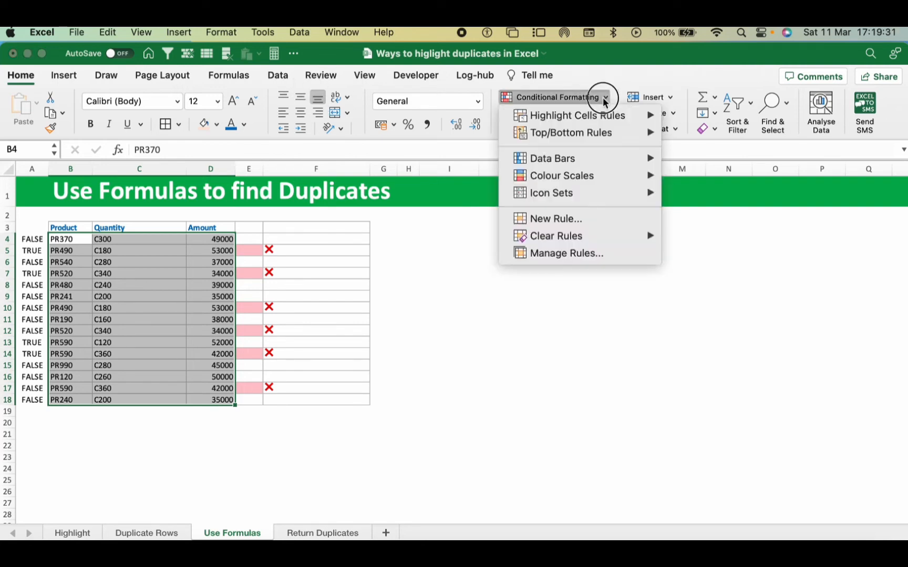
pyautogui.moveTo(577, 160)
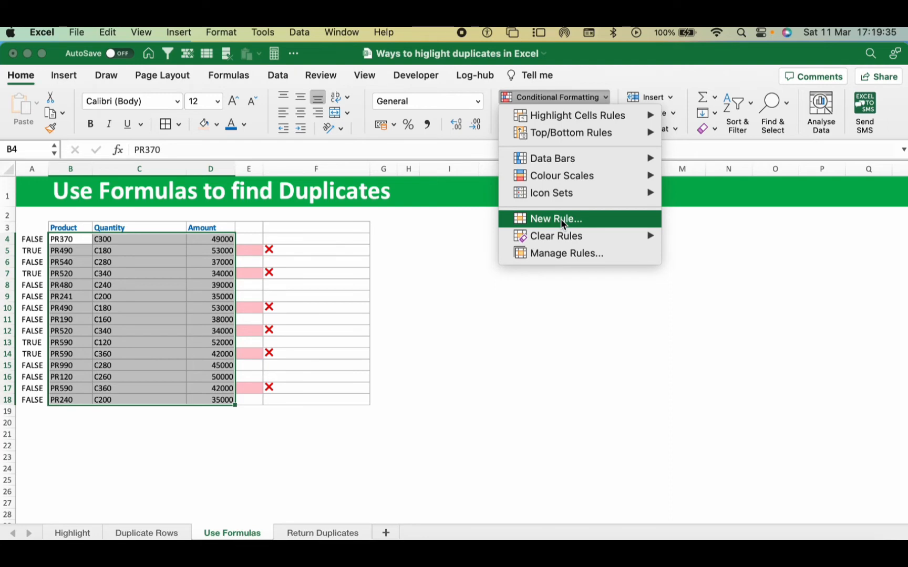
pyautogui.click(555, 218)
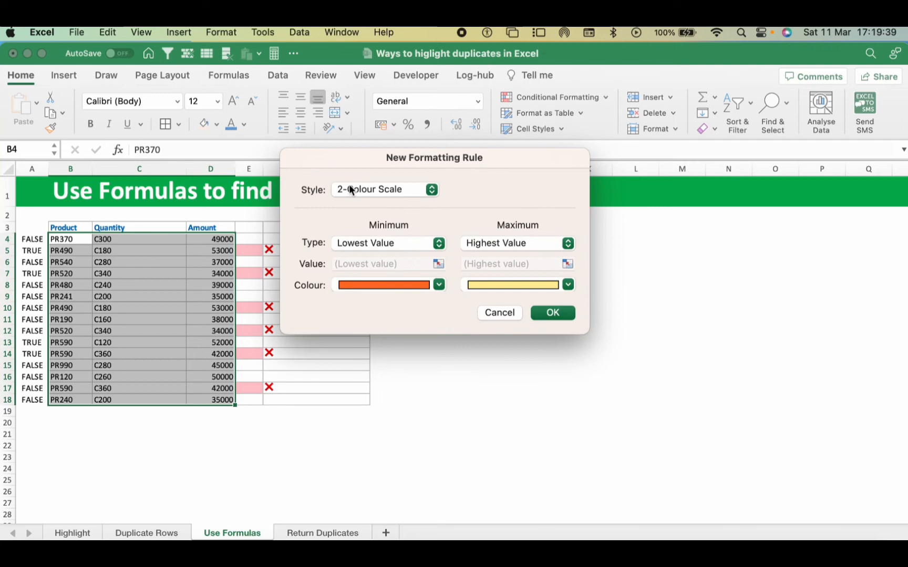
pyautogui.click(383, 189)
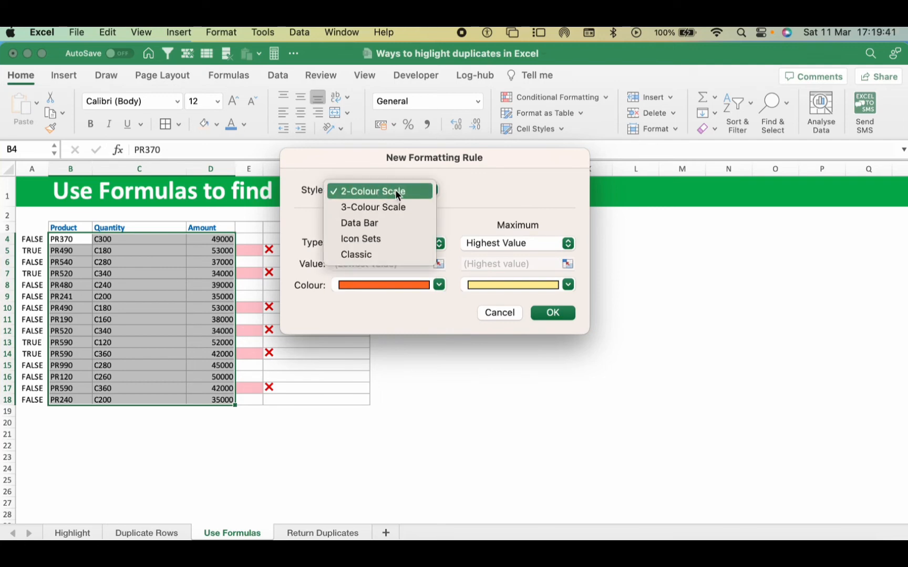
pyautogui.click(375, 191)
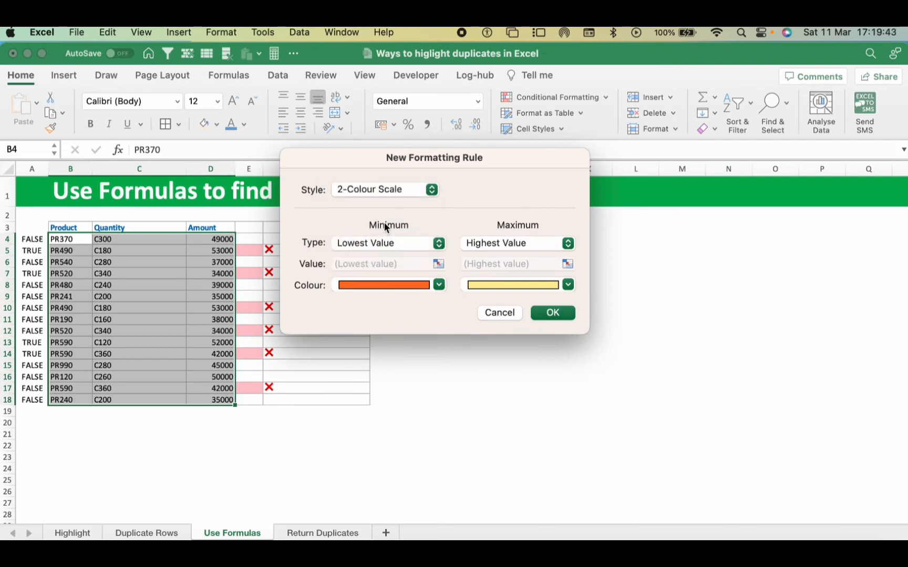
pyautogui.click(384, 189)
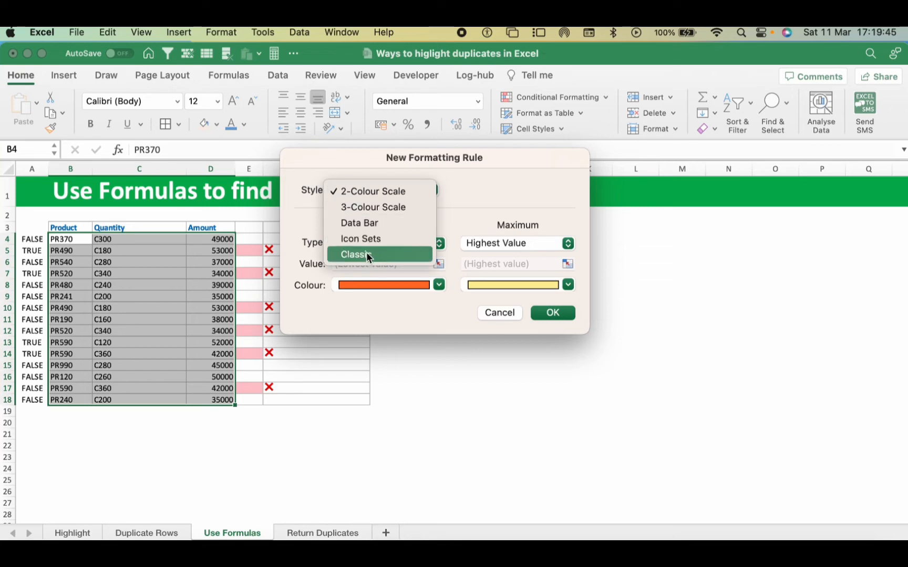
pyautogui.click(353, 254)
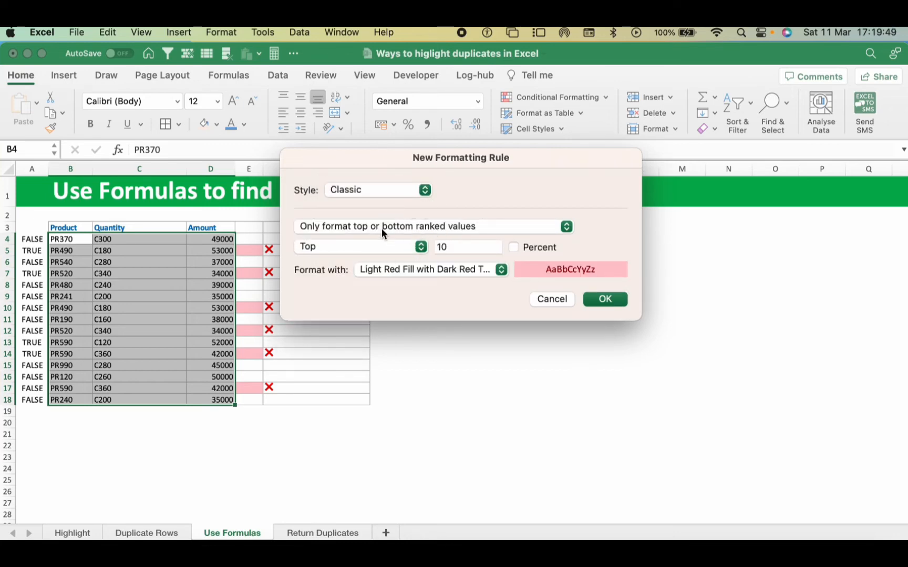
pyautogui.click(432, 226)
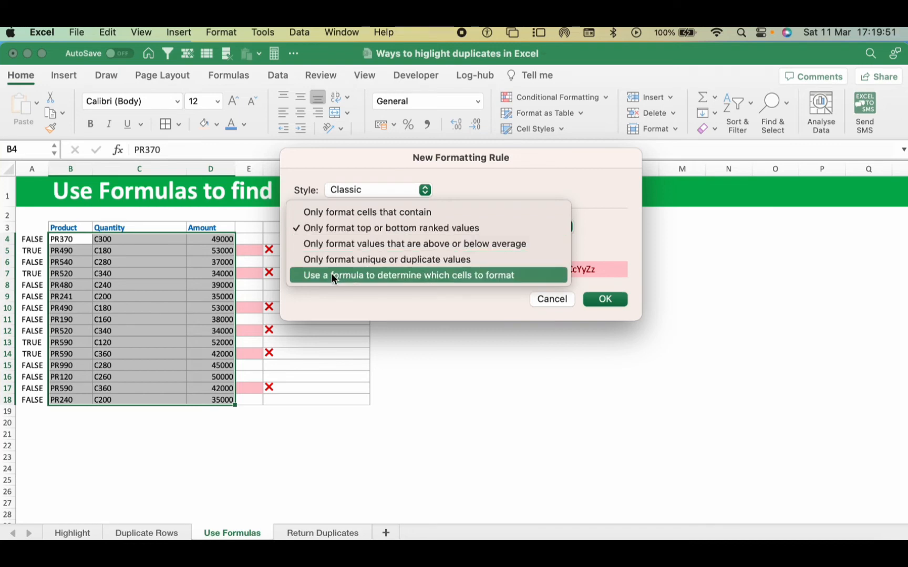
pyautogui.moveTo(376, 277)
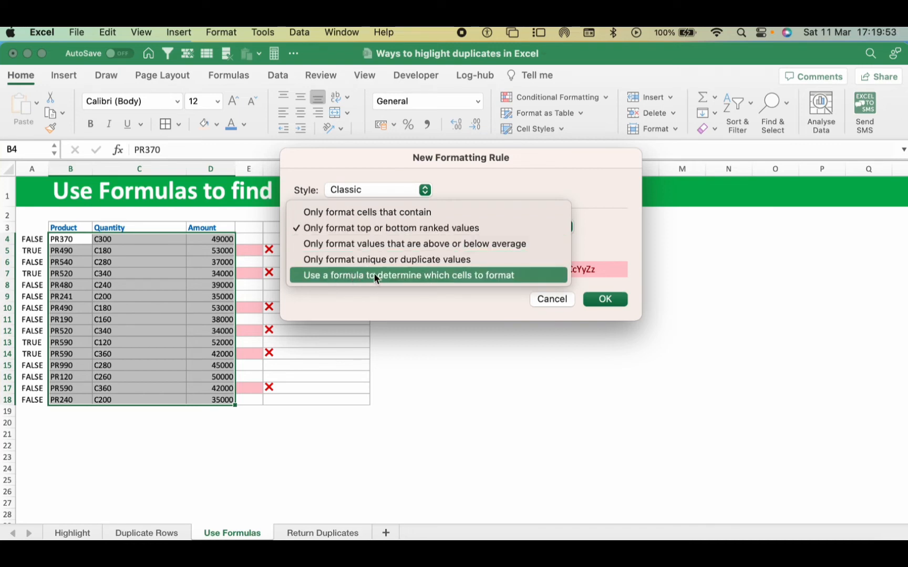
pyautogui.click(407, 274)
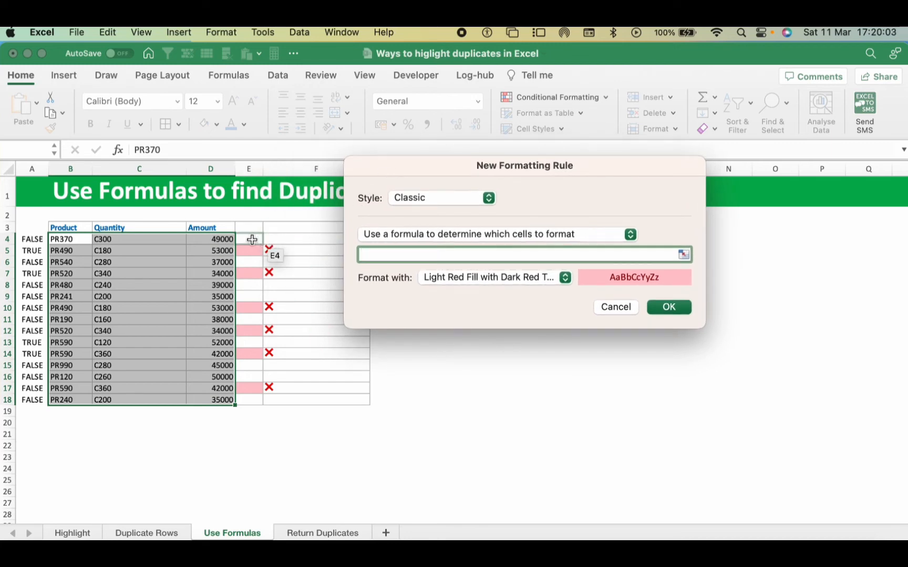
pyautogui.moveTo(249, 240)
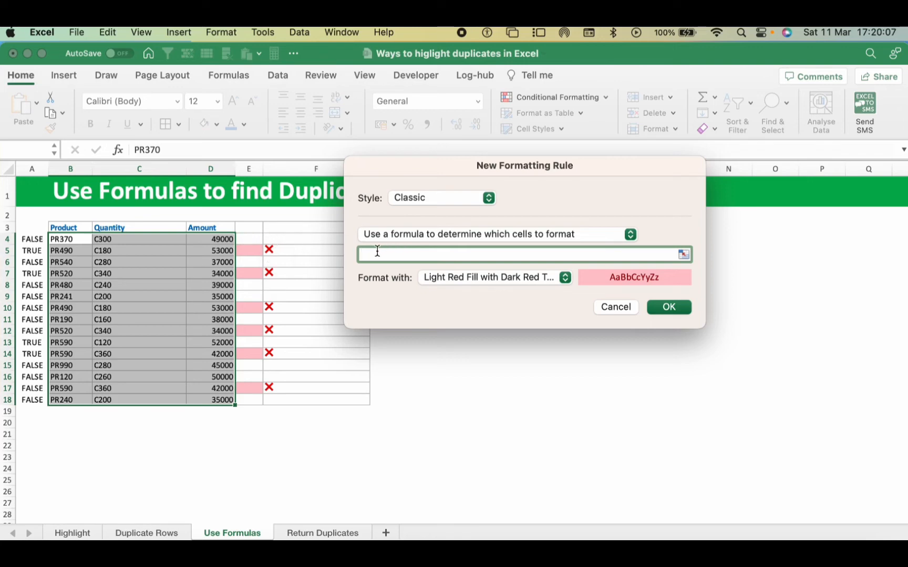
# Step: Enter the rule formula =$F$4="❌" using the cross mark from the symbol picker
pyautogui.write('=')
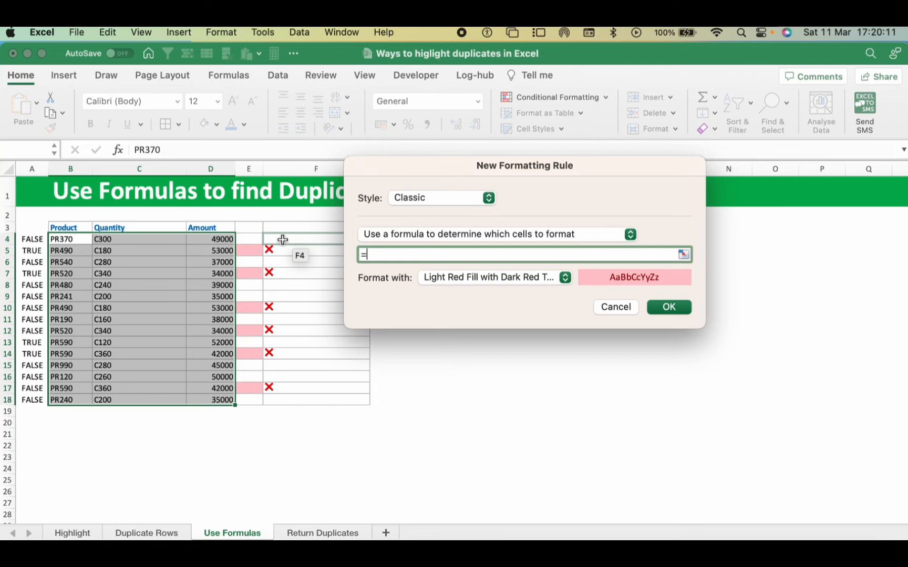
pyautogui.click(278, 239)
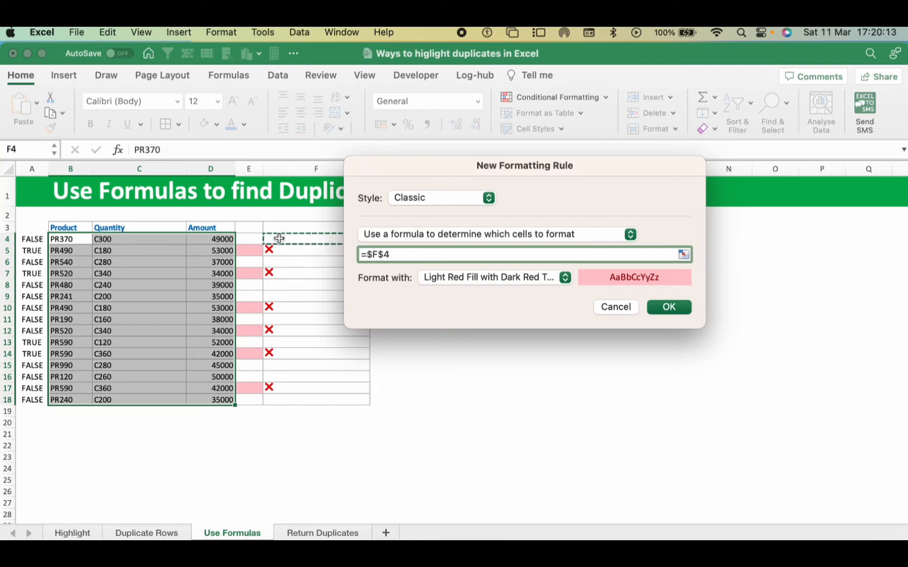
pyautogui.write('=')
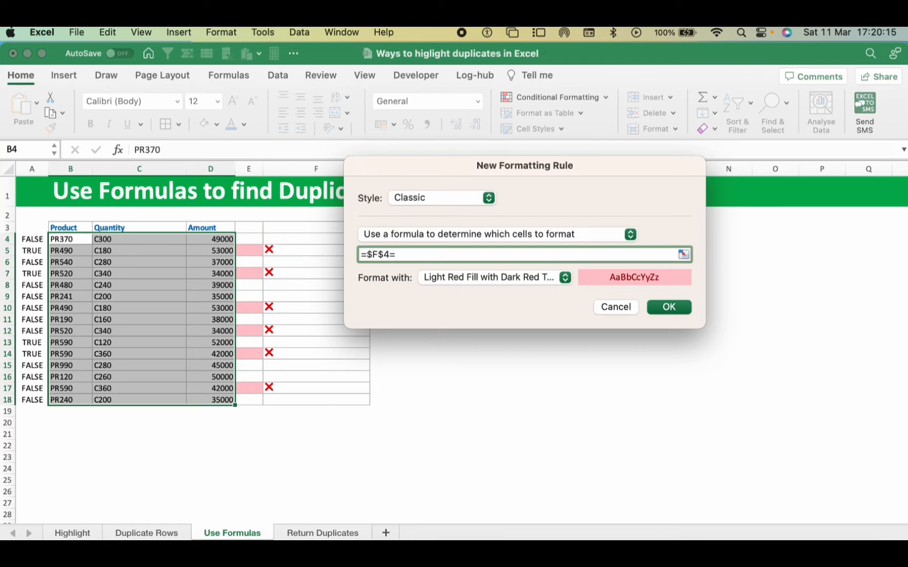
pyautogui.write('"❌')
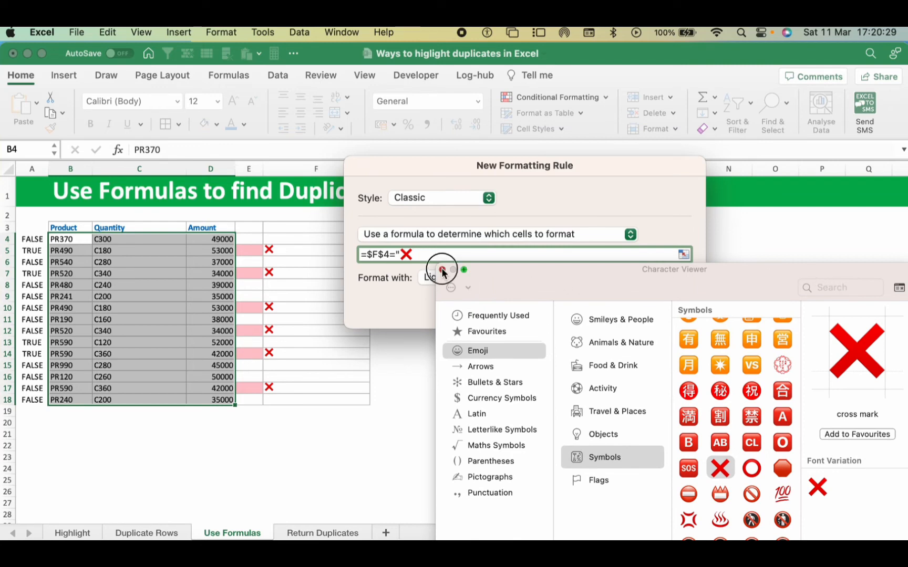
pyautogui.click(441, 270)
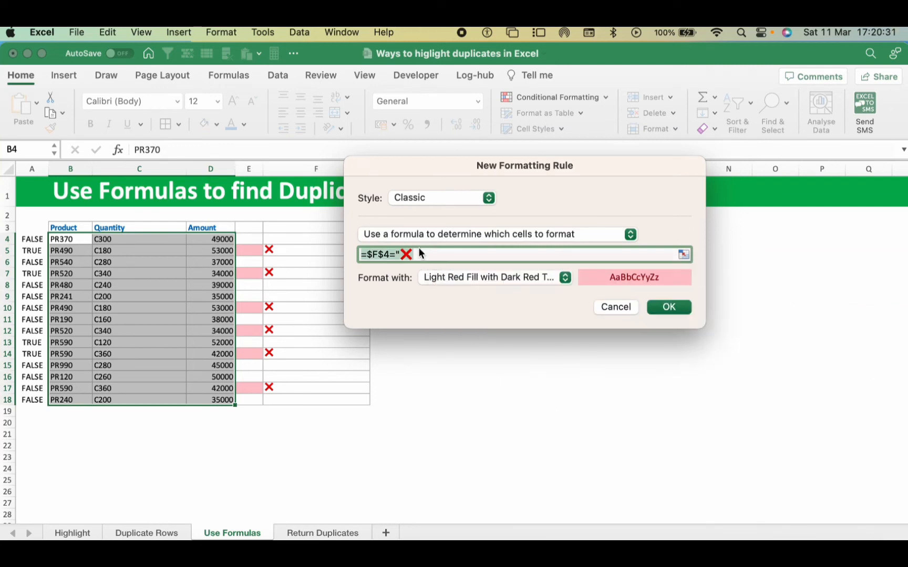
pyautogui.write('"')
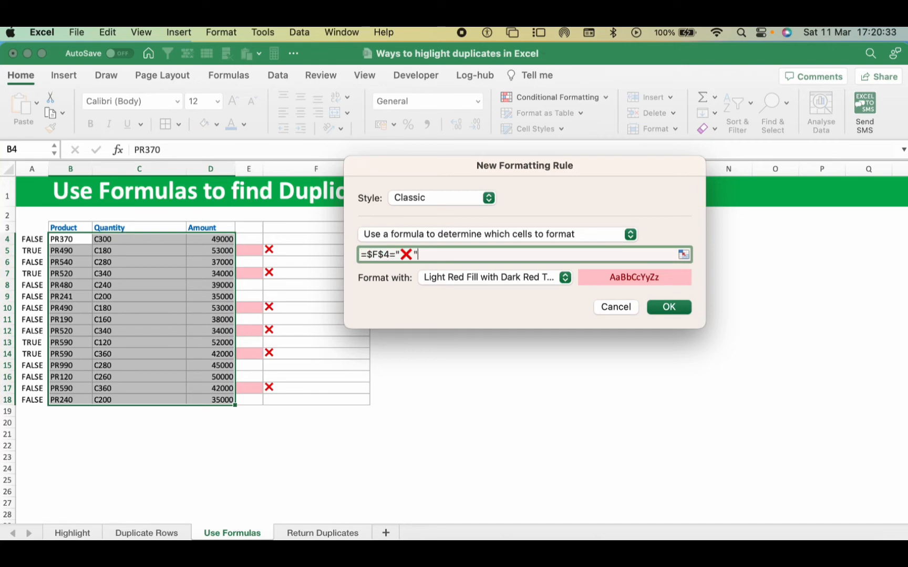
pyautogui.moveTo(619, 287)
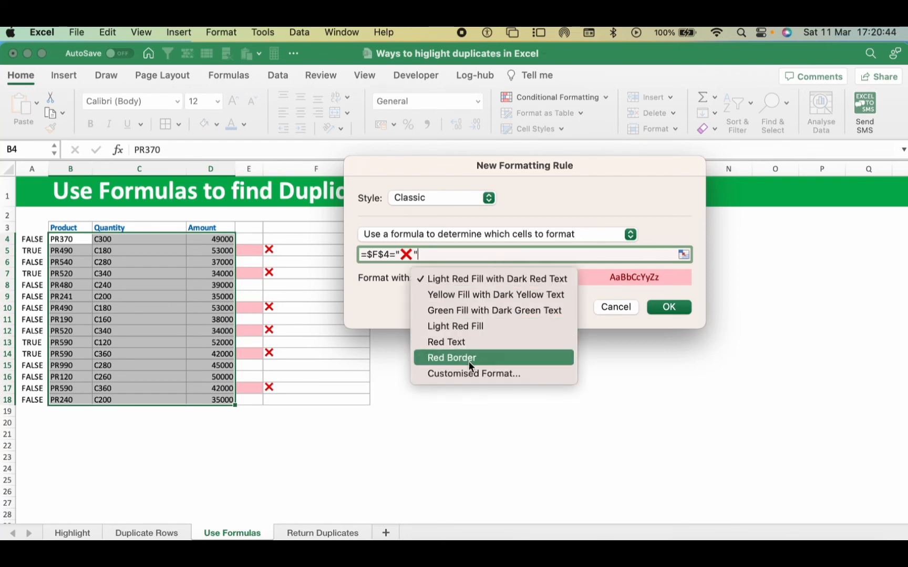
# Step: Give the formula rule a light orange custom fill and confirm it
pyautogui.click(473, 373)
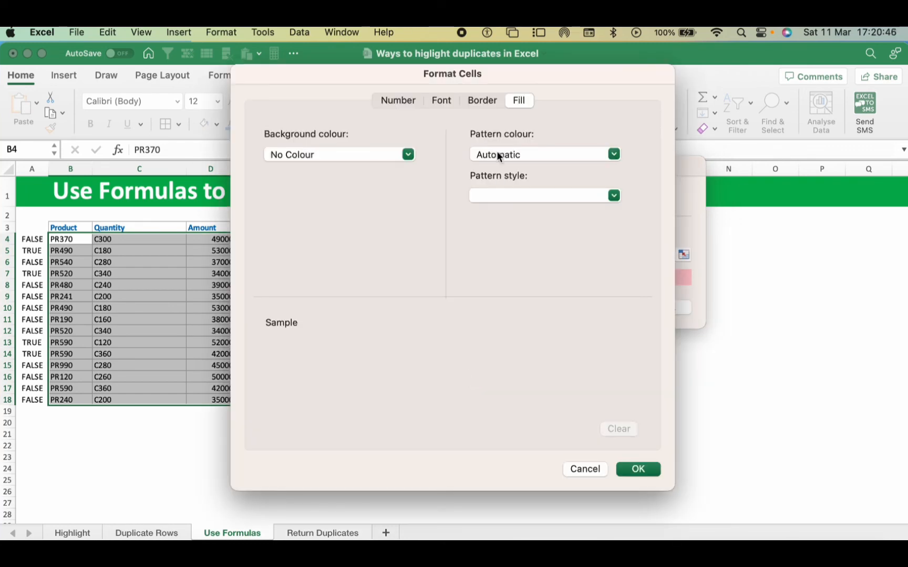
pyautogui.click(407, 154)
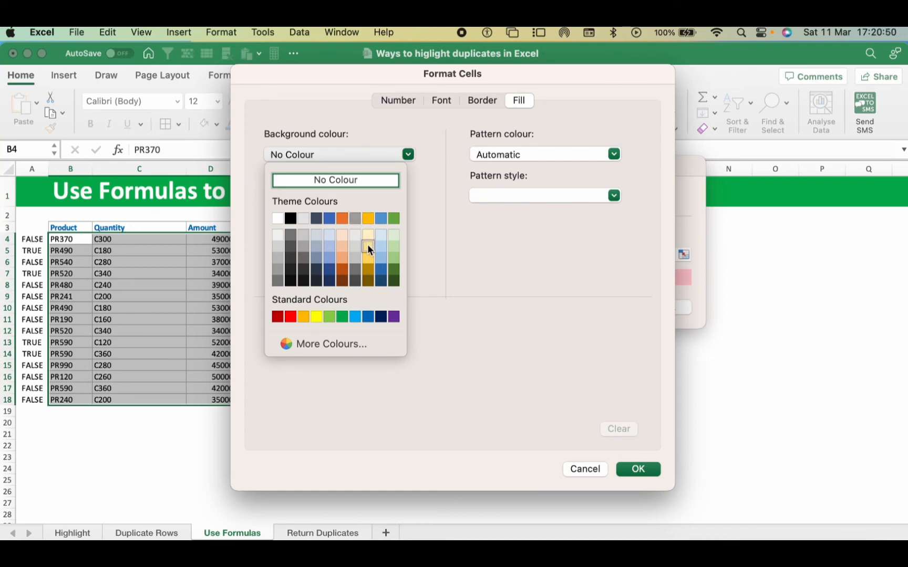
pyautogui.click(368, 234)
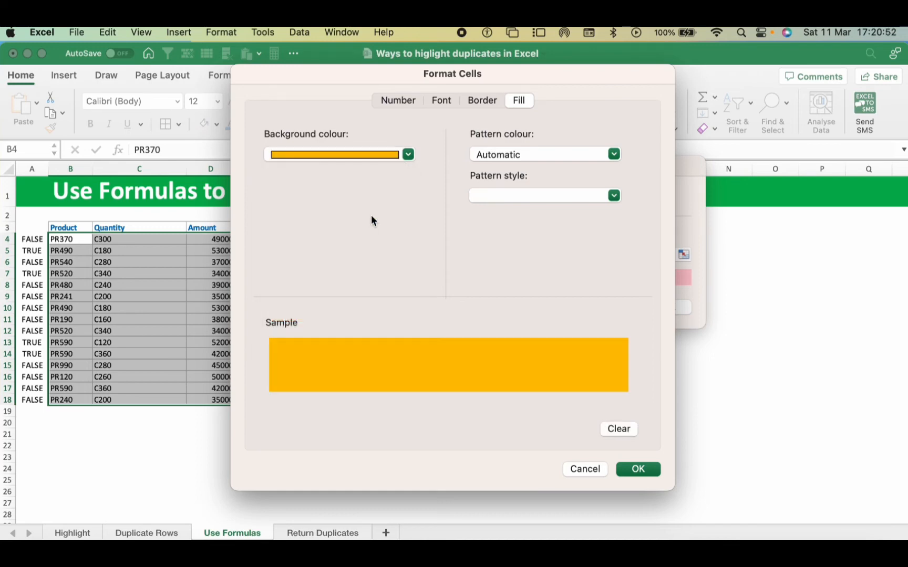
pyautogui.click(407, 154)
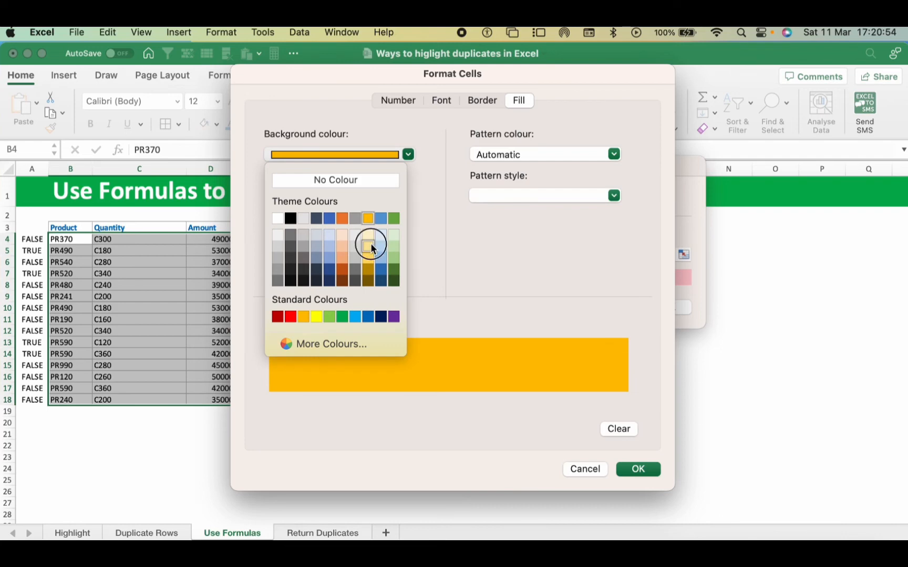
pyautogui.click(637, 469)
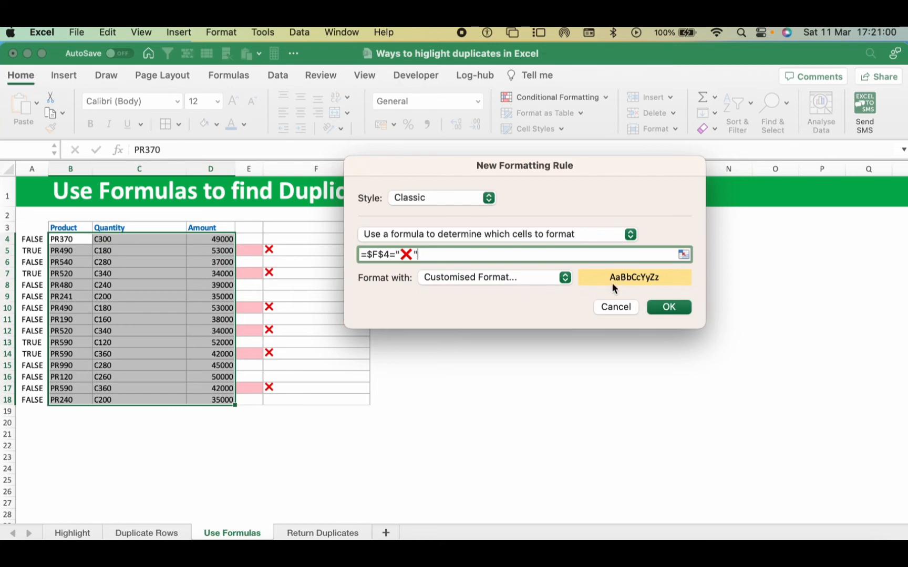
pyautogui.moveTo(651, 289)
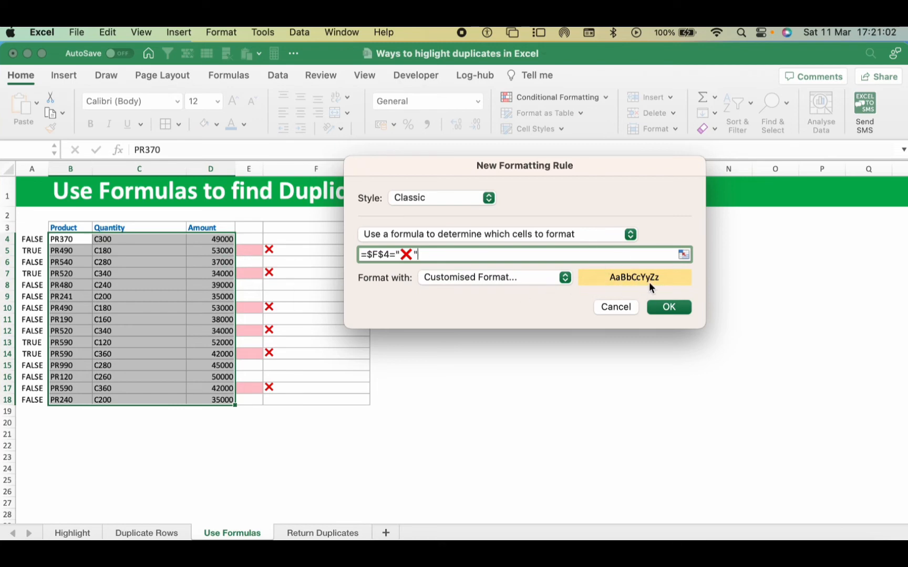
pyautogui.click(668, 307)
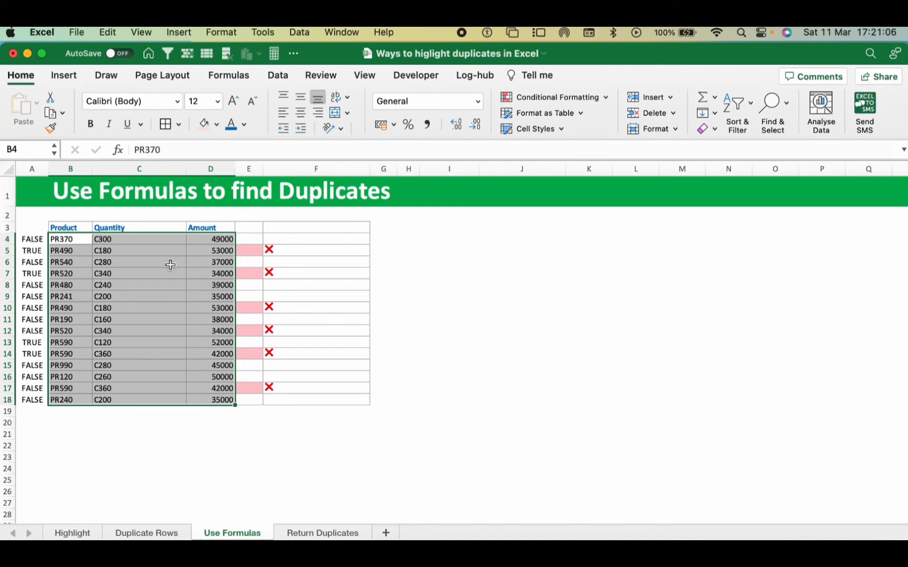
# Step: Check Manage Rules from F4, close the empty list, and reopen it for the table
pyautogui.click(315, 239)
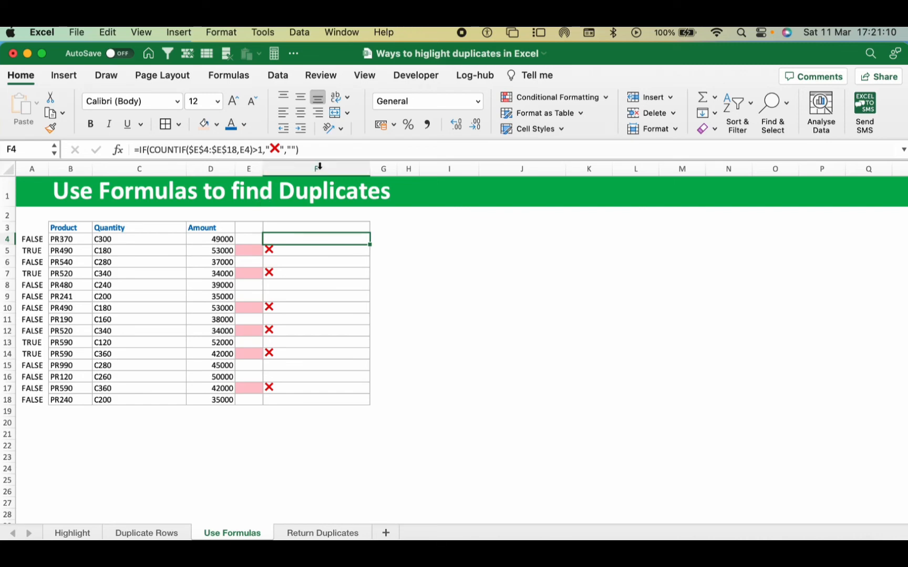
pyautogui.click(558, 97)
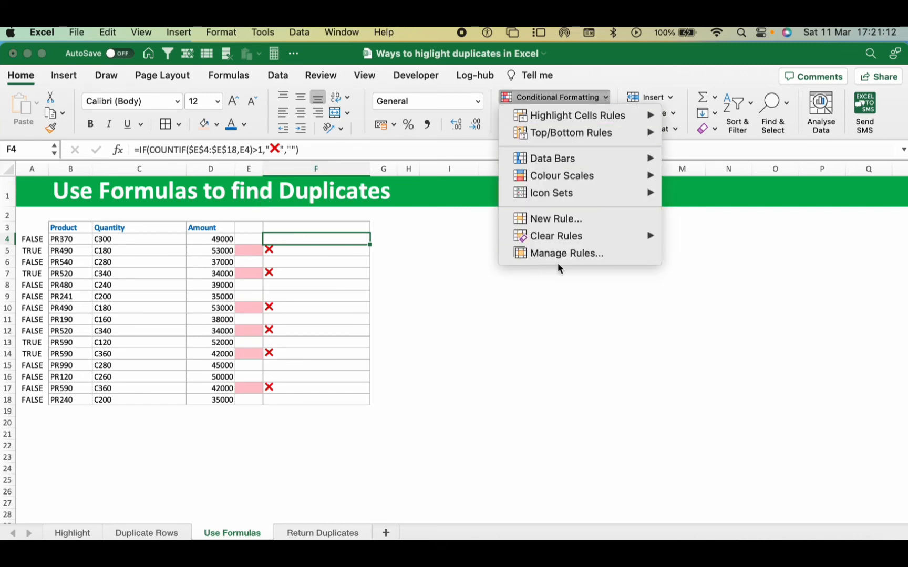
pyautogui.click(566, 253)
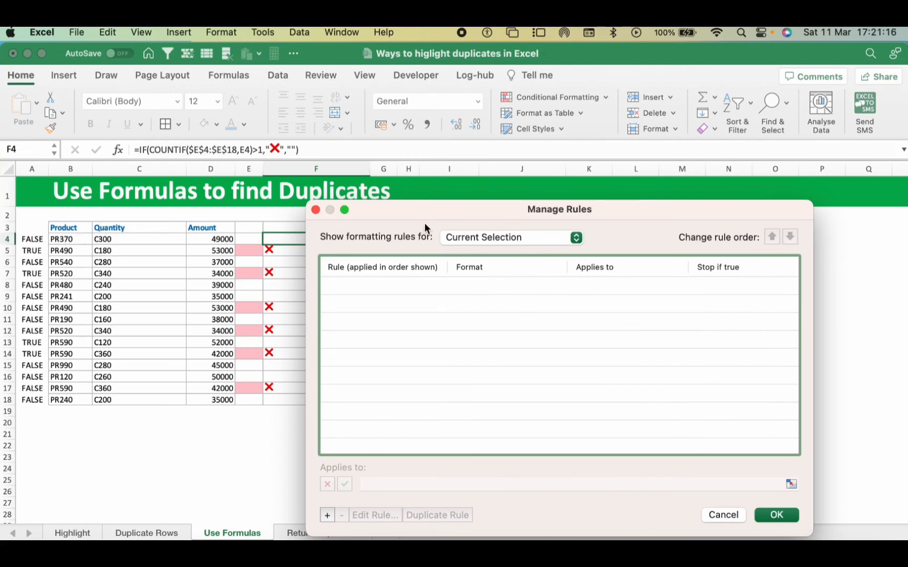
pyautogui.click(722, 515)
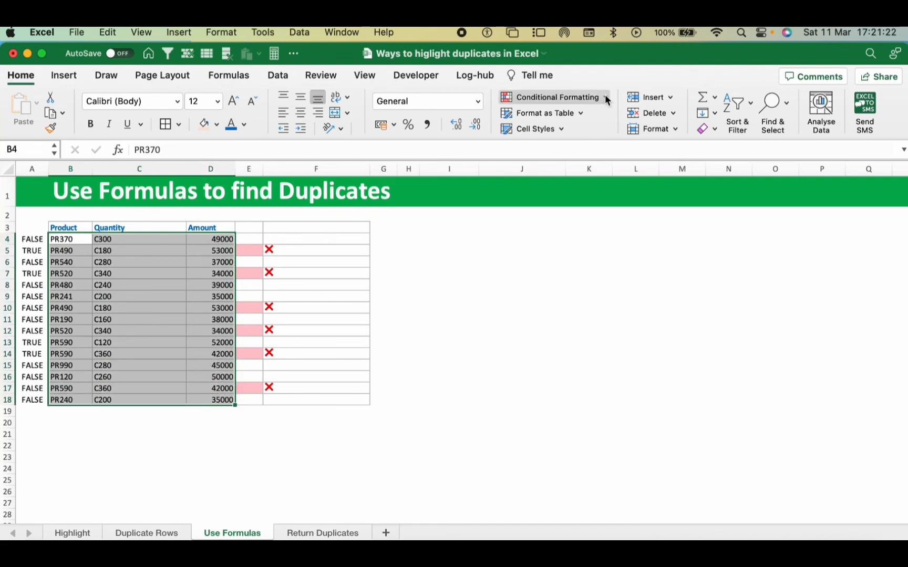
pyautogui.click(558, 97)
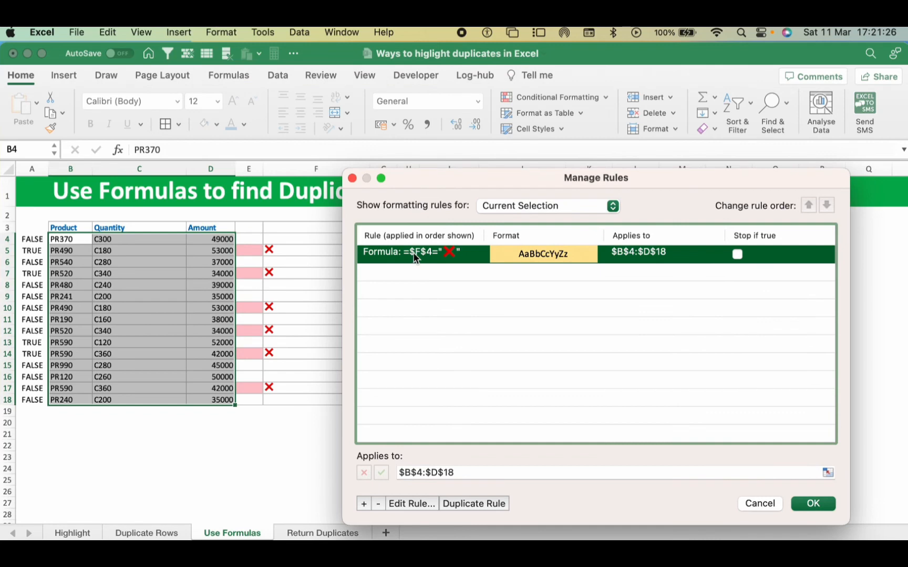
# Step: Edit the rule formula to =$F4="❌" and apply it to shade all six duplicate rows
pyautogui.click(412, 503)
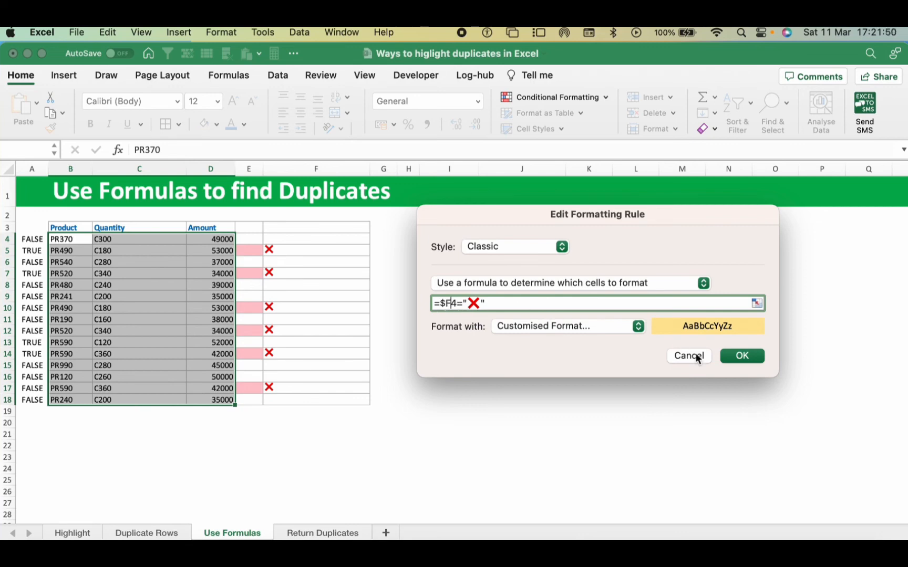
pyautogui.click(741, 356)
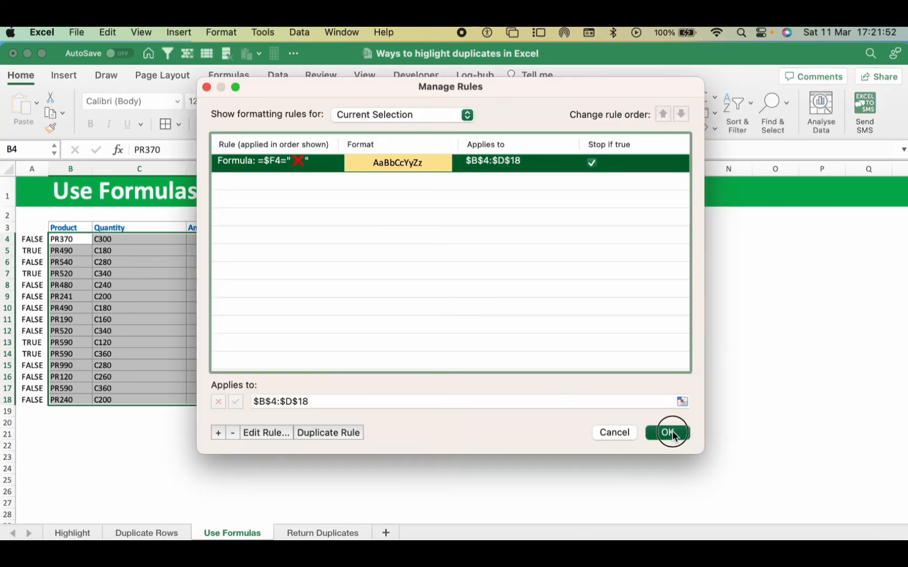
pyautogui.click(667, 432)
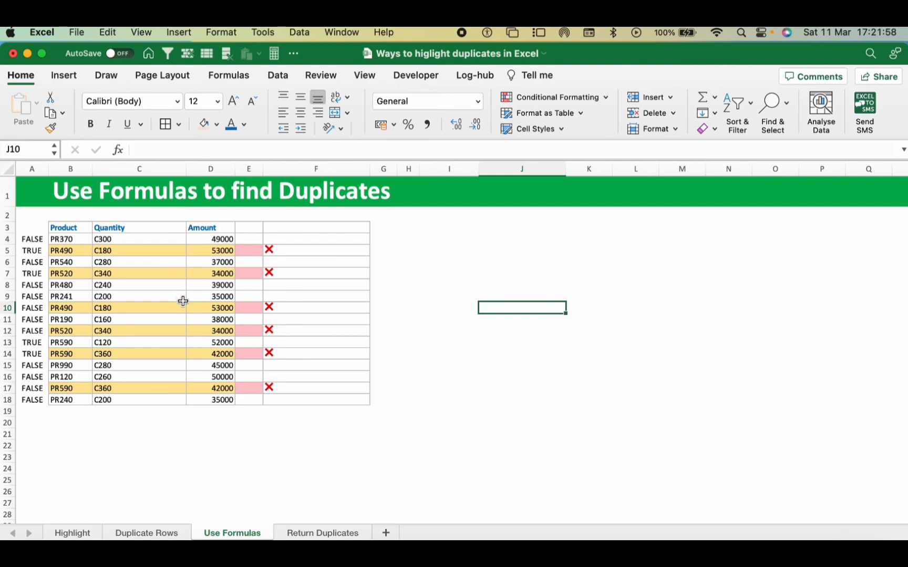
pyautogui.moveTo(157, 322)
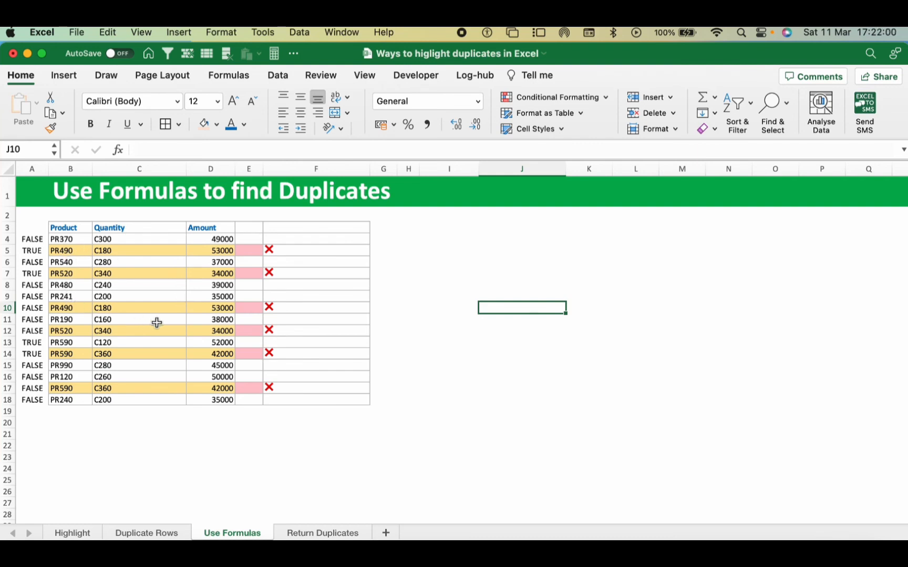
pyautogui.moveTo(82, 353)
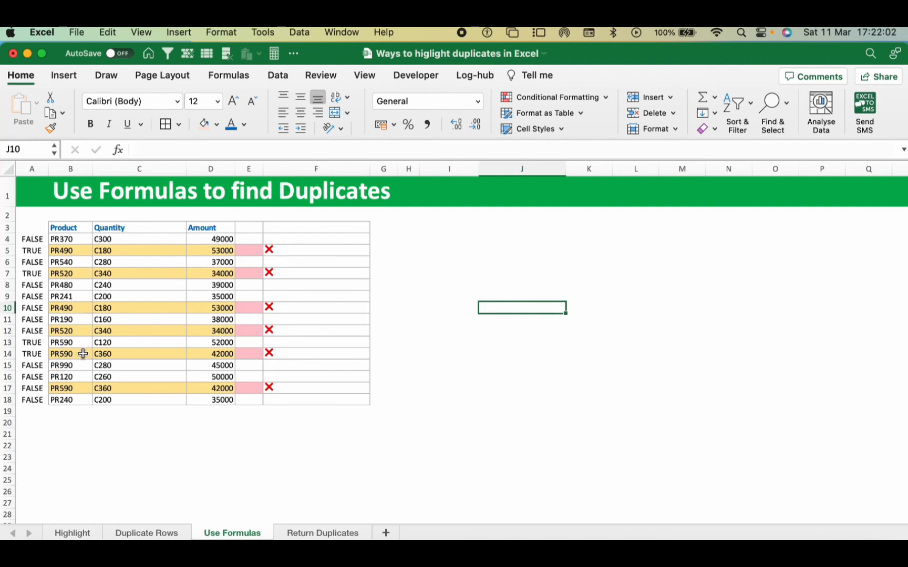
# Step: Change row 7's product from PR520 to PR521, clearing the highlights on rows 7 and 12
pyautogui.write('PR591')
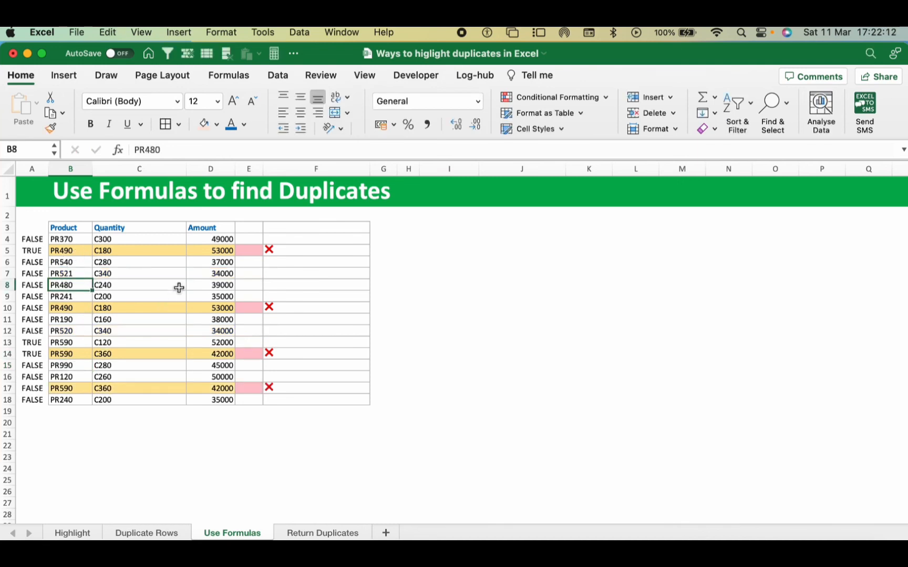
pyautogui.moveTo(164, 342)
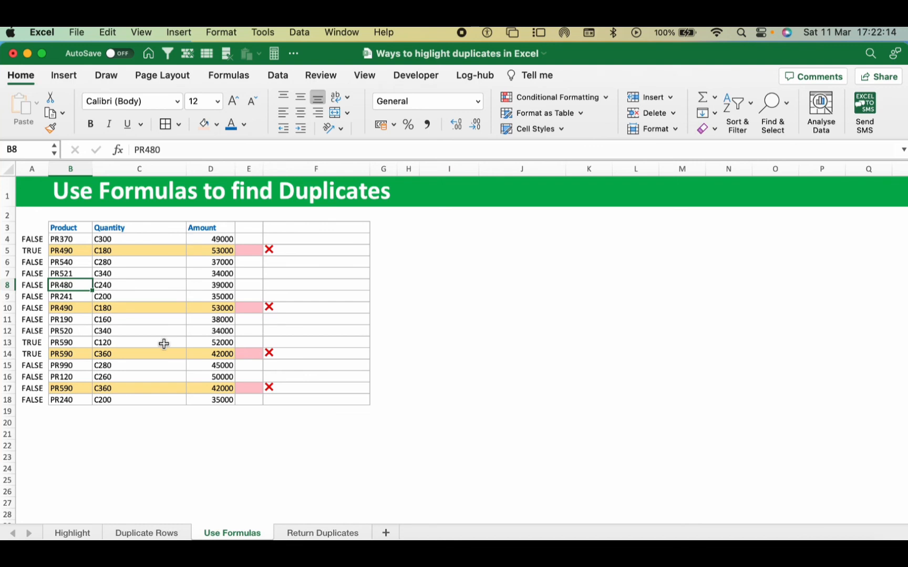
pyautogui.click(70, 273)
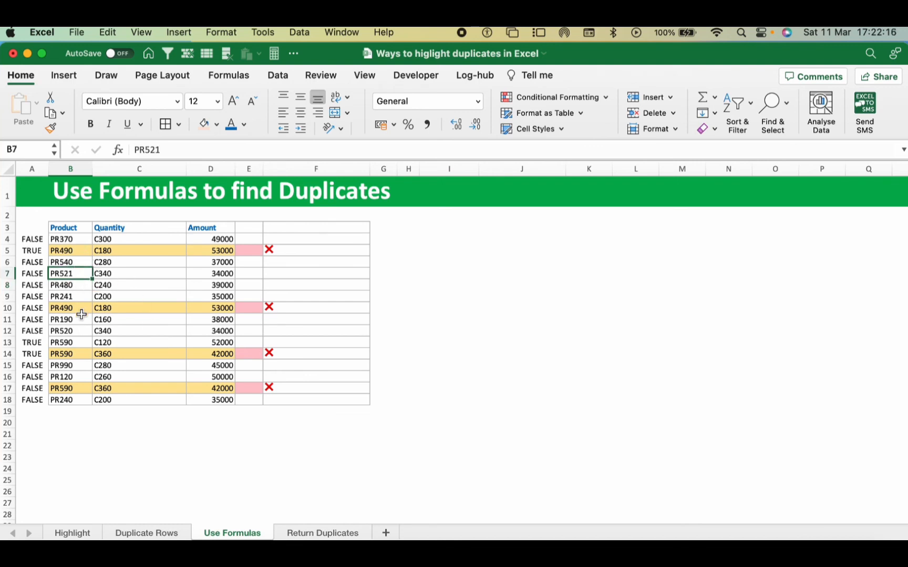
pyautogui.click(70, 331)
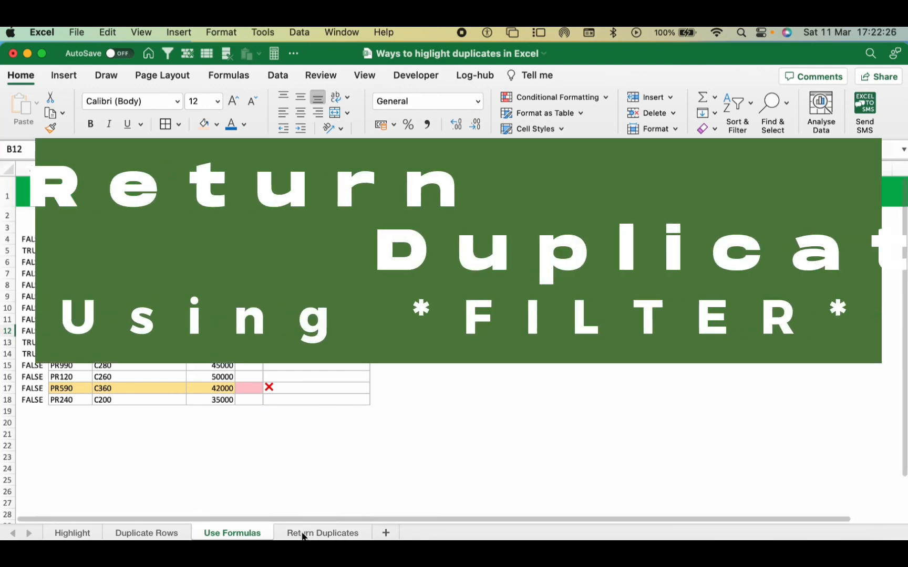
# Step: On Return Duplicates, enter =FILTER(B4:D18,COUNTIF(E4:E18,E4:E18)>1) in H5
pyautogui.click(322, 533)
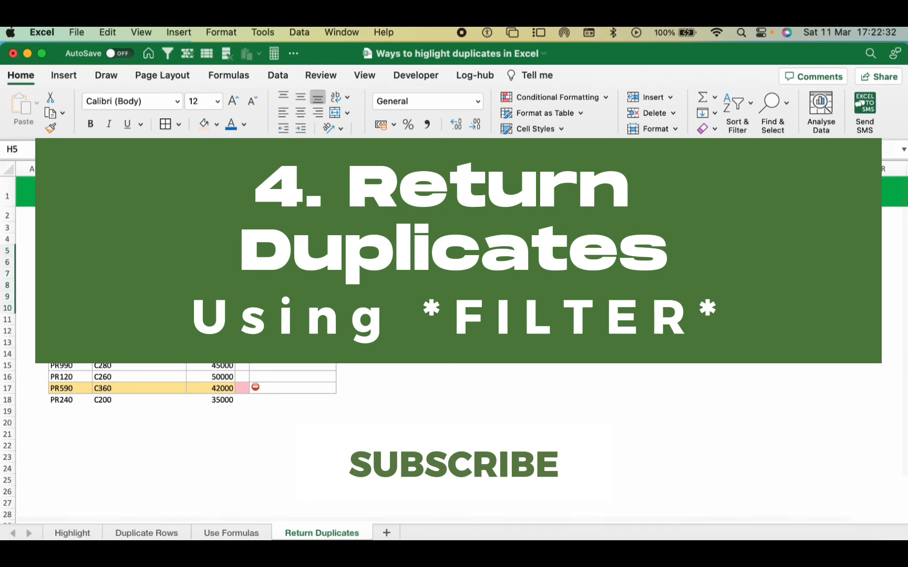
pyautogui.write('=fi')
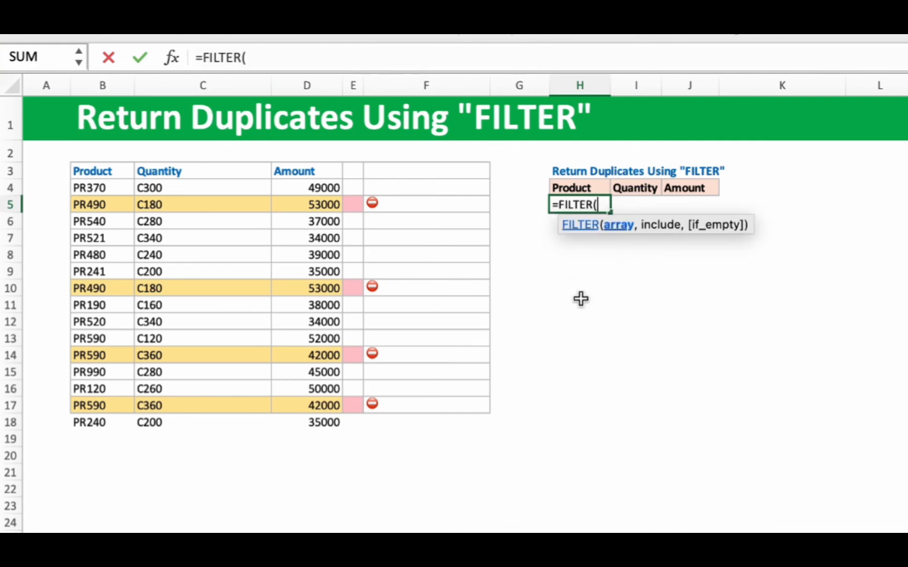
pyautogui.moveTo(90, 187); pyautogui.dragTo(309, 431)
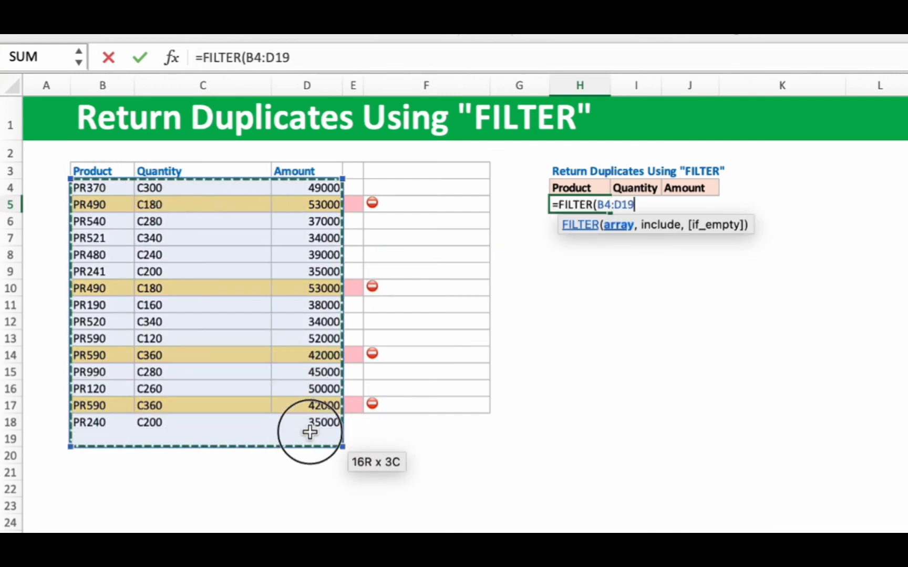
pyautogui.moveTo(310, 451); pyautogui.dragTo(310, 422)
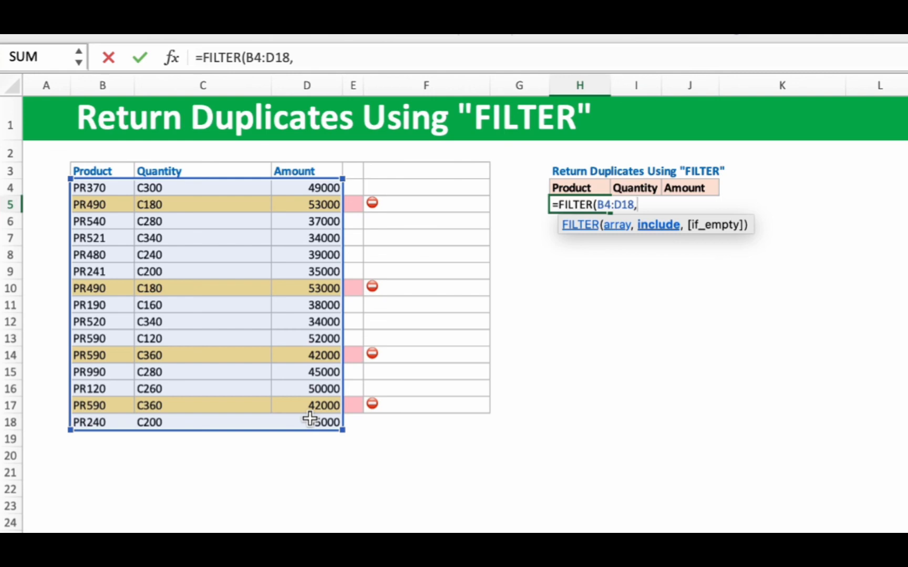
pyautogui.write('coun')
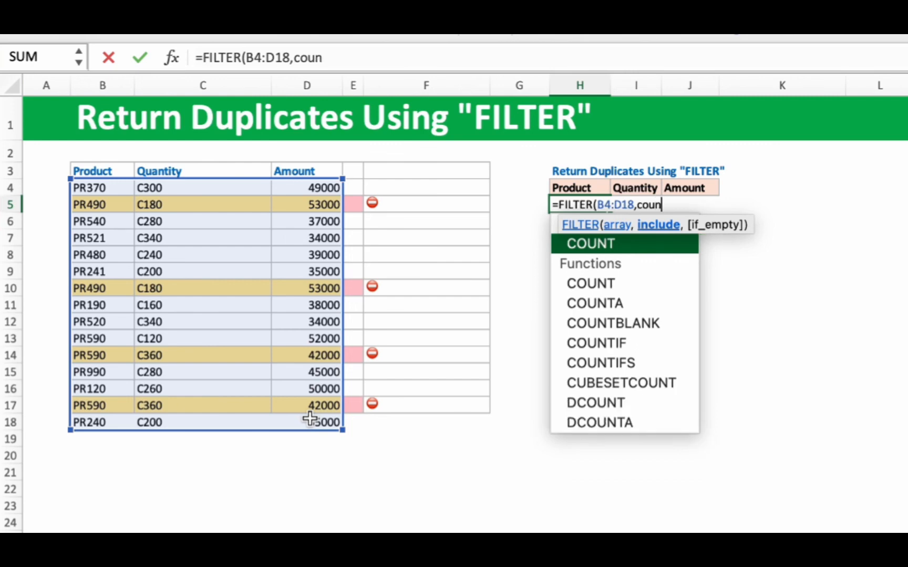
pyautogui.write('if')
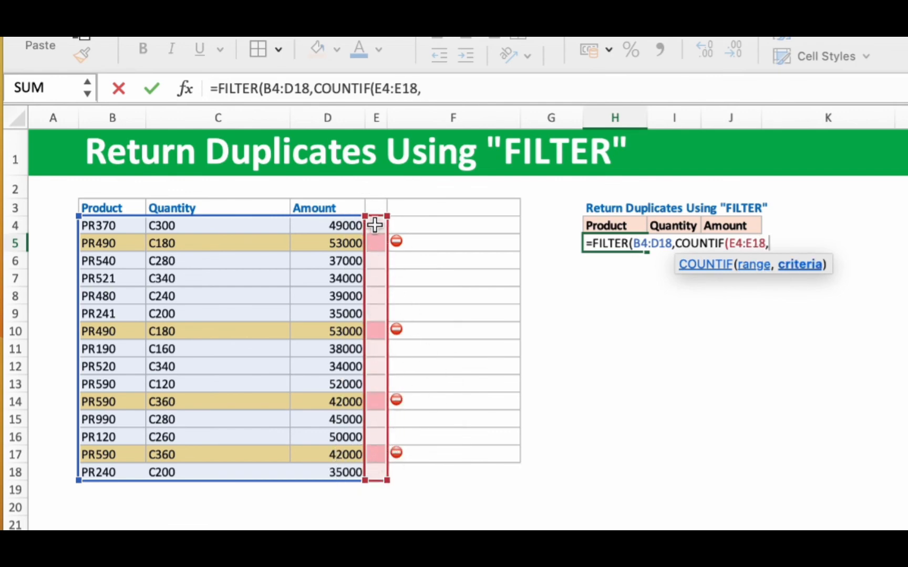
pyautogui.moveTo(376, 226); pyautogui.dragTo(376, 472)
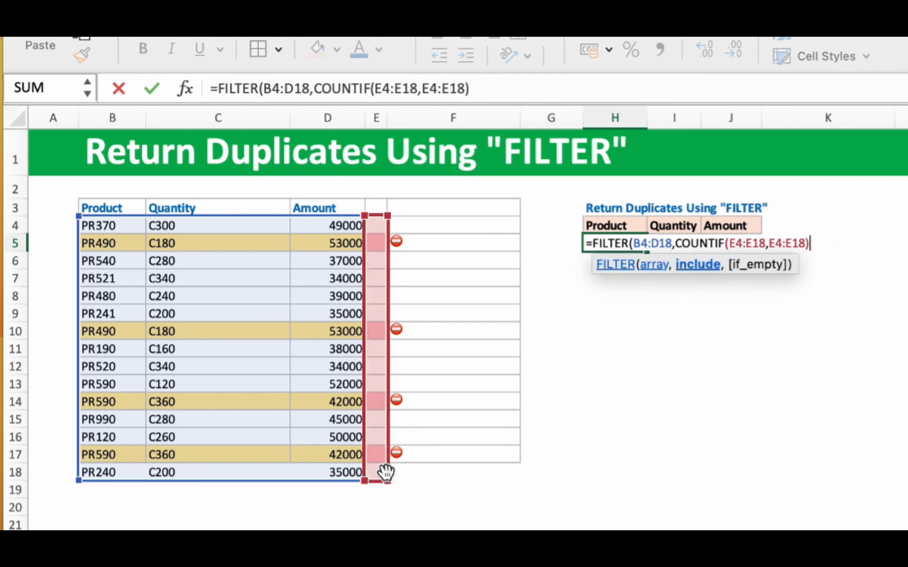
pyautogui.write('>')
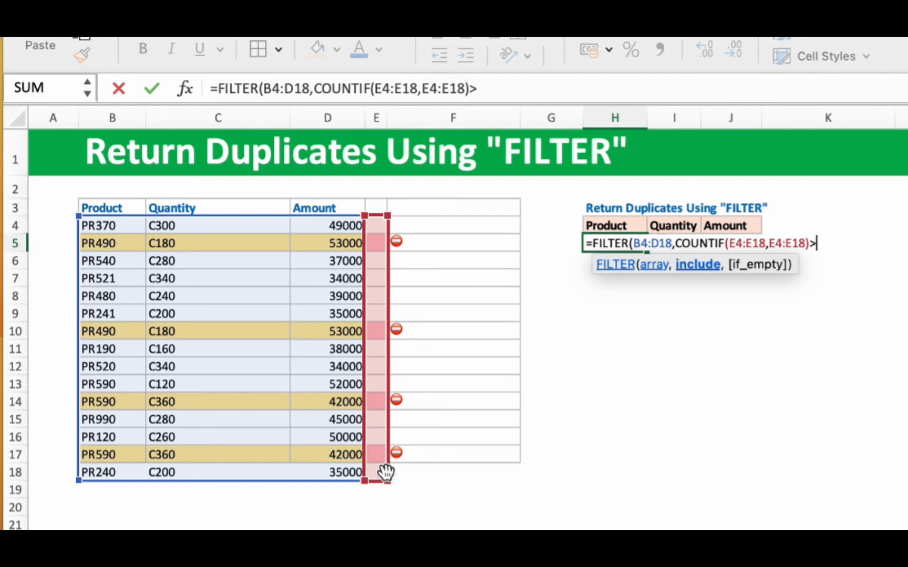
pyautogui.write('1,')
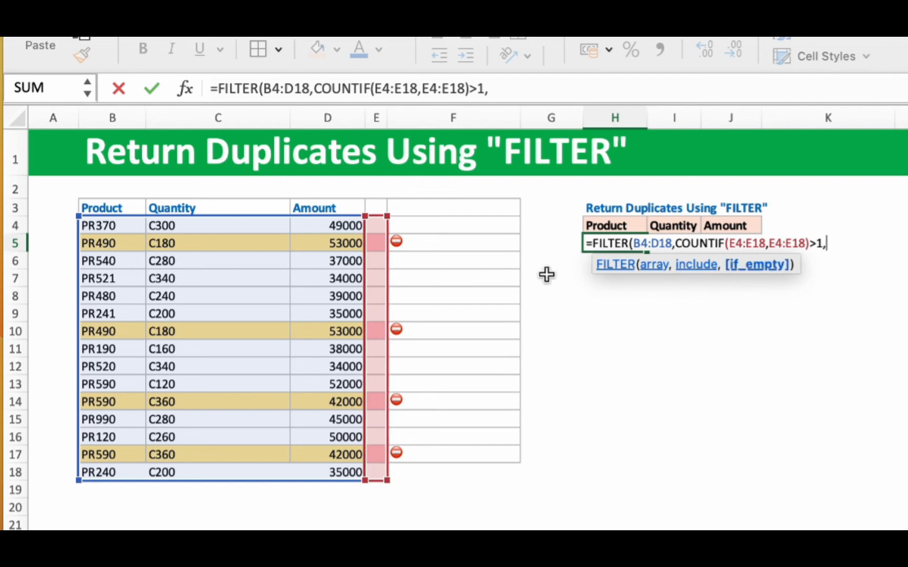
pyautogui.moveTo(544, 139)
pyautogui.write(')')
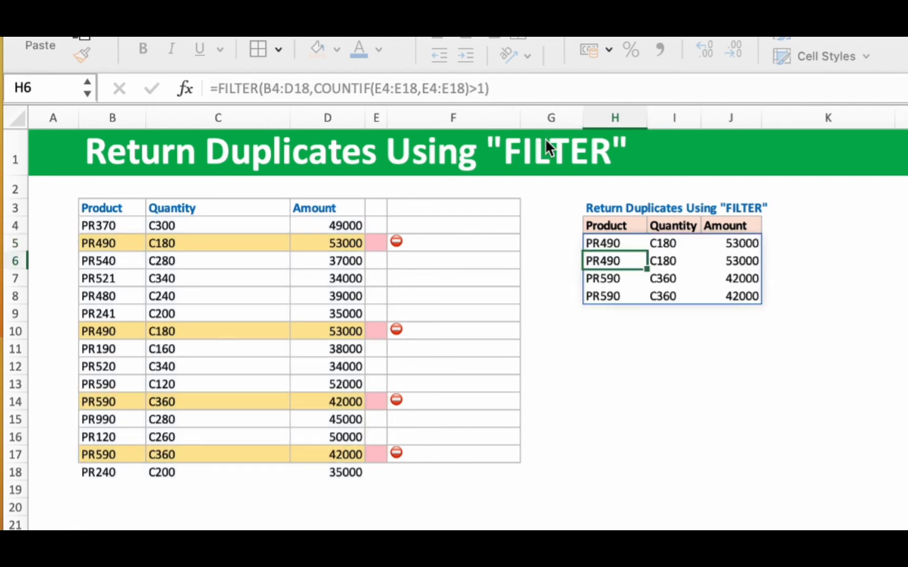
# Step: Copy row 7's PR521 C340 34000 over row 12 so H5's FILTER spills six rows
pyautogui.click(602, 242)
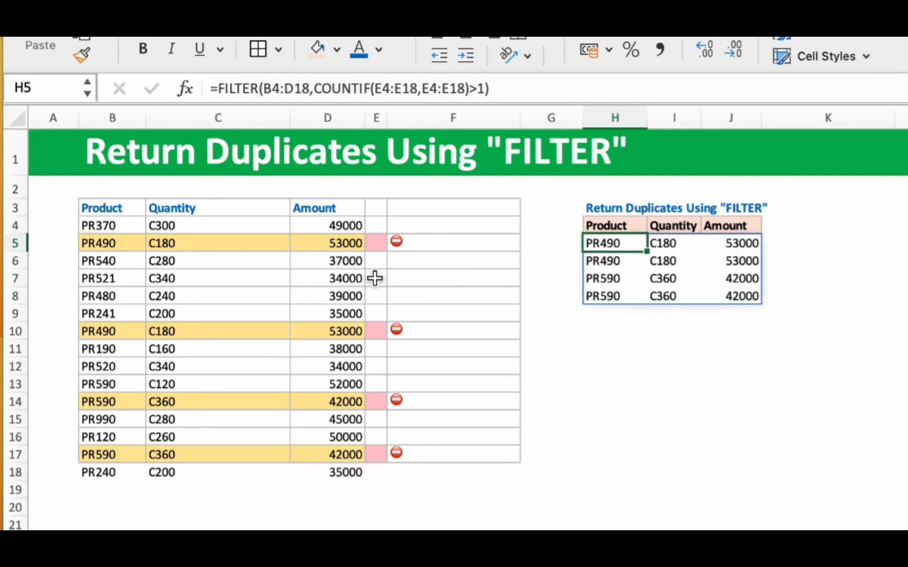
pyautogui.moveTo(134, 248)
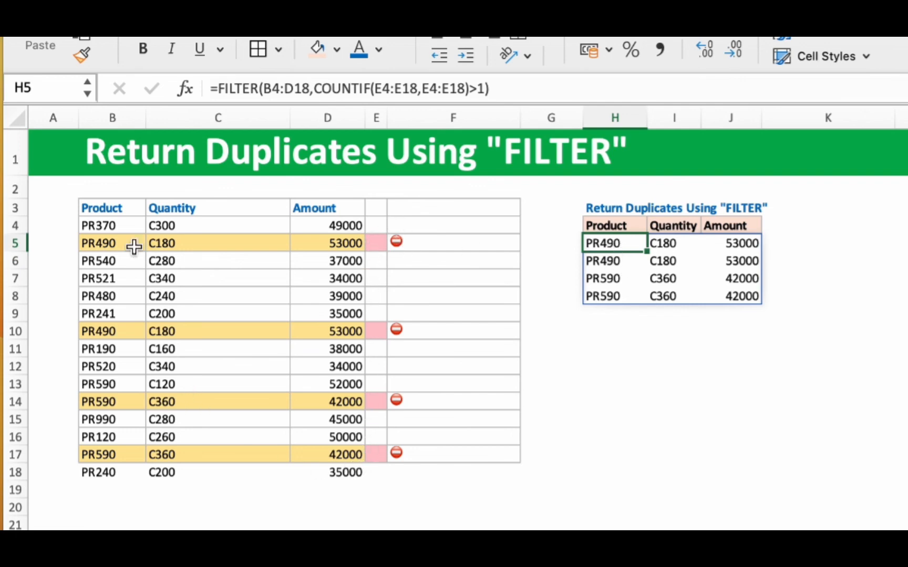
pyautogui.moveTo(159, 335)
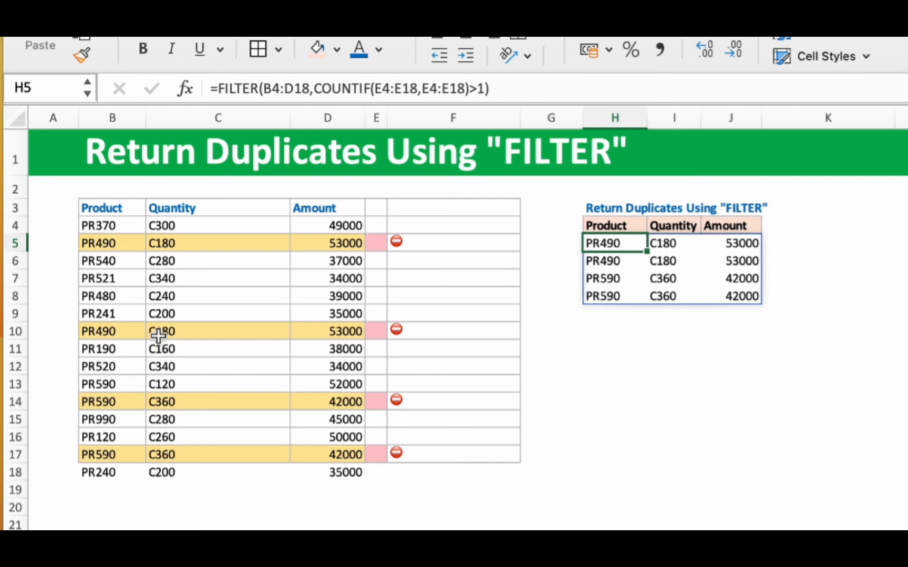
pyautogui.click(98, 277)
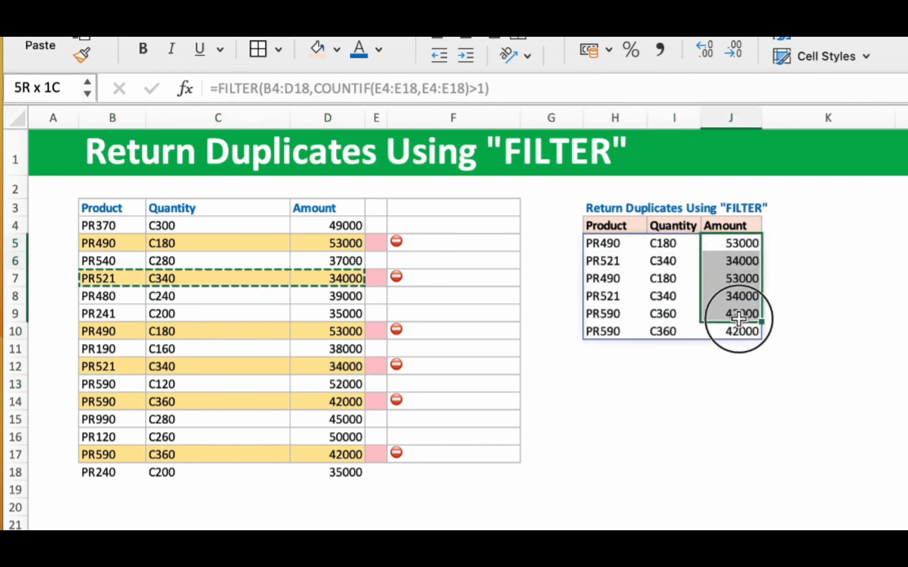
pyautogui.click(614, 242)
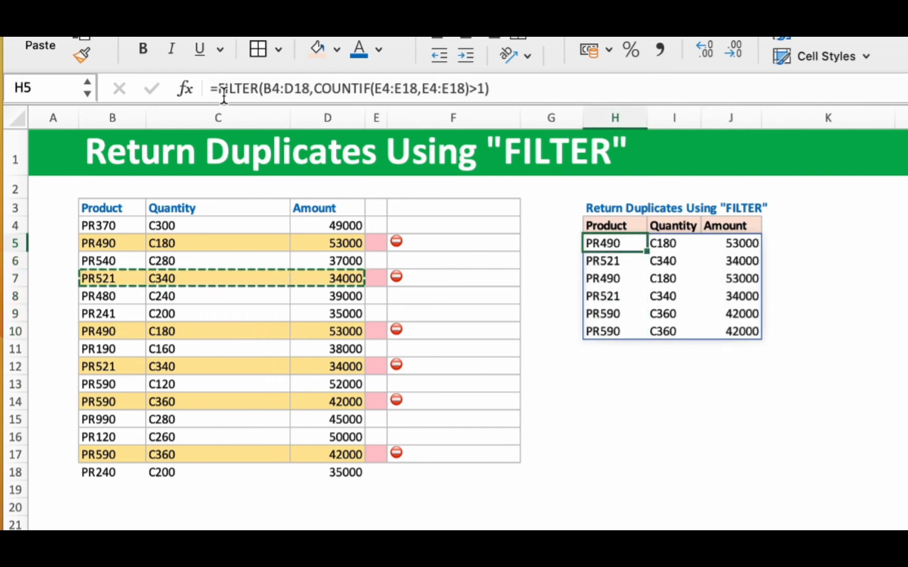
# Step: Wrap H5 in SORT(...,1) so duplicates list in order PR490, PR521, PR590
pyautogui.write('so')
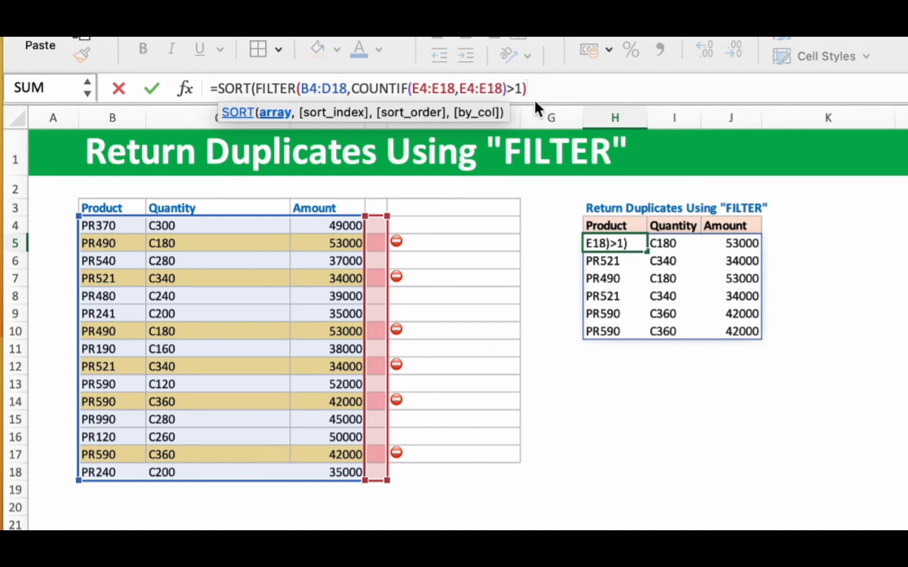
pyautogui.write(',1)')
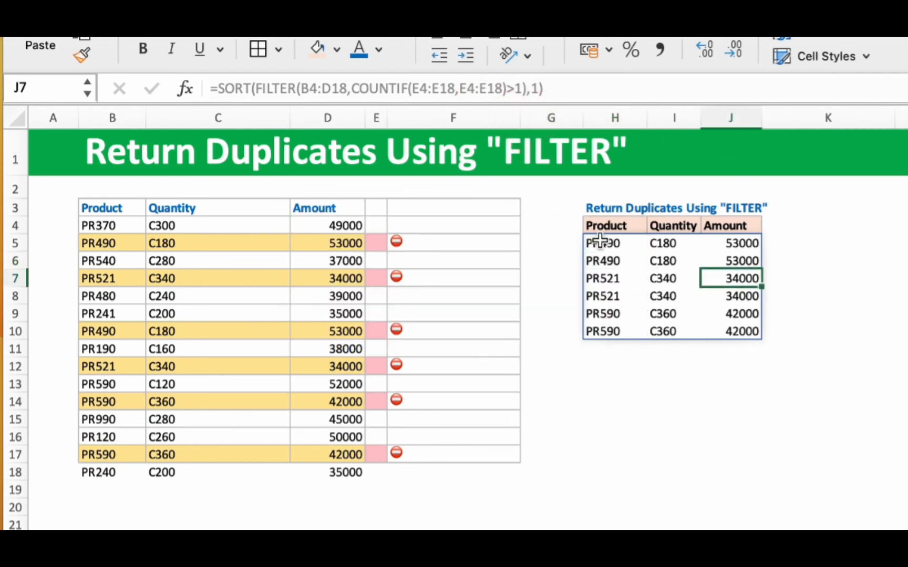
pyautogui.click(602, 243)
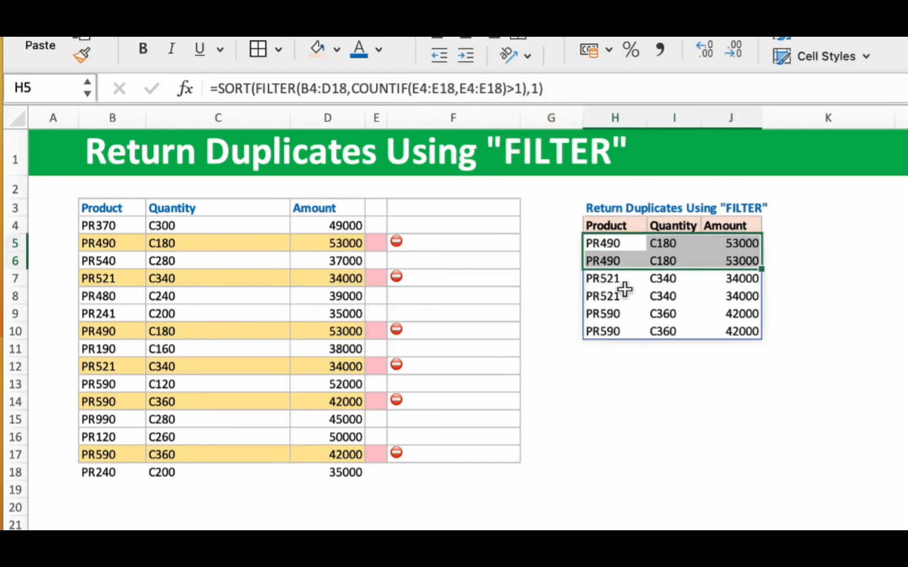